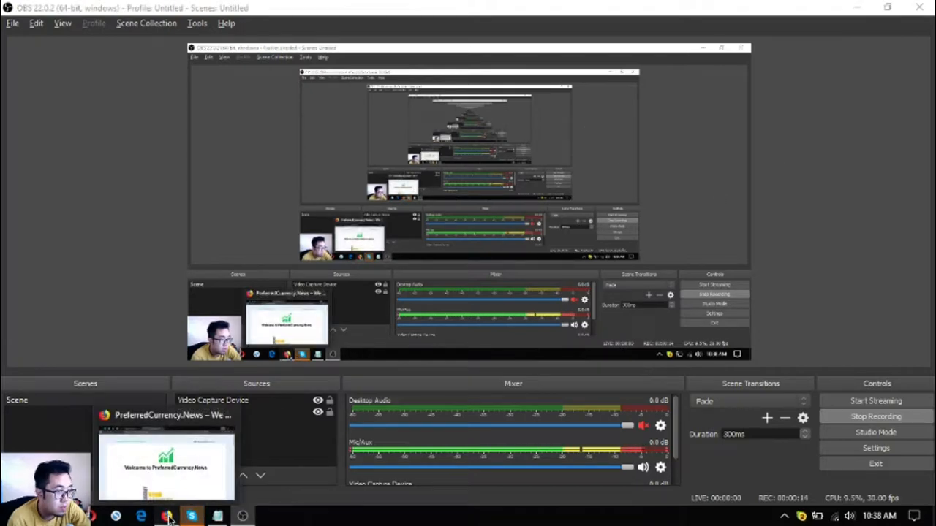
# Bring up preferredcurrency.news and scroll to its SUBSCRIBE NOW section with PayPal and Coinbase
pyautogui.click(167, 466)
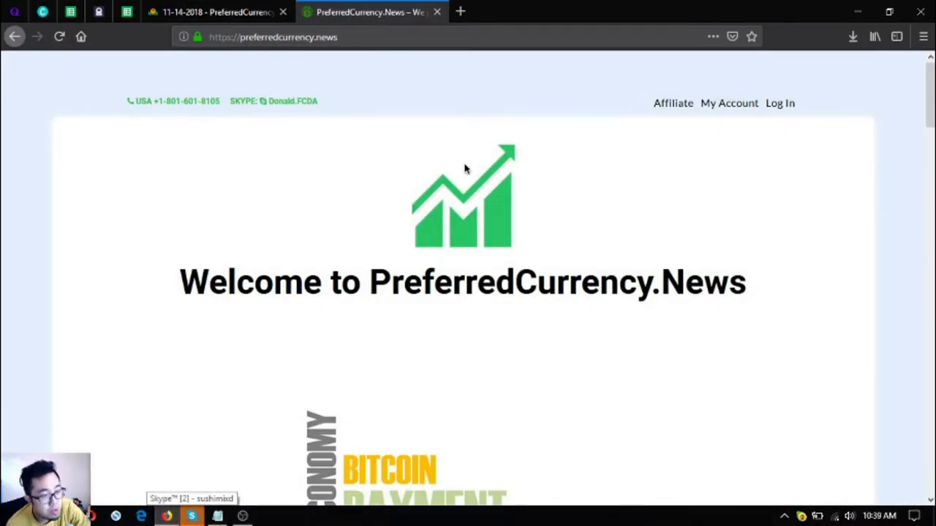
pyautogui.moveTo(434, 162)
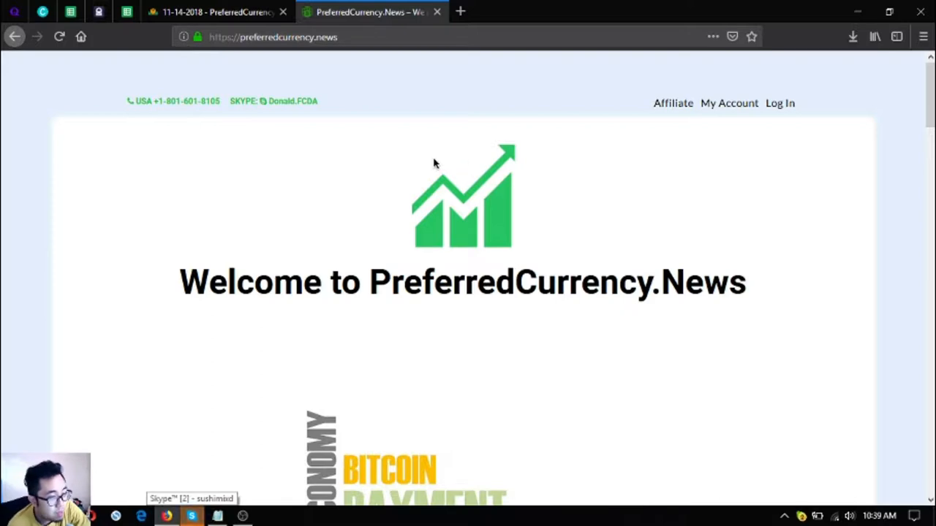
pyautogui.scroll(-3)
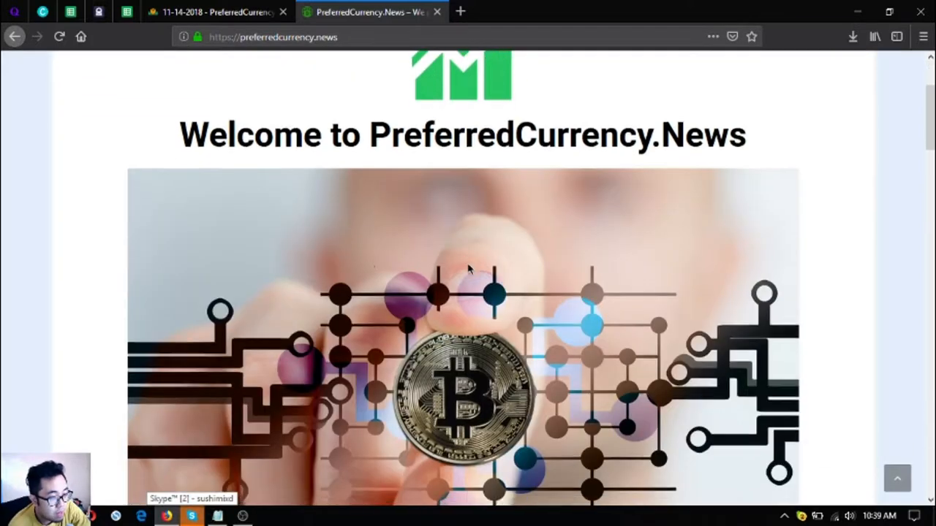
pyautogui.scroll(-3)
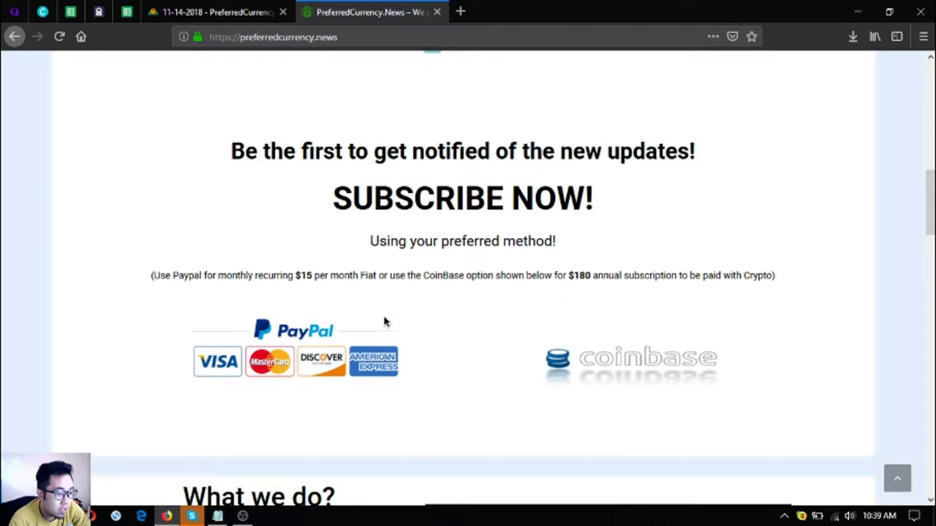
pyautogui.moveTo(583, 371)
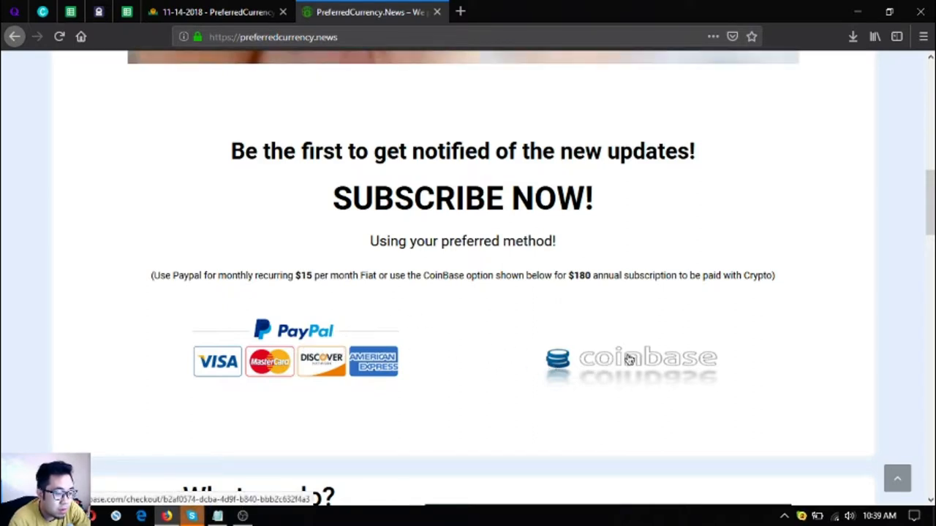
pyautogui.moveTo(437, 324)
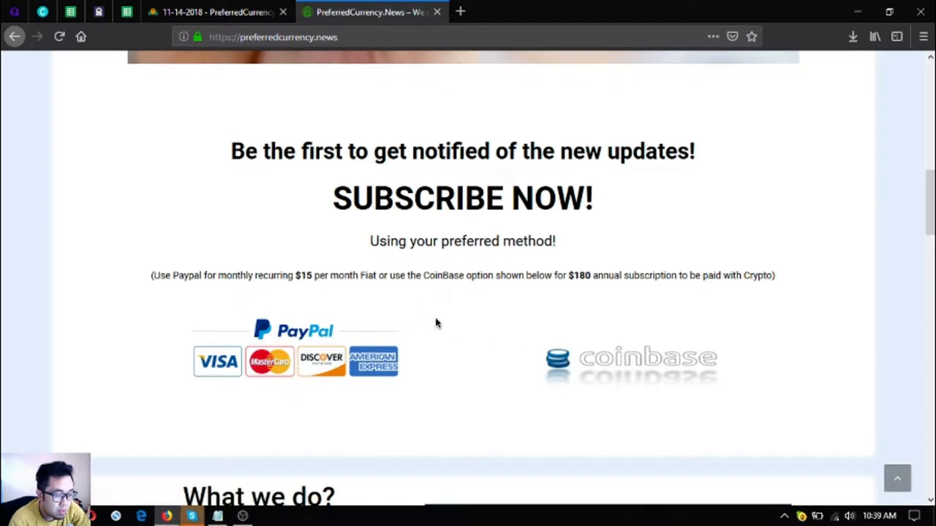
pyautogui.moveTo(617, 364)
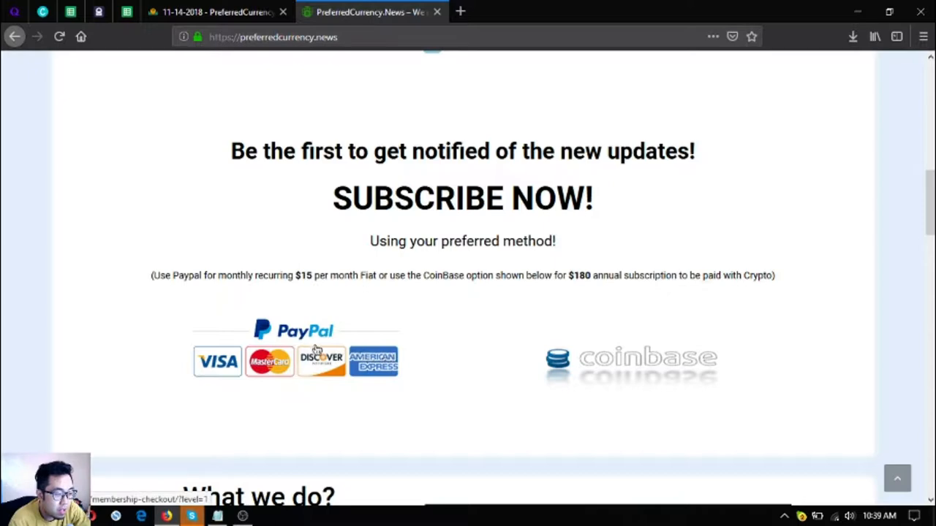
pyautogui.scroll(3)
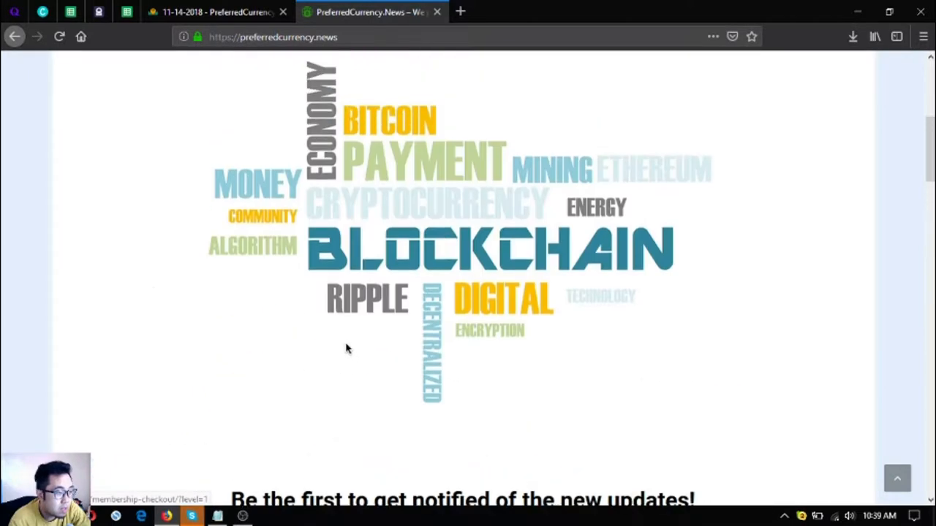
pyautogui.scroll(3)
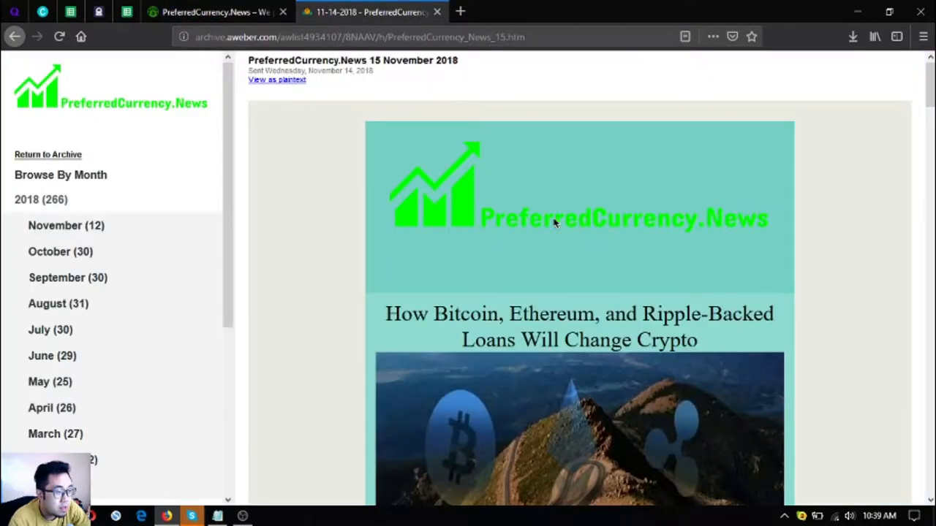
# Scroll through the 15 November 2018 AWeber newsletter to reach its featured articles
pyautogui.scroll(-3)
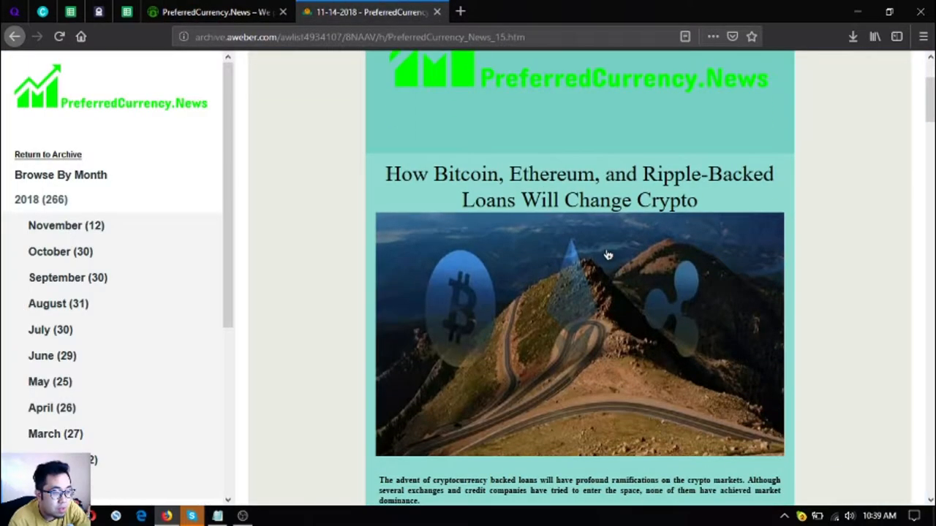
pyautogui.scroll(-3)
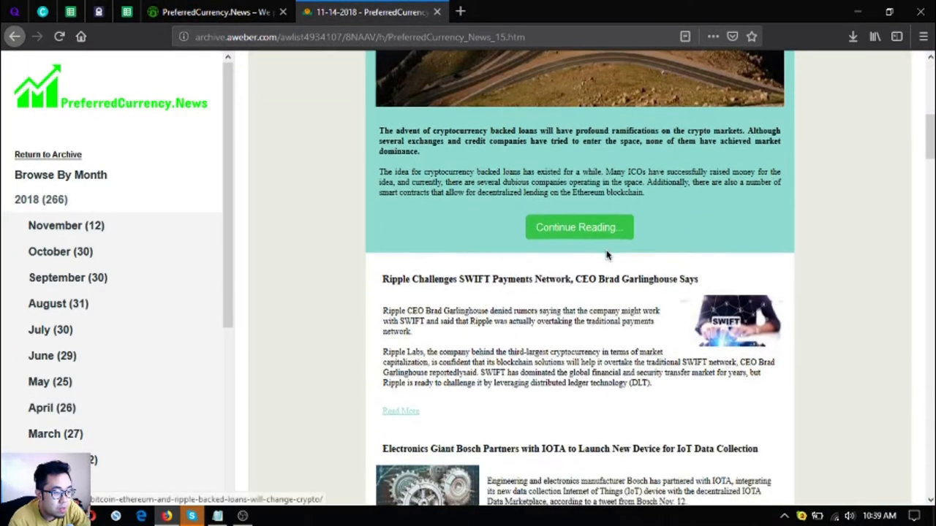
pyautogui.scroll(3)
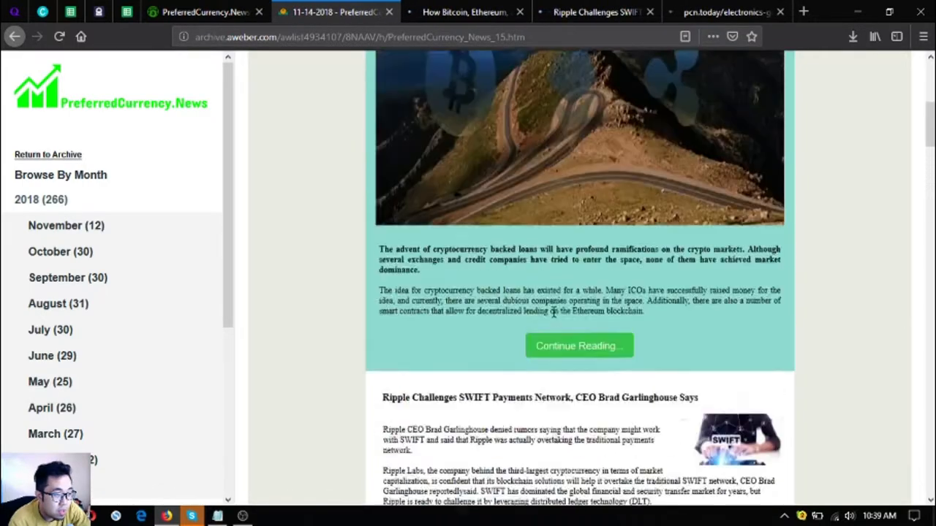
pyautogui.scroll(3)
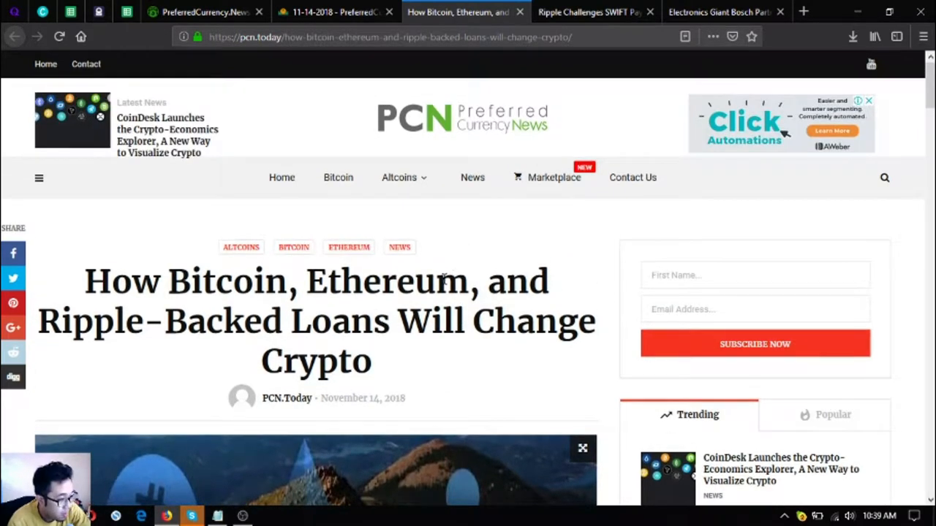
pyautogui.moveTo(399, 297)
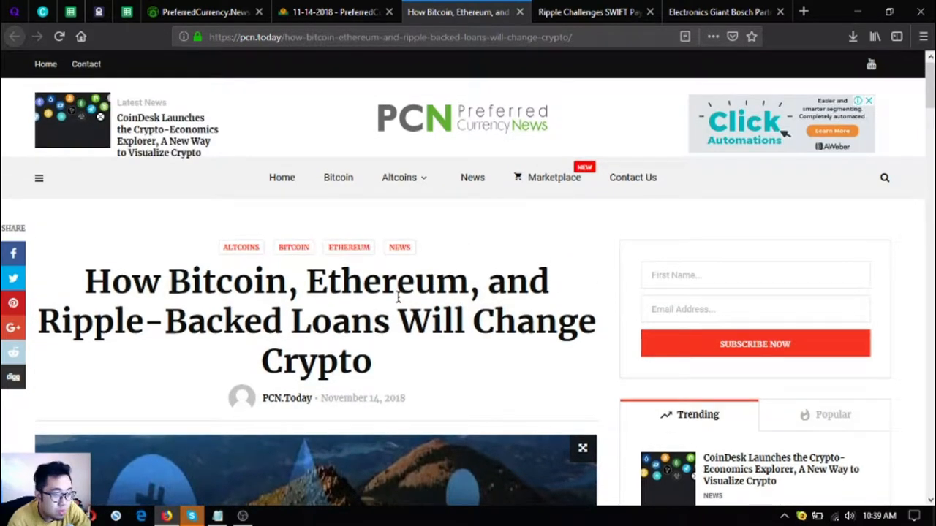
# Read the Ripple-backed loans article and open its Continue Reading link in a new tab
pyautogui.scroll(-3)
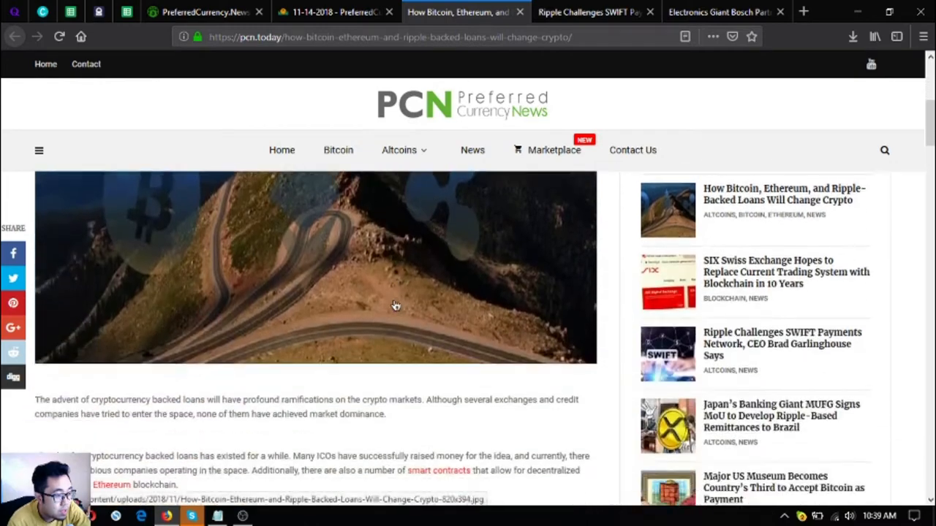
pyautogui.scroll(-3)
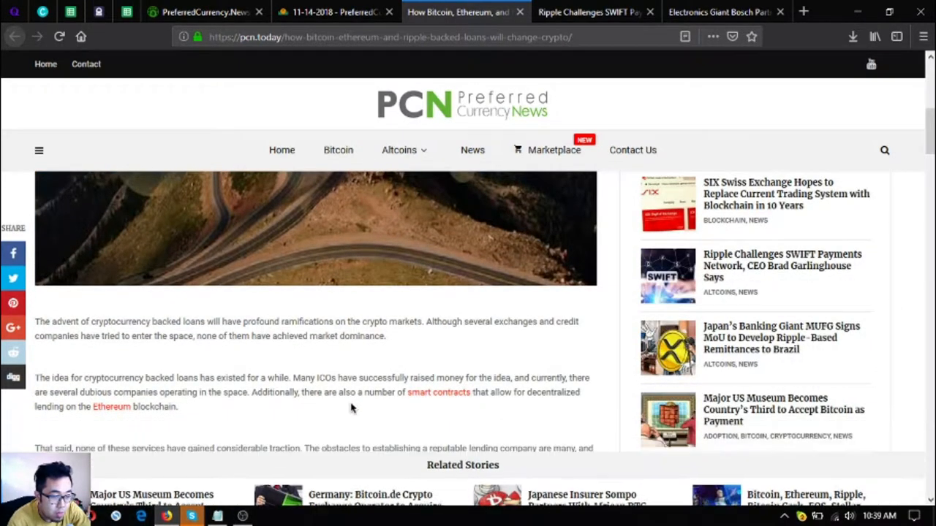
pyautogui.scroll(-3)
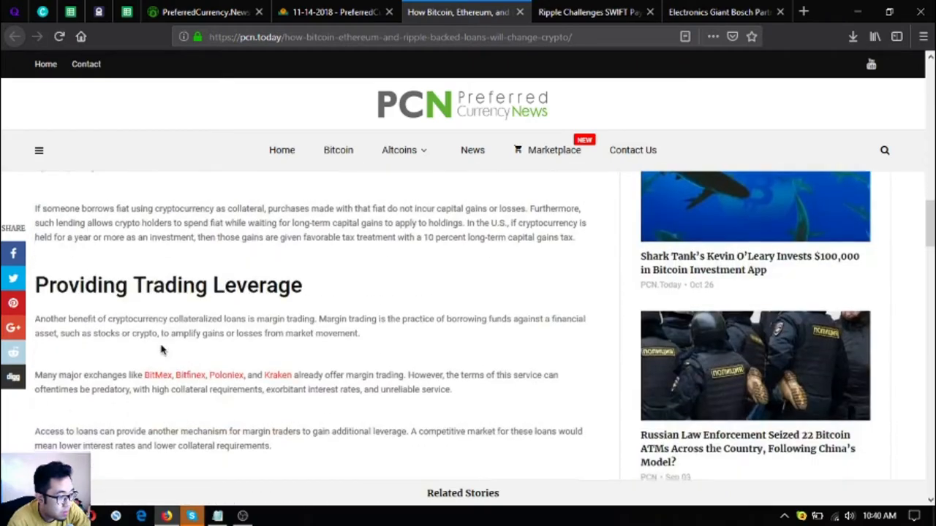
pyautogui.scroll(-3)
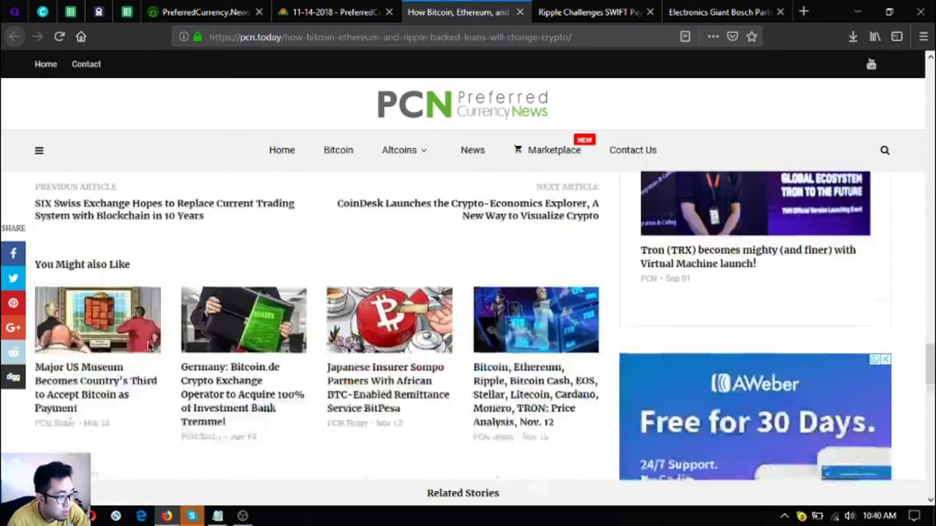
pyautogui.rightClick(69, 274)
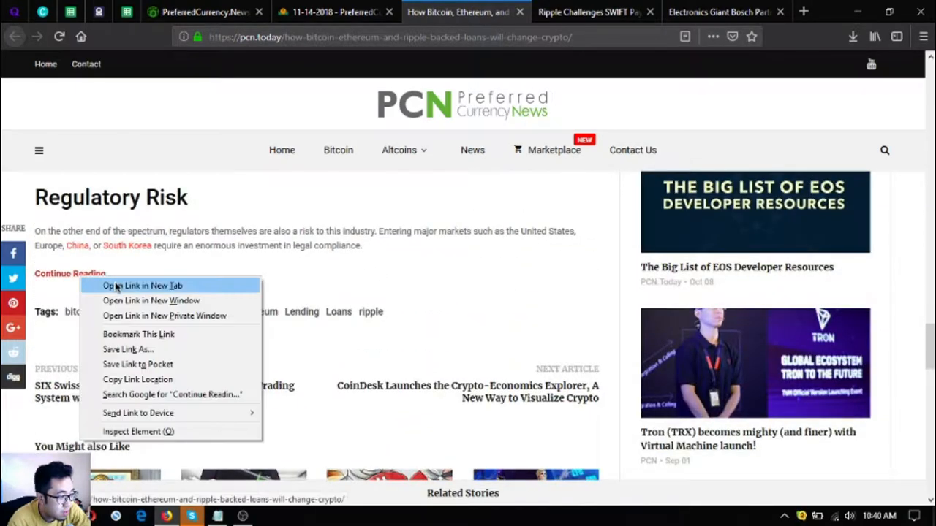
pyautogui.click(142, 286)
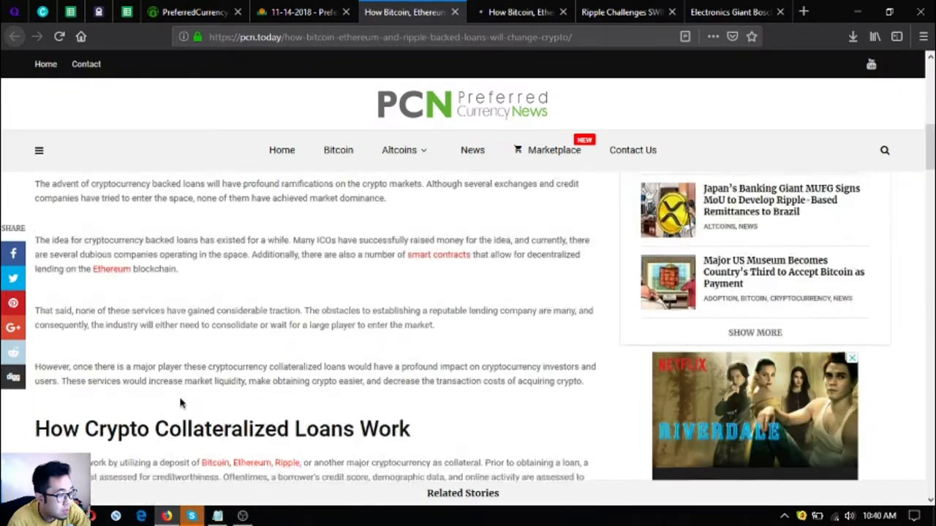
# Scroll past How Crypto Collateralized Loans Work to the list of three benefits
pyautogui.scroll(3)
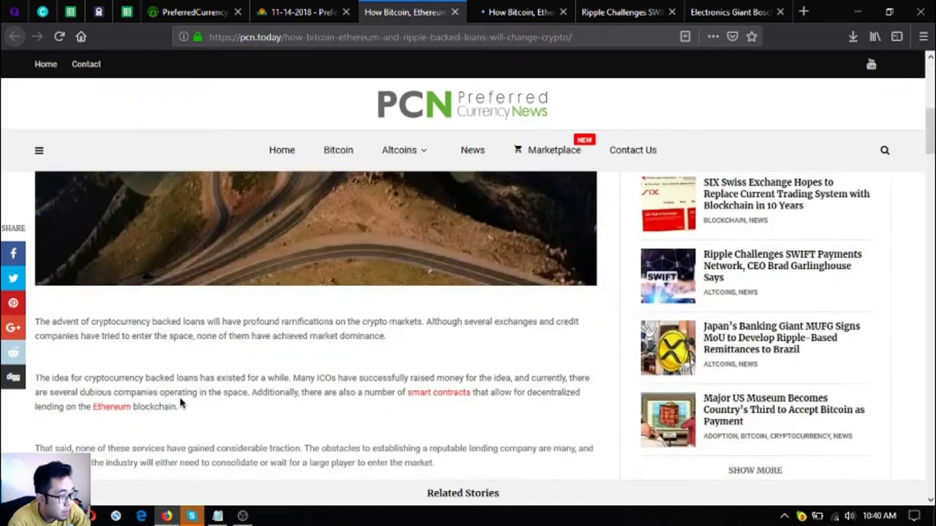
pyautogui.scroll(-3)
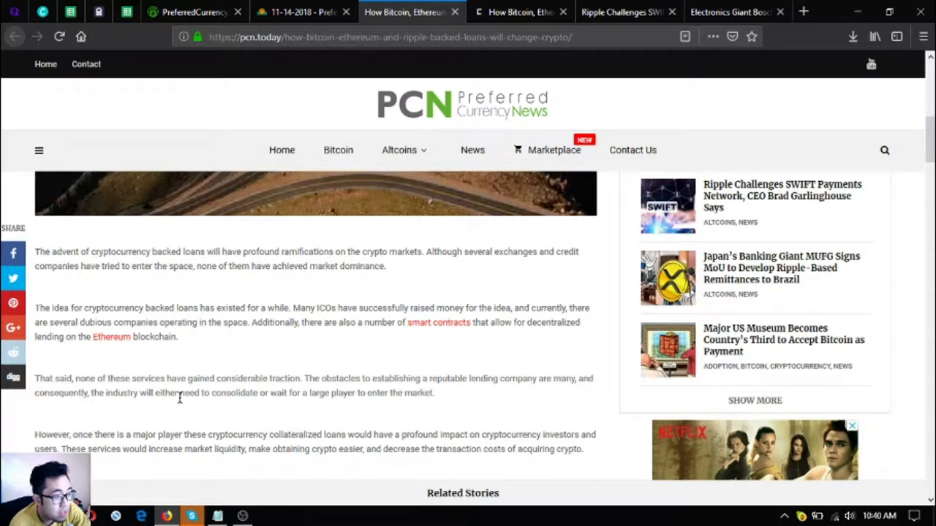
pyautogui.scroll(-3)
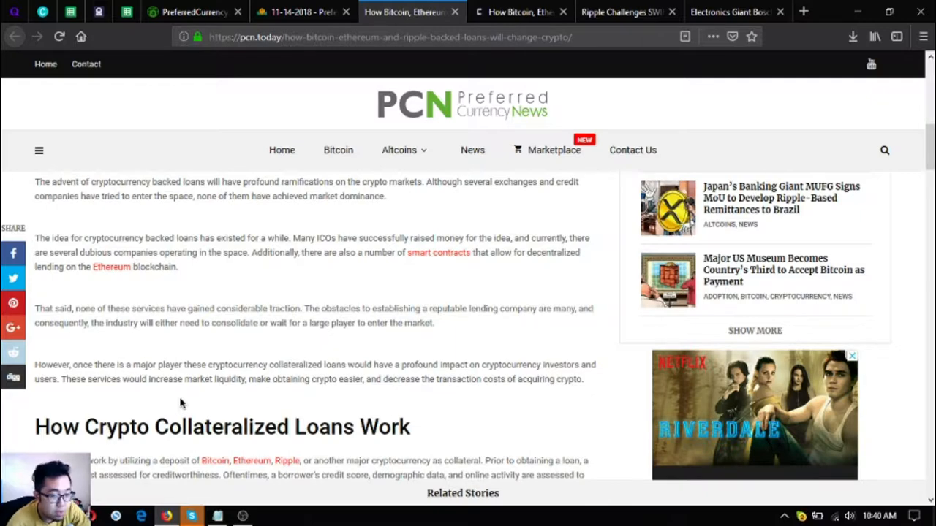
pyautogui.moveTo(161, 398)
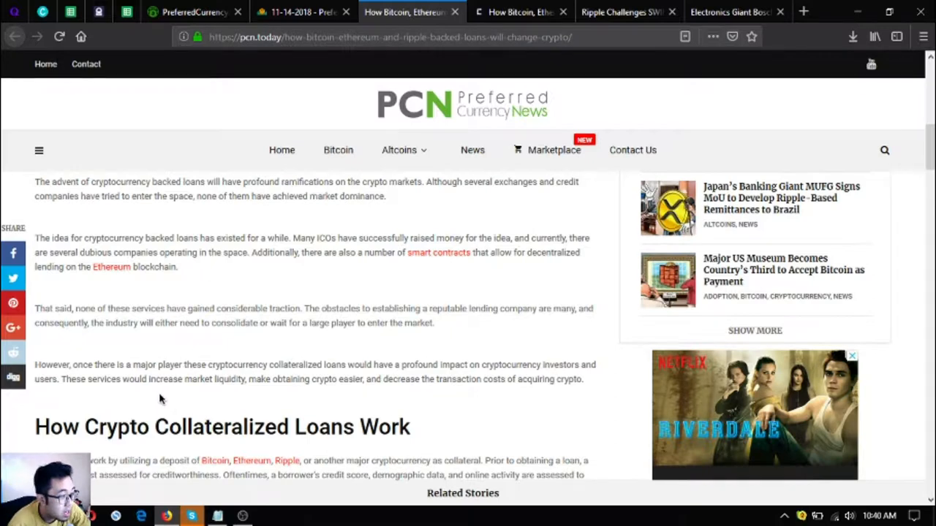
pyautogui.moveTo(347, 214)
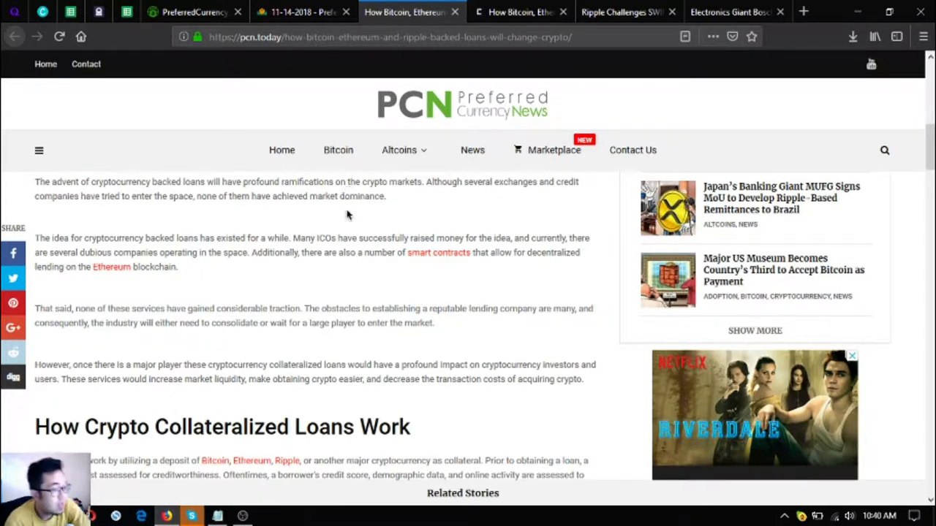
pyautogui.moveTo(331, 255)
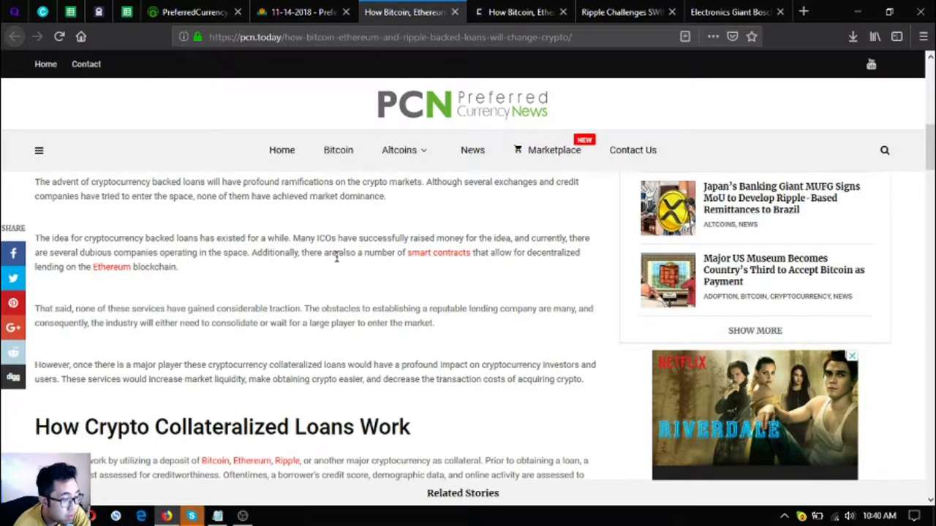
pyautogui.scroll(-3)
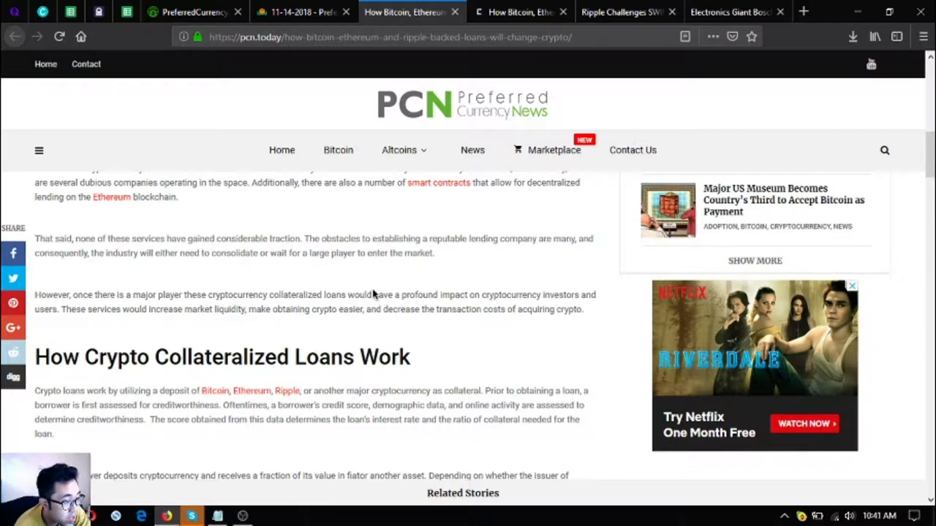
pyautogui.moveTo(366, 289)
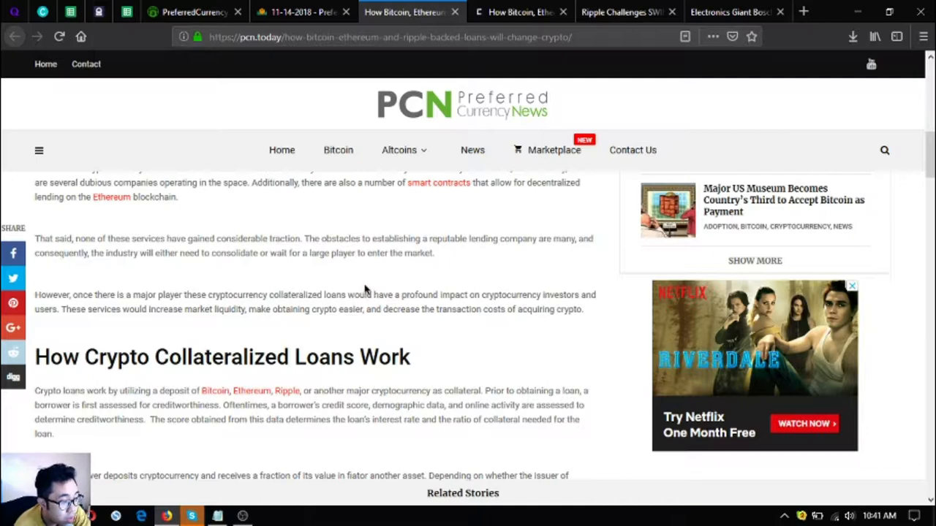
pyautogui.moveTo(316, 286)
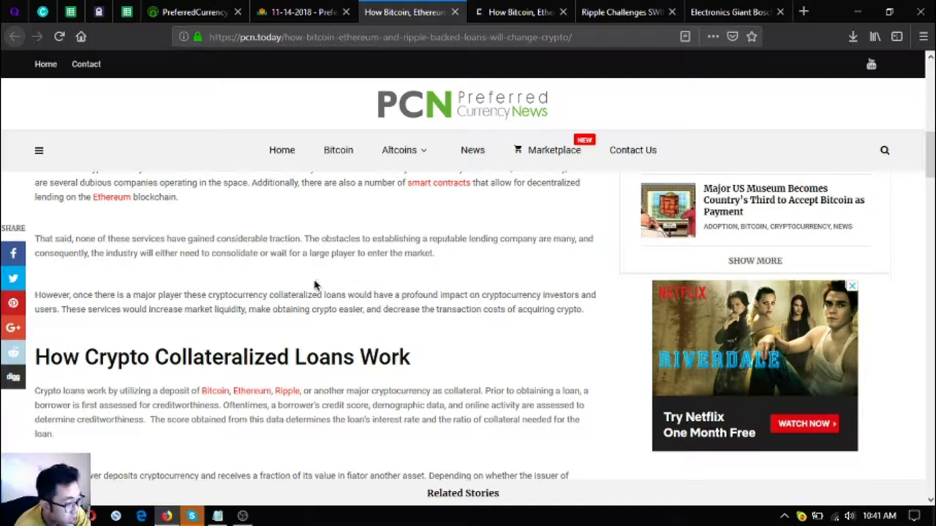
pyautogui.moveTo(329, 322)
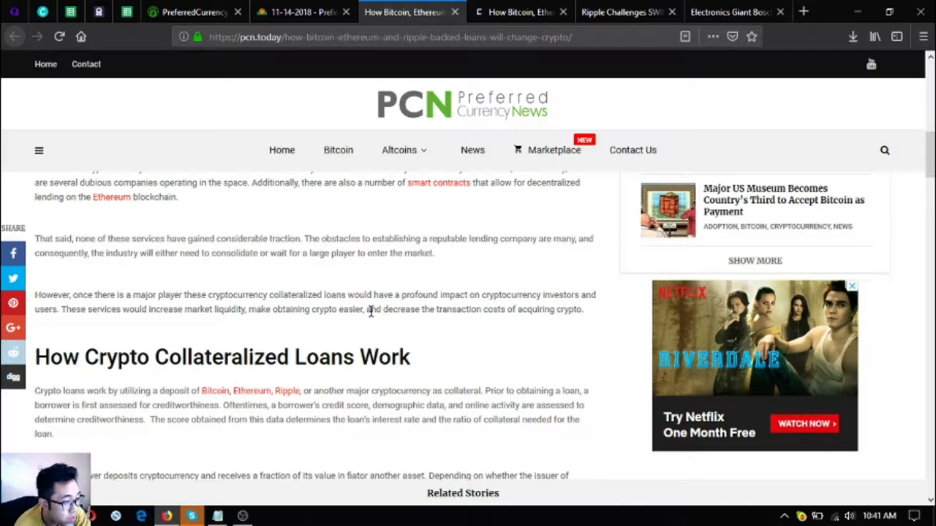
pyautogui.scroll(-3)
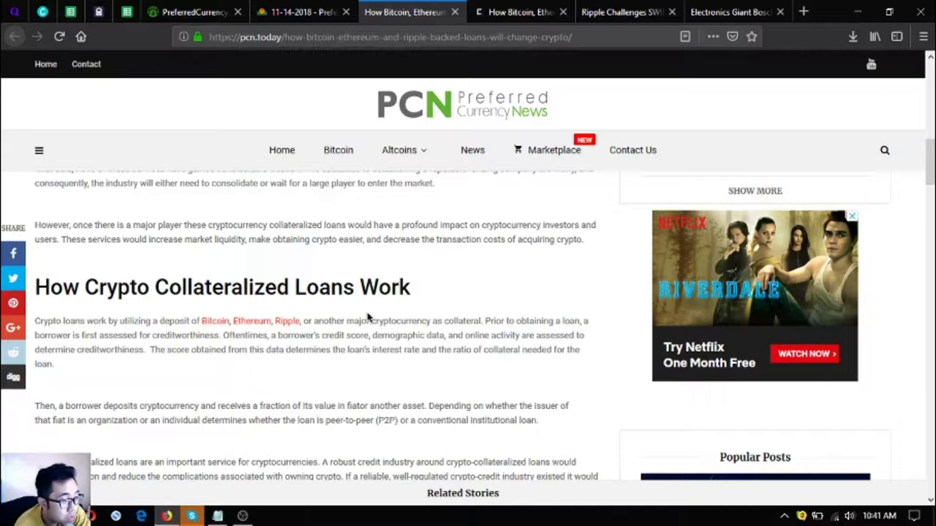
pyautogui.moveTo(358, 316)
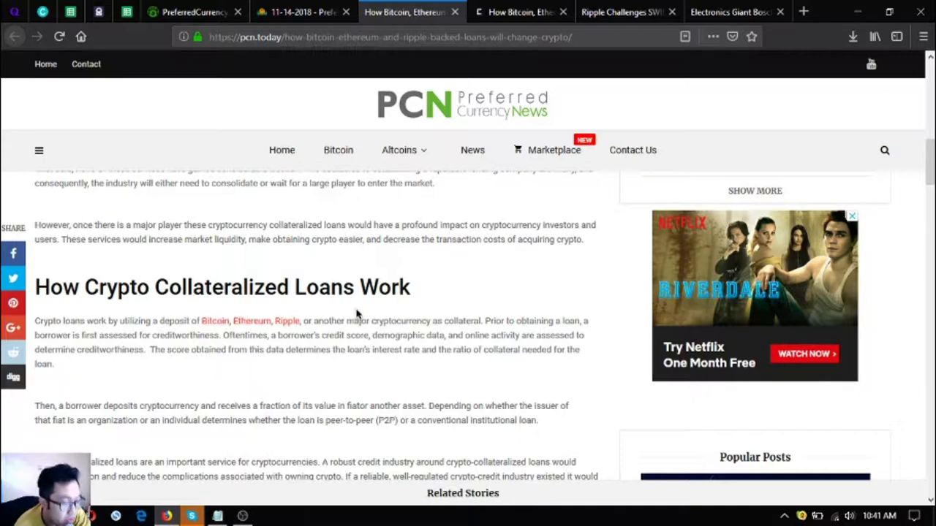
pyautogui.scroll(-3)
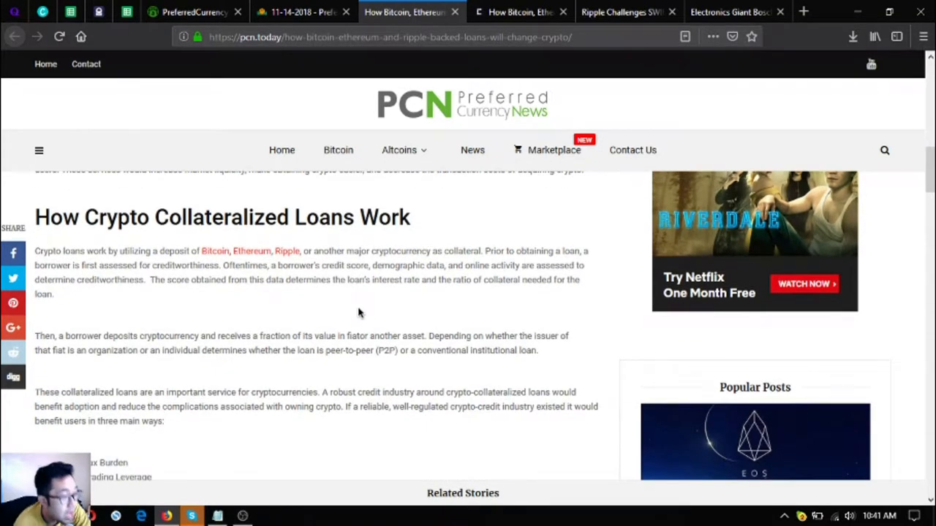
pyautogui.moveTo(338, 303)
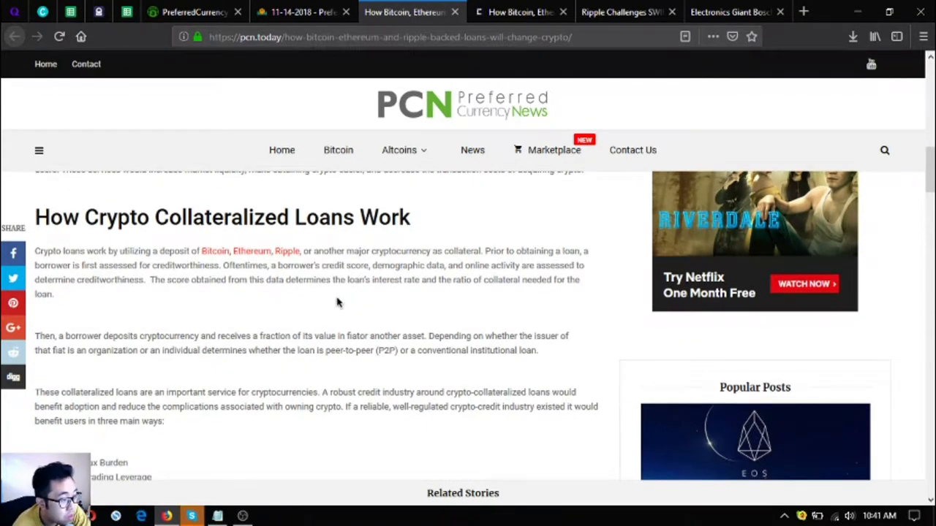
pyautogui.moveTo(306, 298)
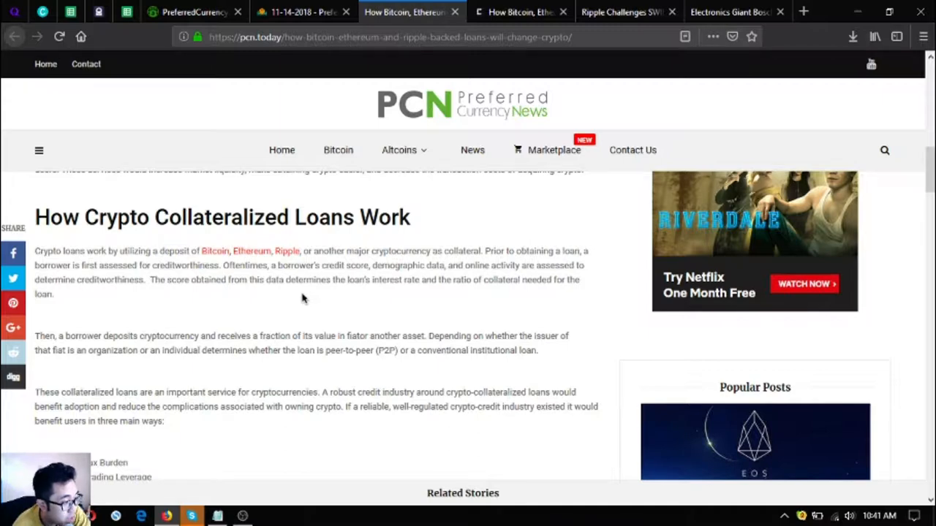
pyautogui.moveTo(291, 292)
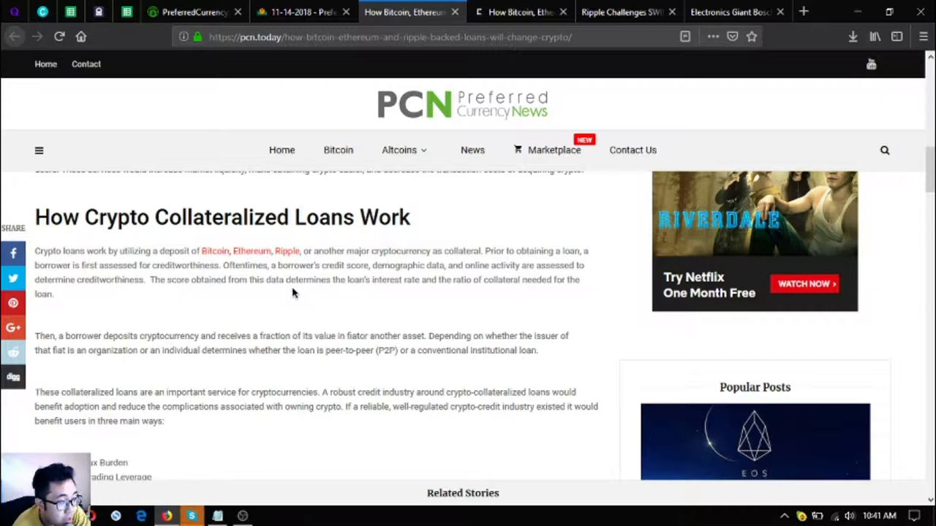
pyautogui.moveTo(378, 263)
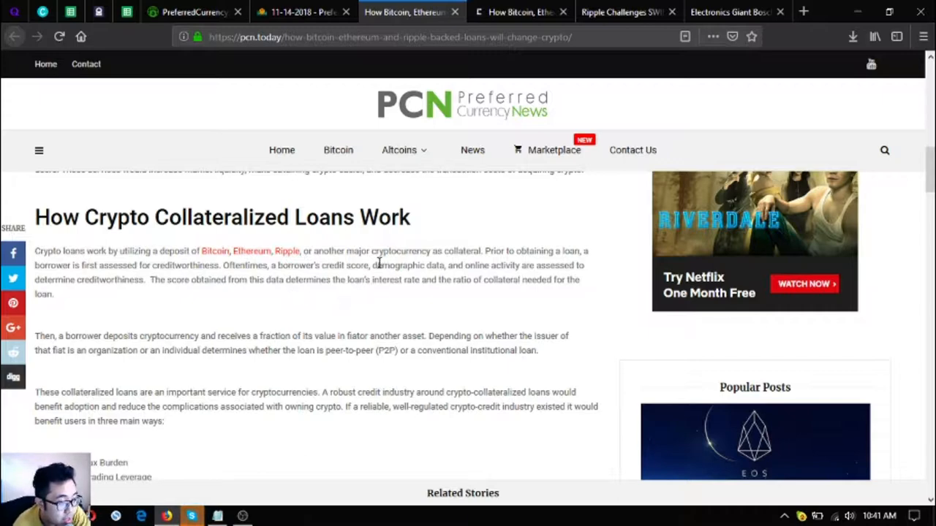
pyautogui.moveTo(346, 292)
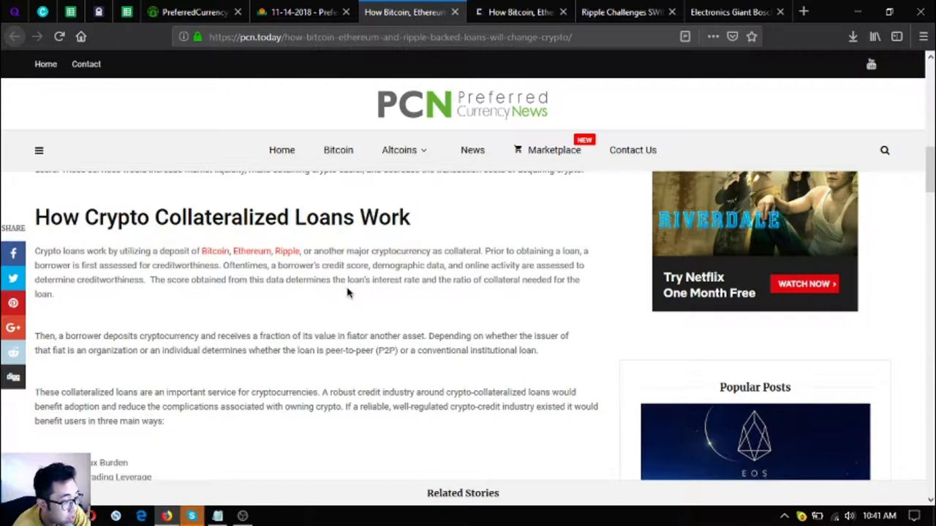
pyautogui.moveTo(346, 316)
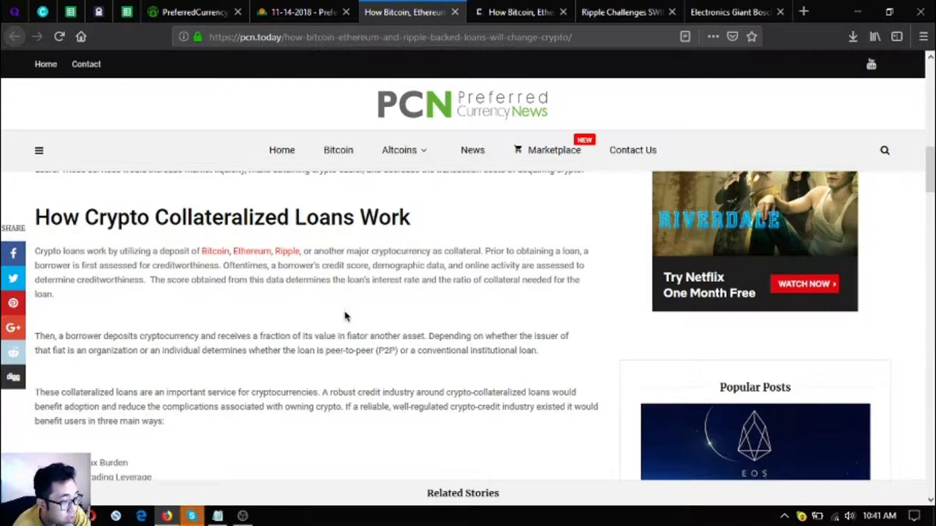
pyautogui.moveTo(402, 315)
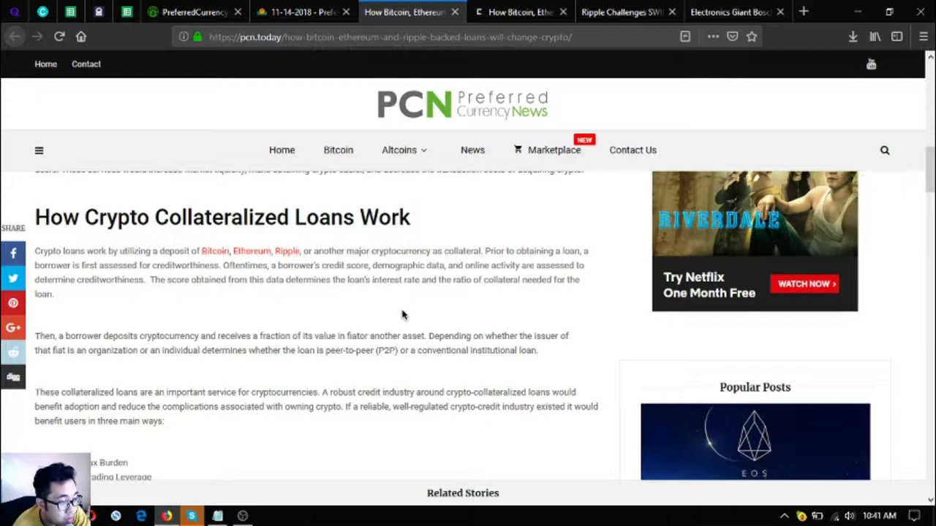
pyautogui.moveTo(417, 318)
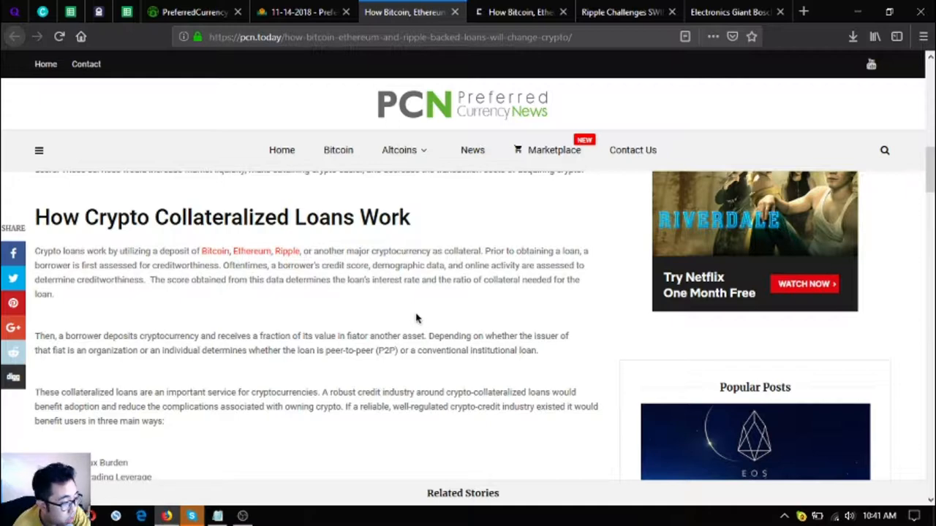
pyautogui.moveTo(356, 324)
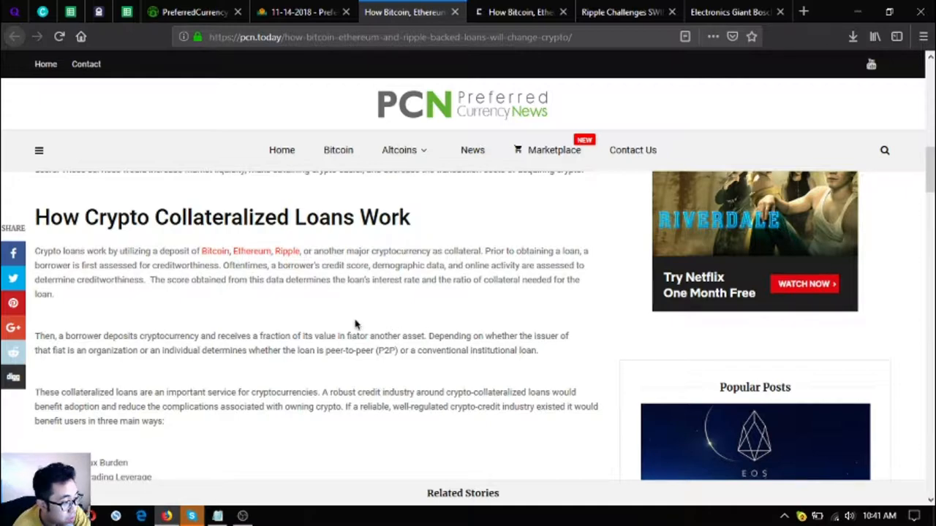
pyautogui.moveTo(332, 323)
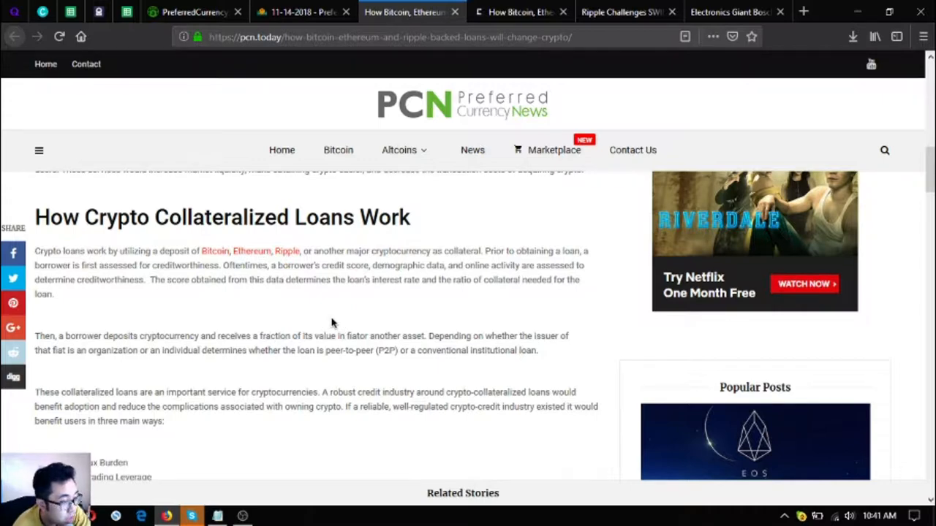
pyautogui.scroll(-3)
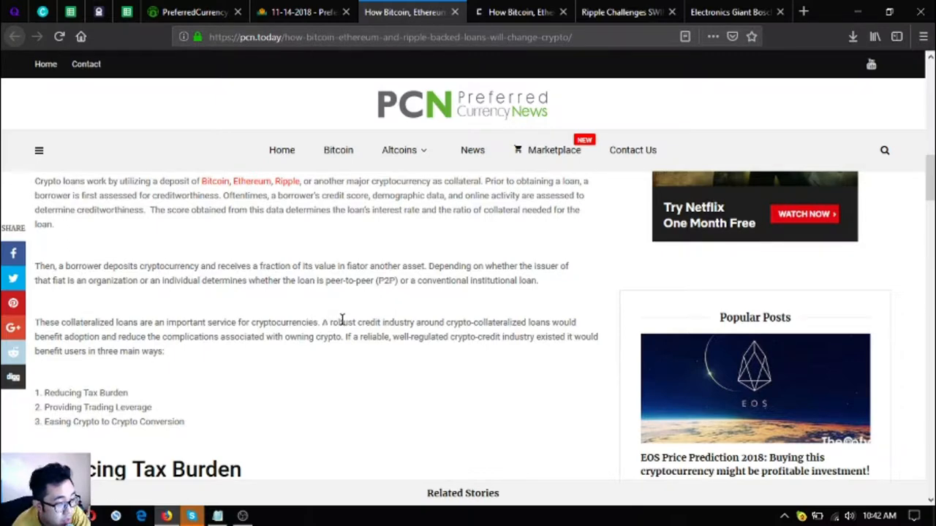
pyautogui.moveTo(354, 322)
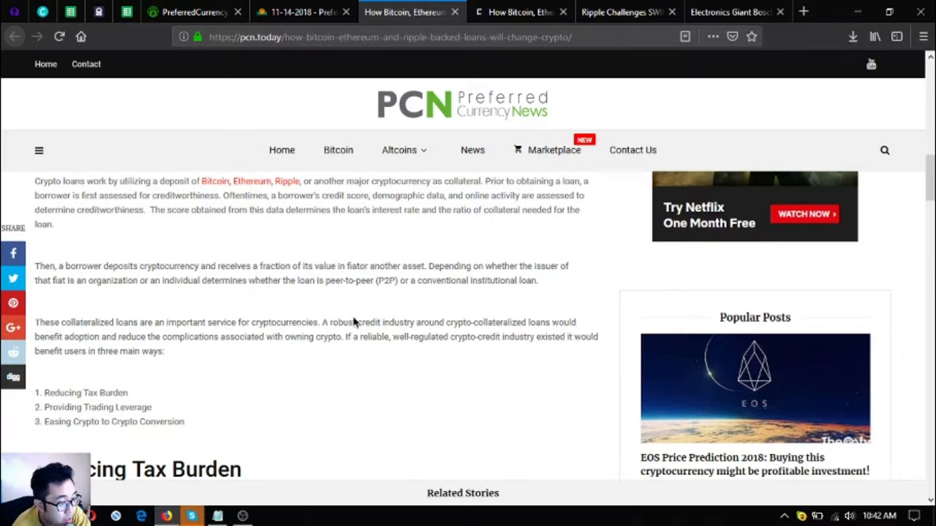
# Scroll through Reducing Tax Burden until the Providing Trading Leverage heading appears
pyautogui.scroll(-3)
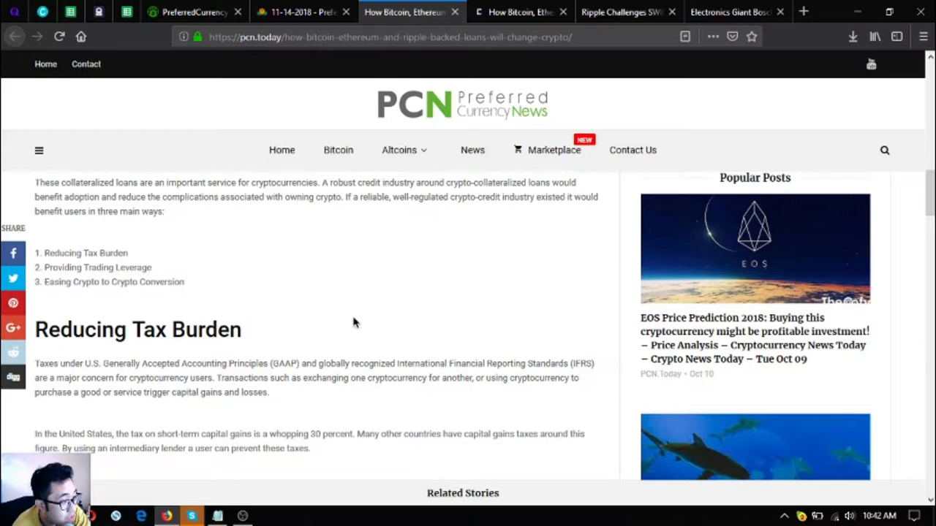
pyautogui.moveTo(338, 319)
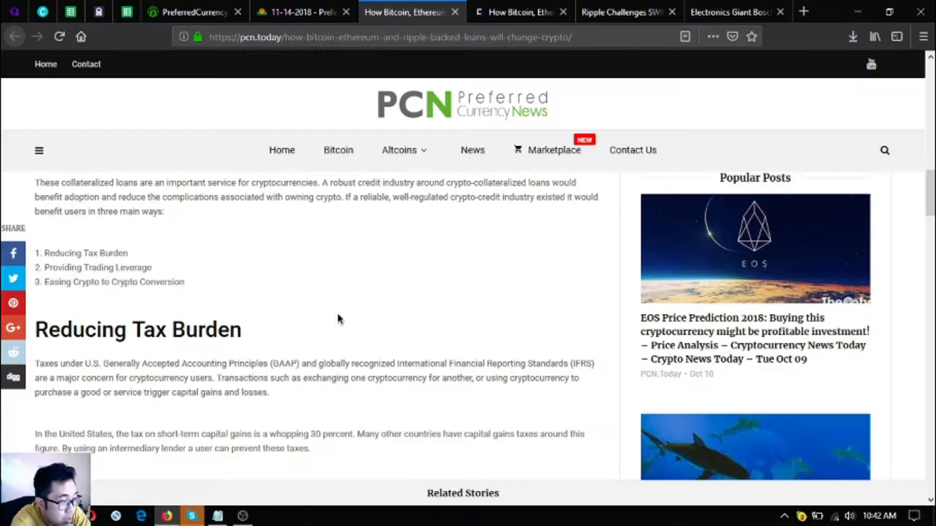
pyautogui.scroll(-3)
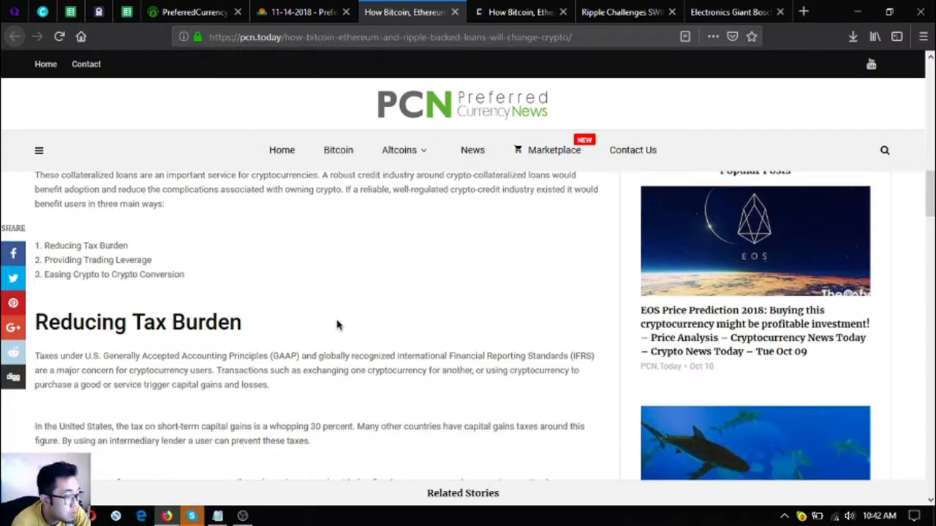
pyautogui.scroll(-3)
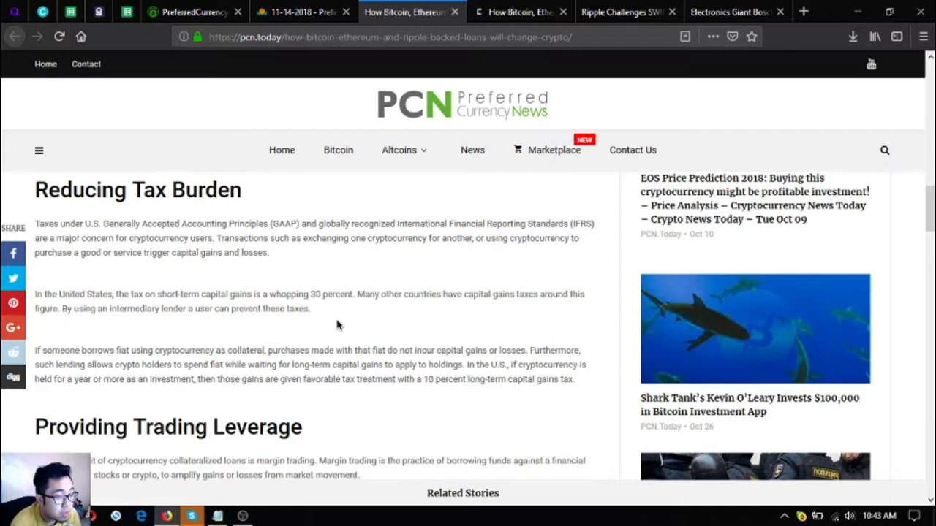
# Scroll through Providing Trading Leverage to the Easing Crypto to Crypto Conversions heading
pyautogui.scroll(-3)
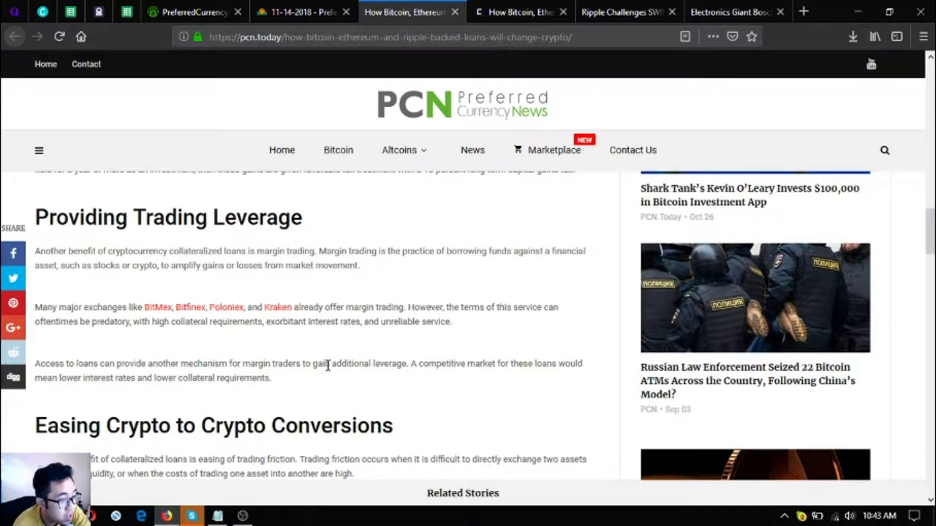
pyautogui.scroll(3)
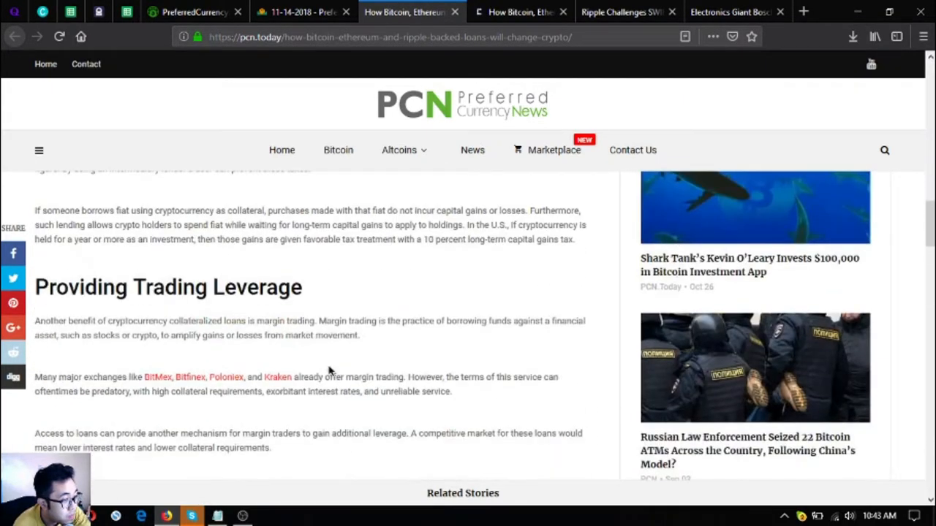
pyautogui.scroll(-3)
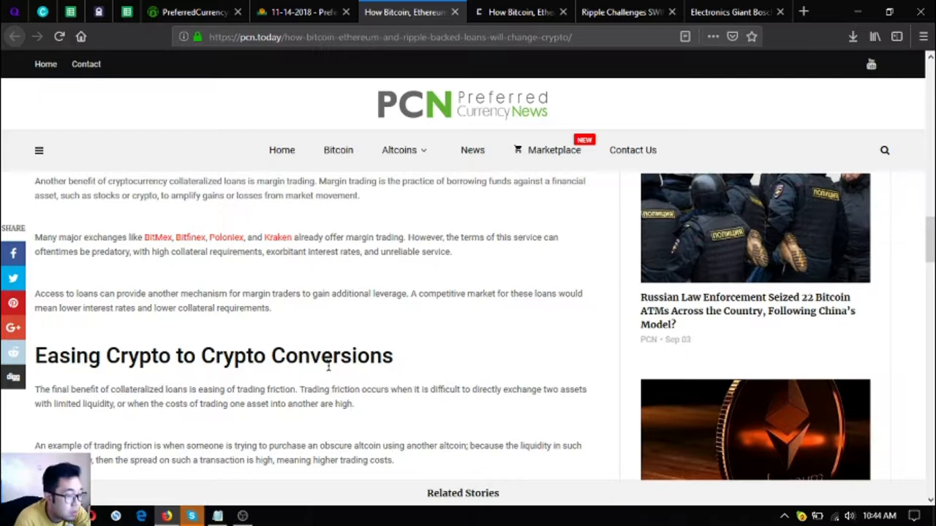
# Scroll through Easing Crypto to Crypto Conversions to the Risks with Collateralized Loans heading
pyautogui.scroll(-3)
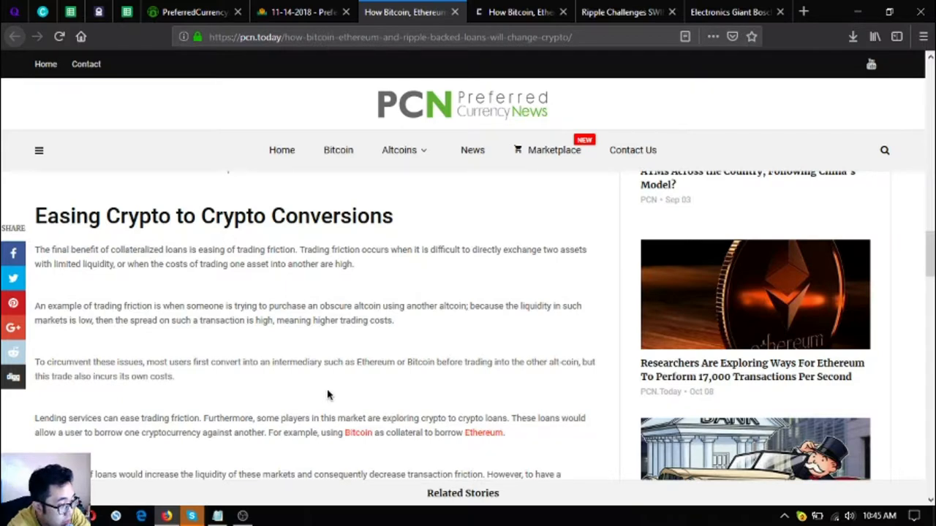
pyautogui.moveTo(311, 410)
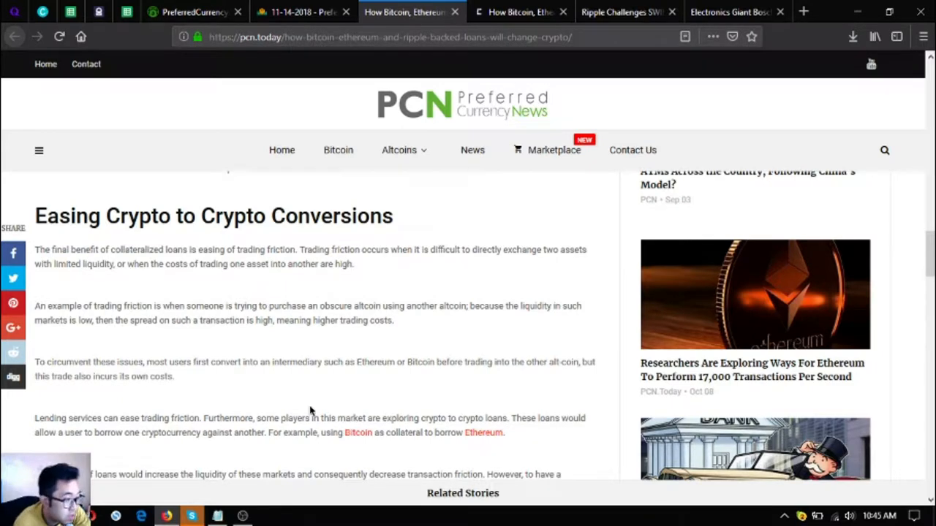
pyautogui.scroll(-3)
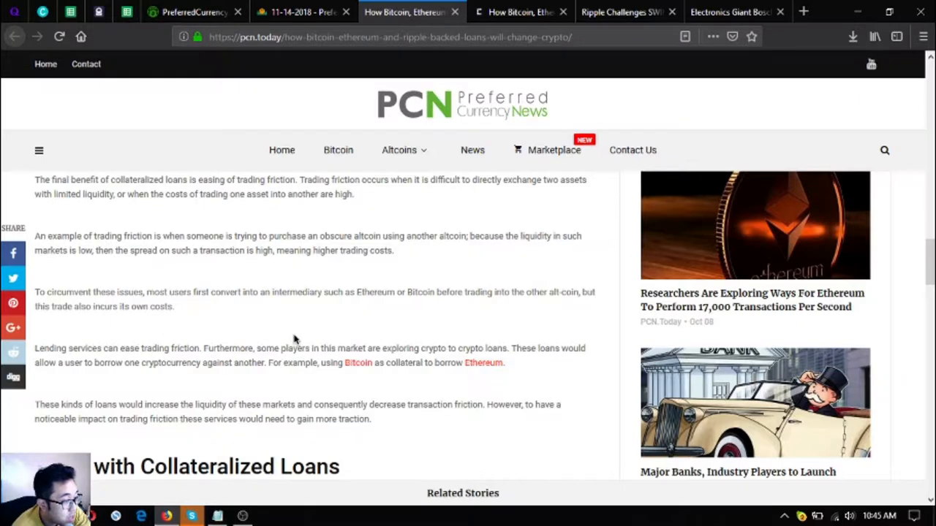
pyautogui.scroll(-3)
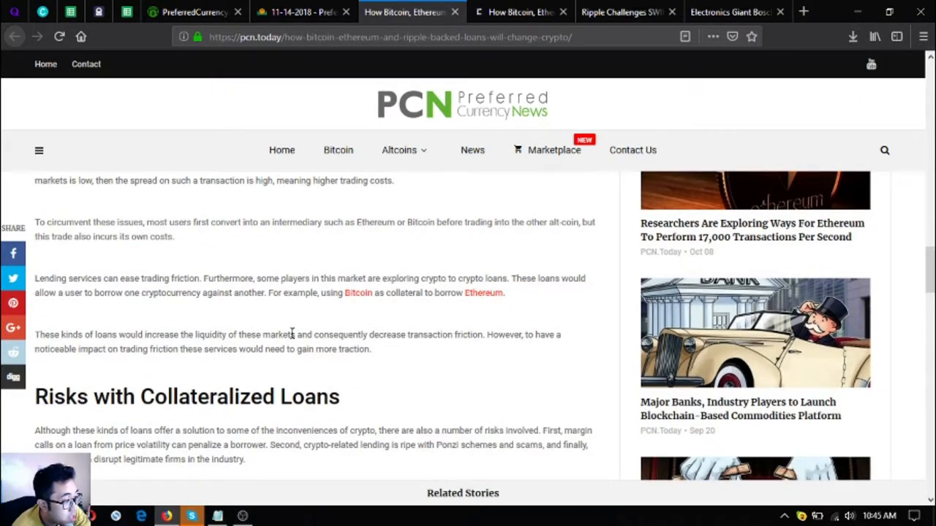
pyautogui.moveTo(286, 331)
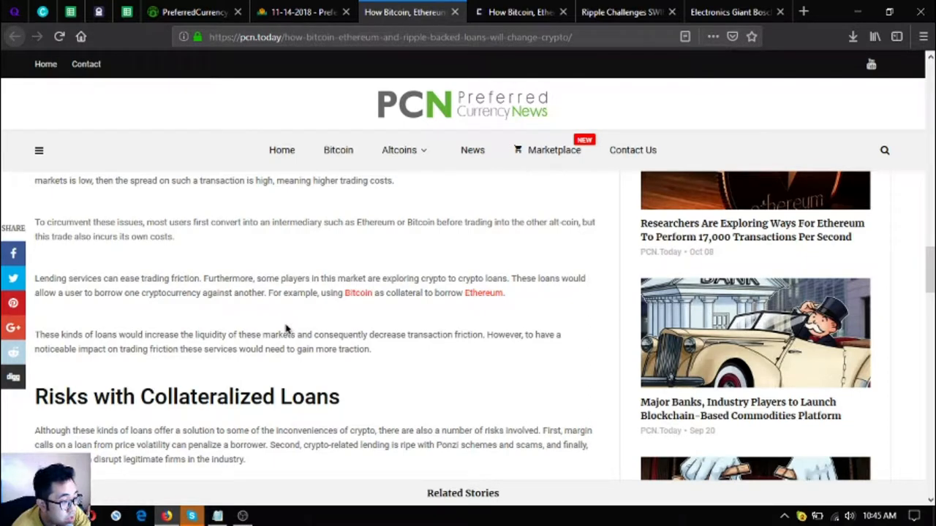
pyautogui.moveTo(281, 329)
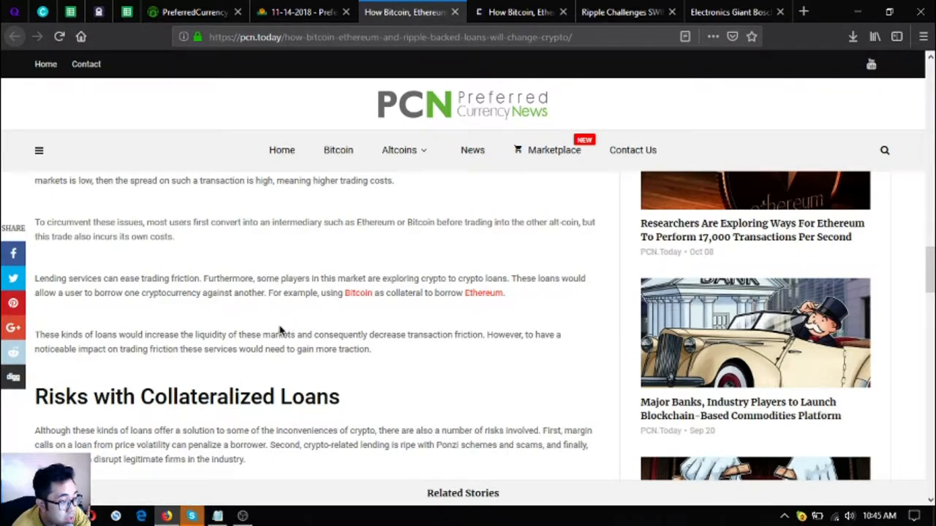
pyautogui.moveTo(287, 308)
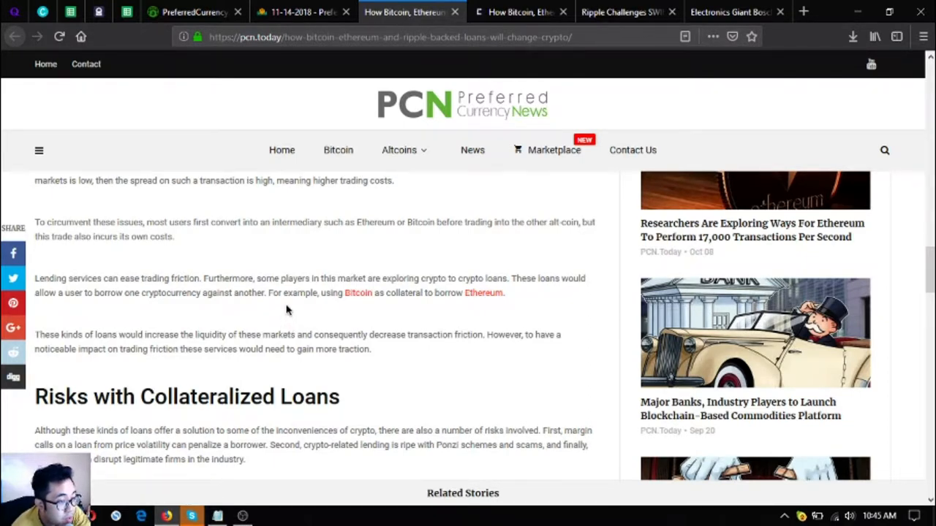
pyautogui.moveTo(276, 306)
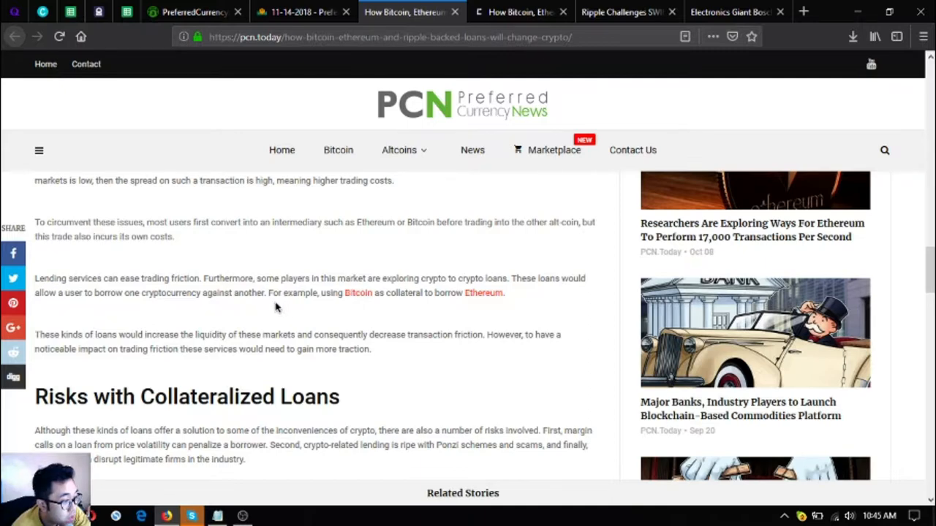
pyautogui.moveTo(247, 304)
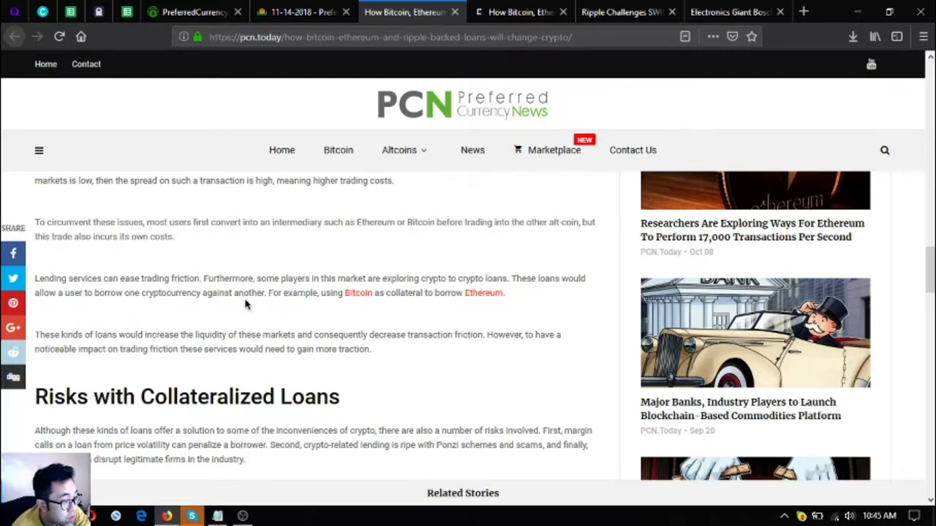
# Scroll through the Risks with Collateralized Loans introduction to the Margin Calls heading
pyautogui.scroll(-3)
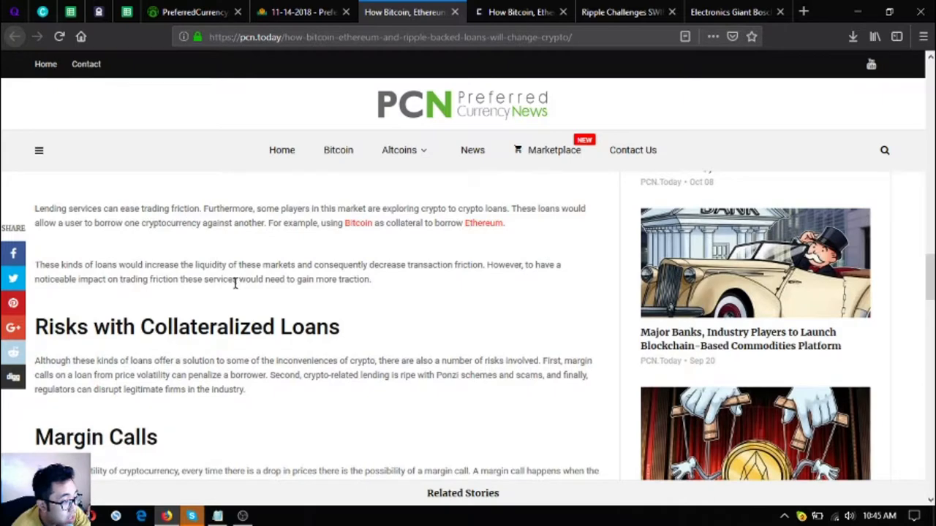
pyautogui.moveTo(225, 299)
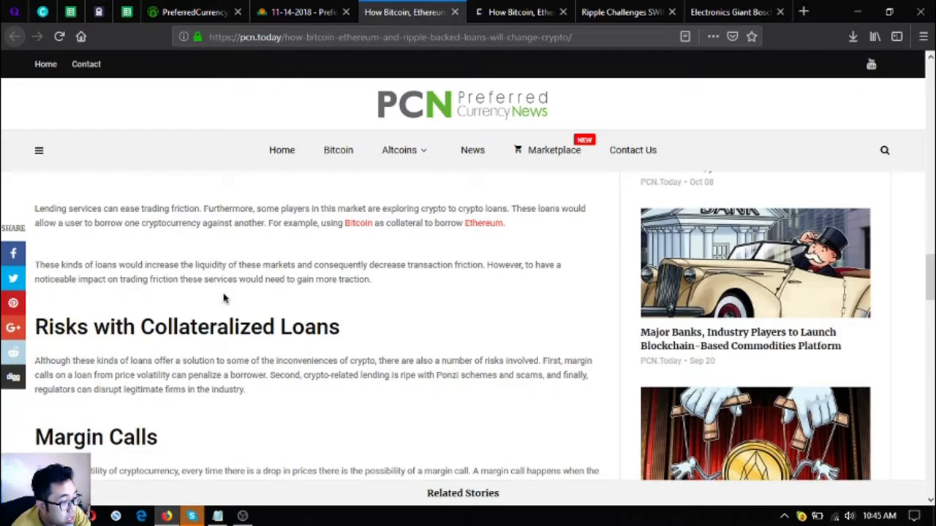
pyautogui.moveTo(223, 300)
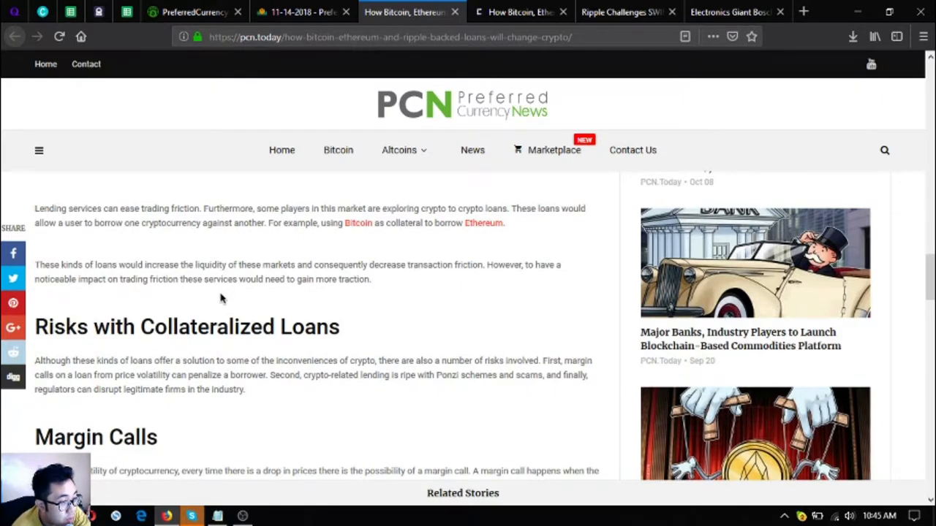
pyautogui.moveTo(223, 282)
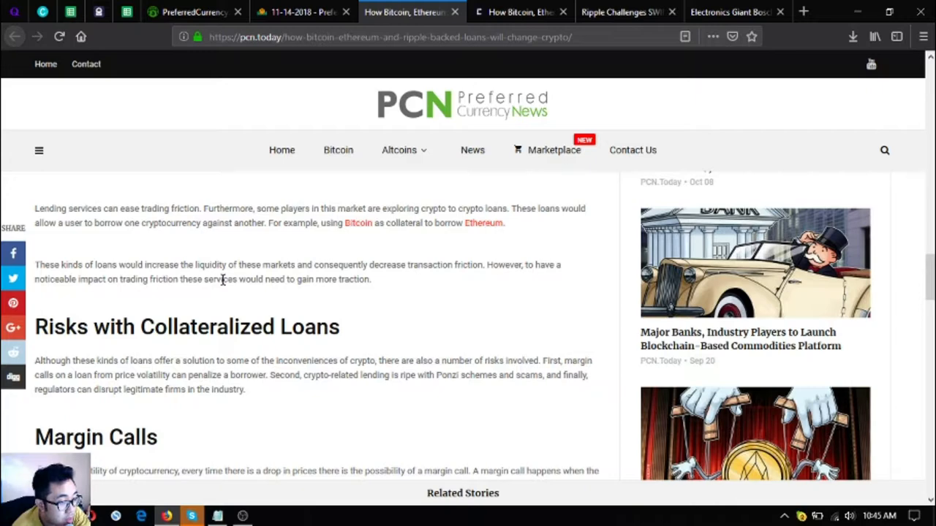
pyautogui.moveTo(233, 262)
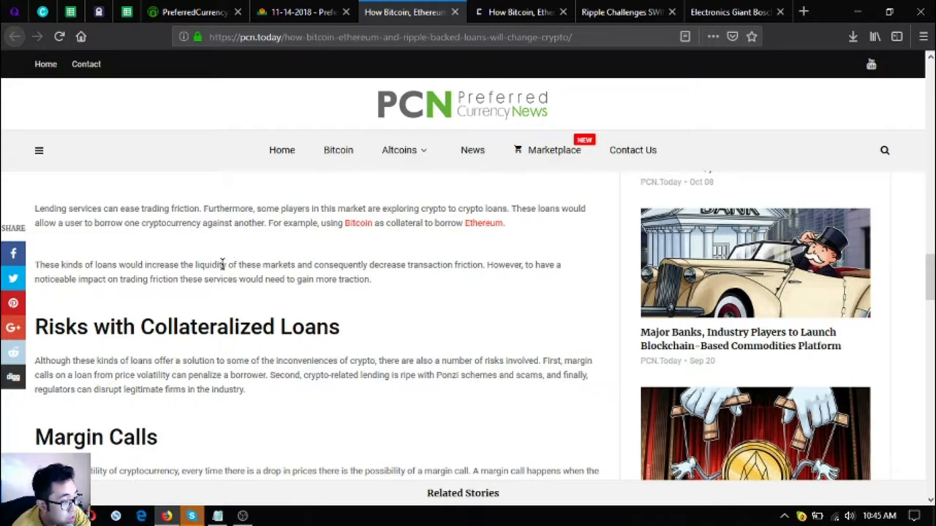
pyautogui.moveTo(236, 247)
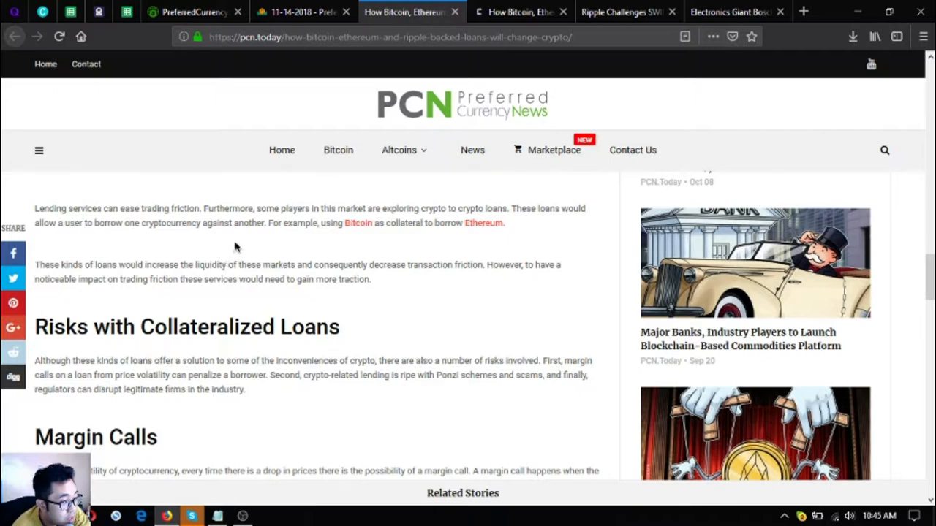
pyautogui.moveTo(296, 249)
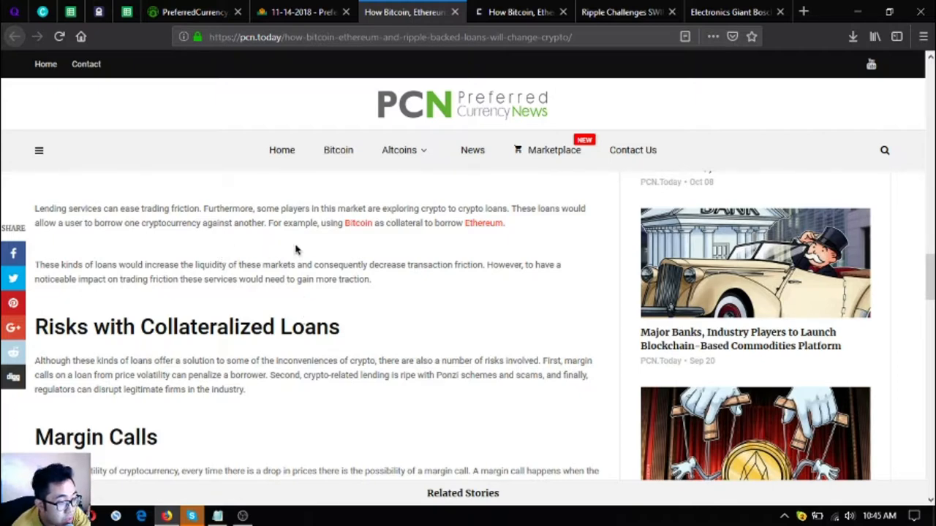
pyautogui.moveTo(261, 250)
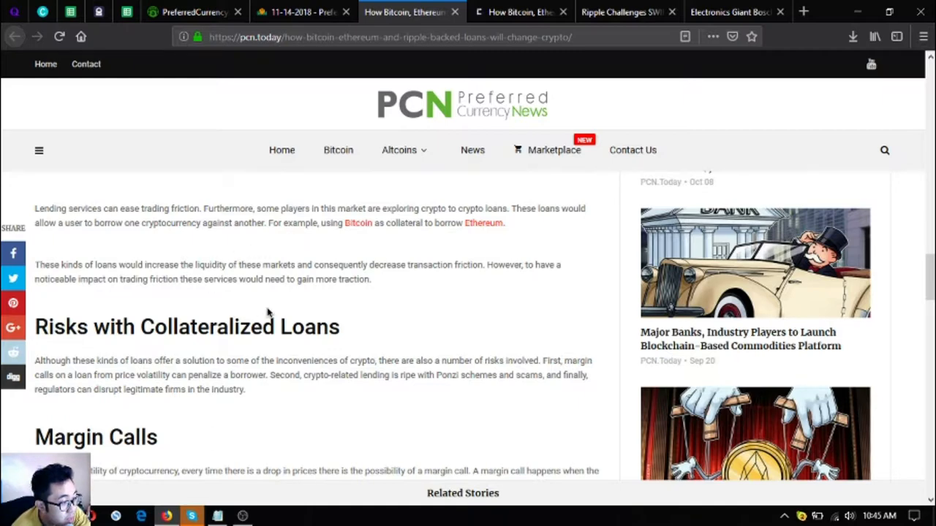
pyautogui.moveTo(400, 292)
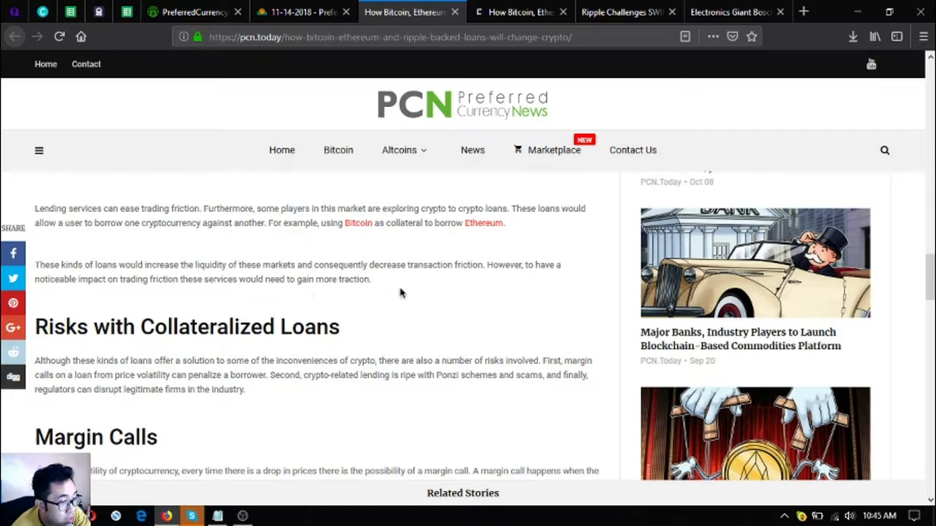
pyautogui.moveTo(352, 297)
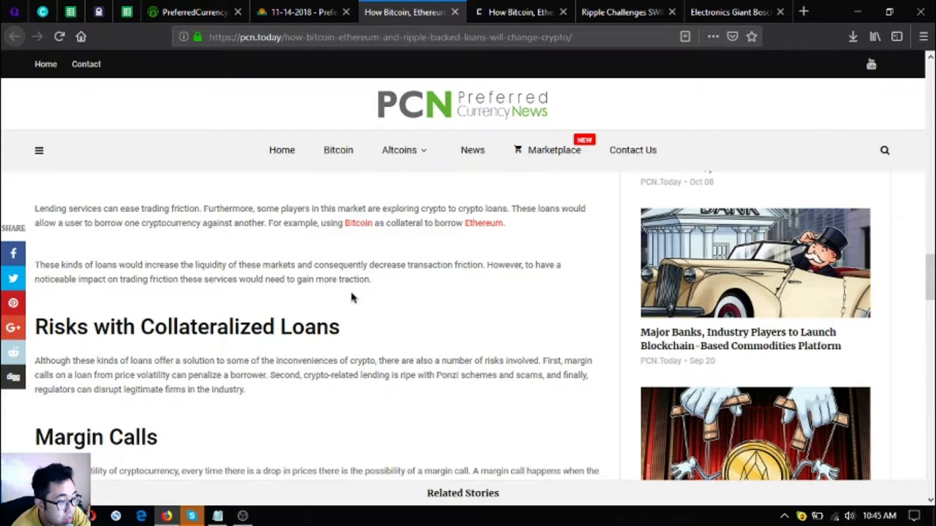
pyautogui.moveTo(205, 283)
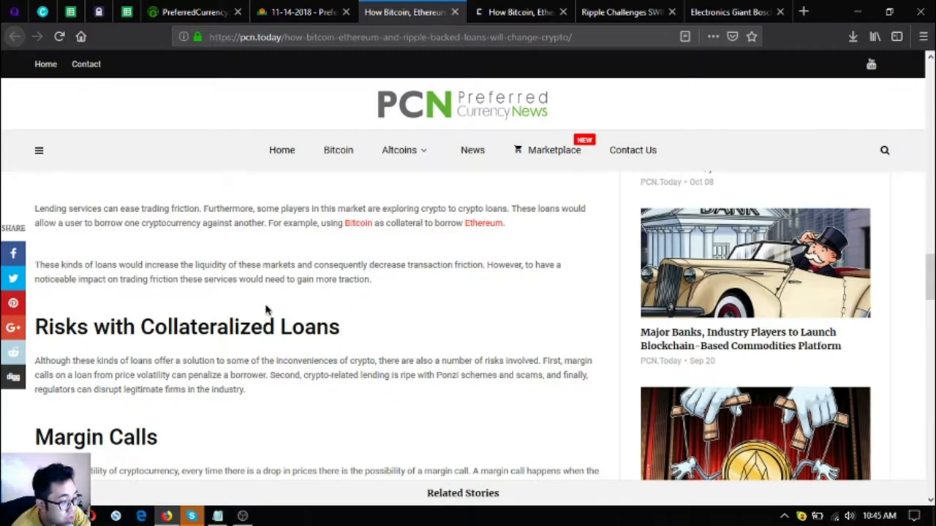
pyautogui.scroll(-3)
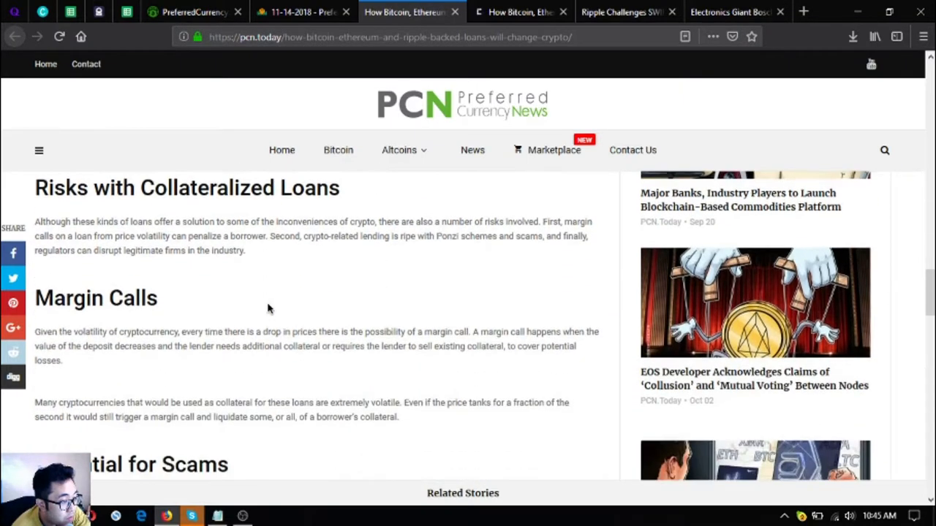
pyautogui.scroll(3)
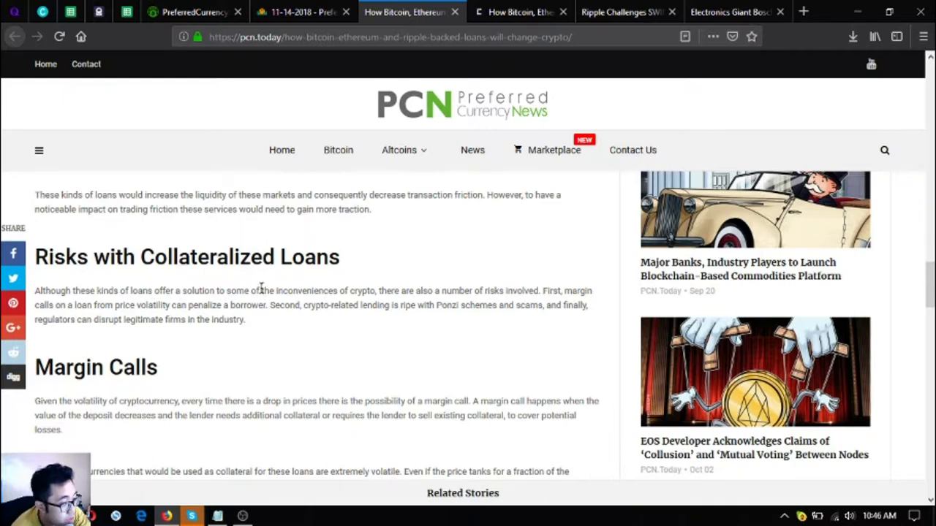
pyautogui.moveTo(276, 327)
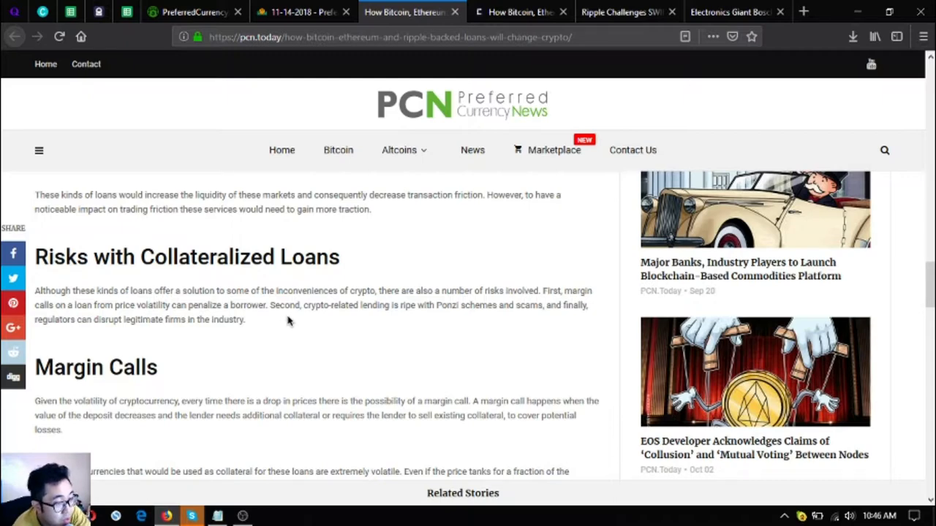
pyautogui.moveTo(291, 318)
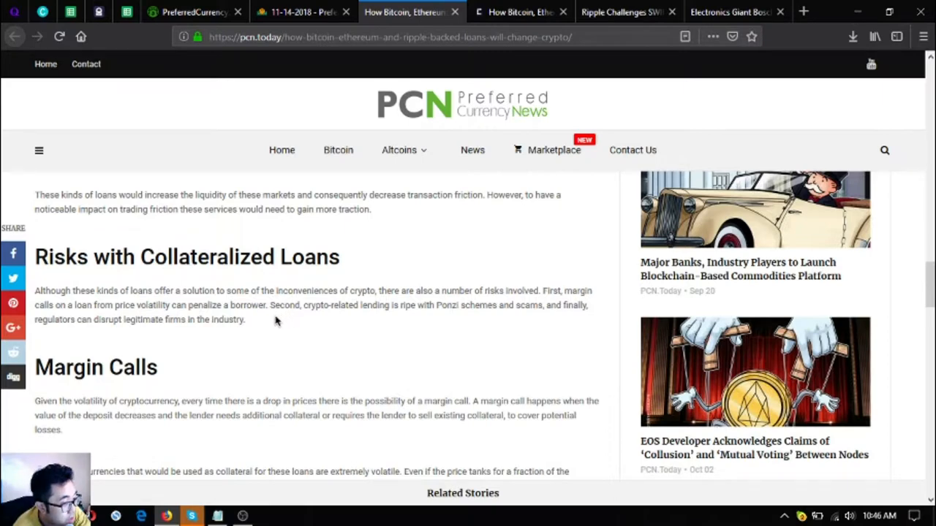
pyautogui.moveTo(261, 324)
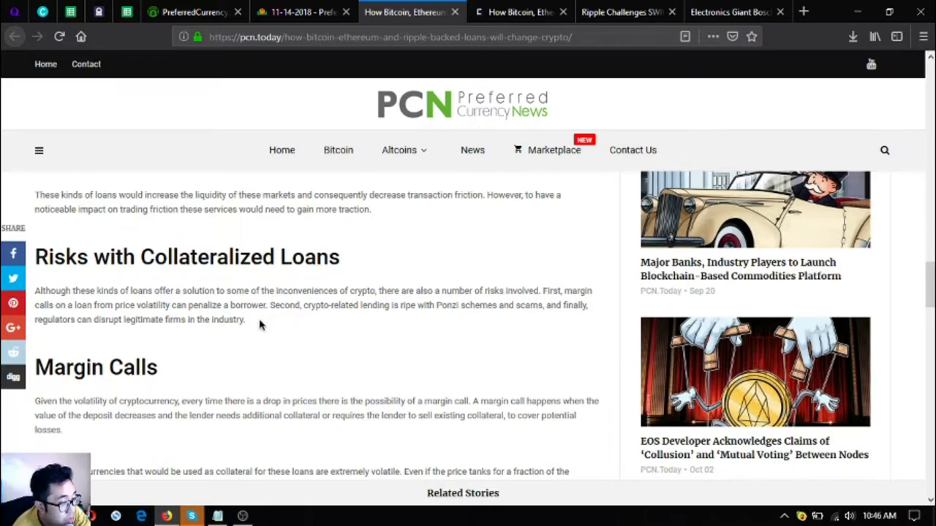
pyautogui.moveTo(251, 296)
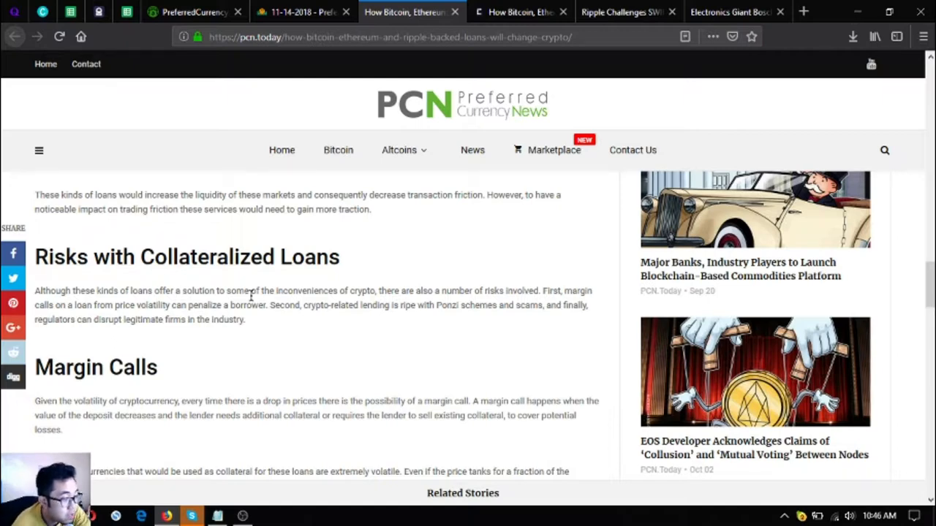
pyautogui.scroll(-3)
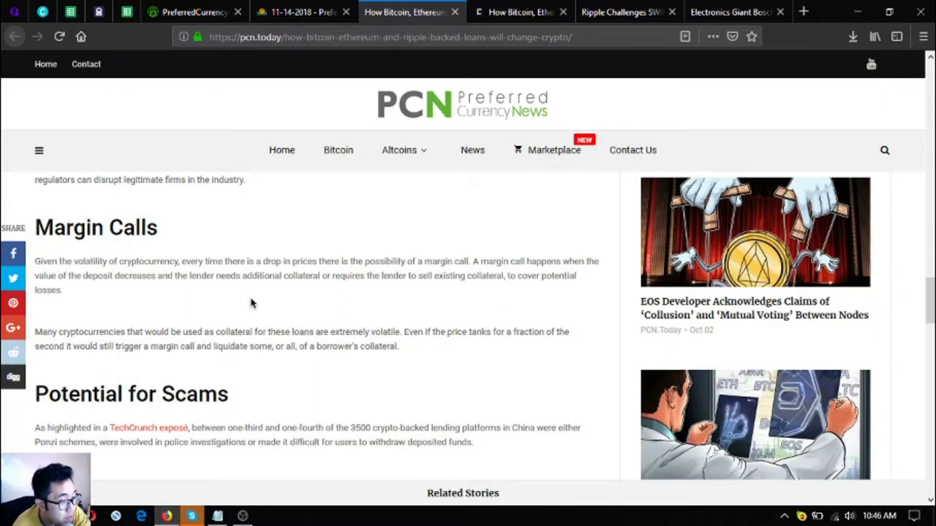
pyautogui.moveTo(257, 296)
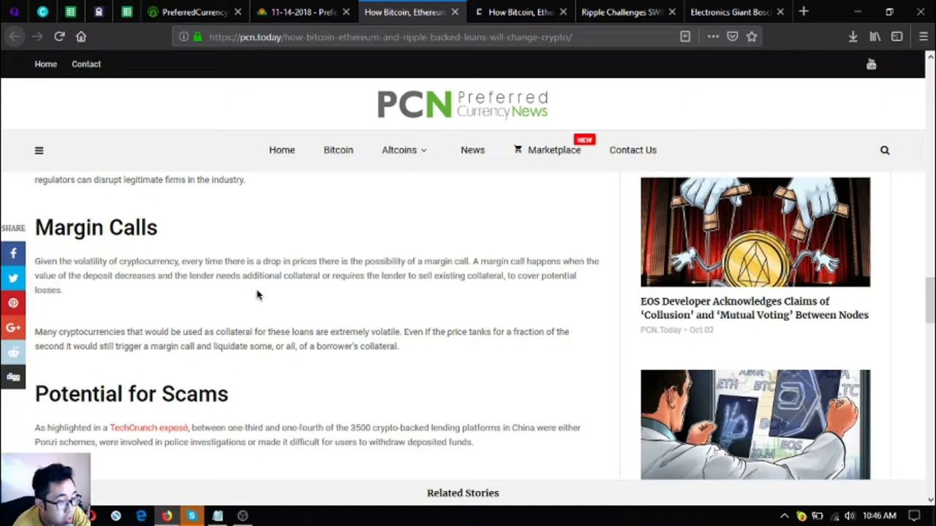
pyautogui.moveTo(234, 279)
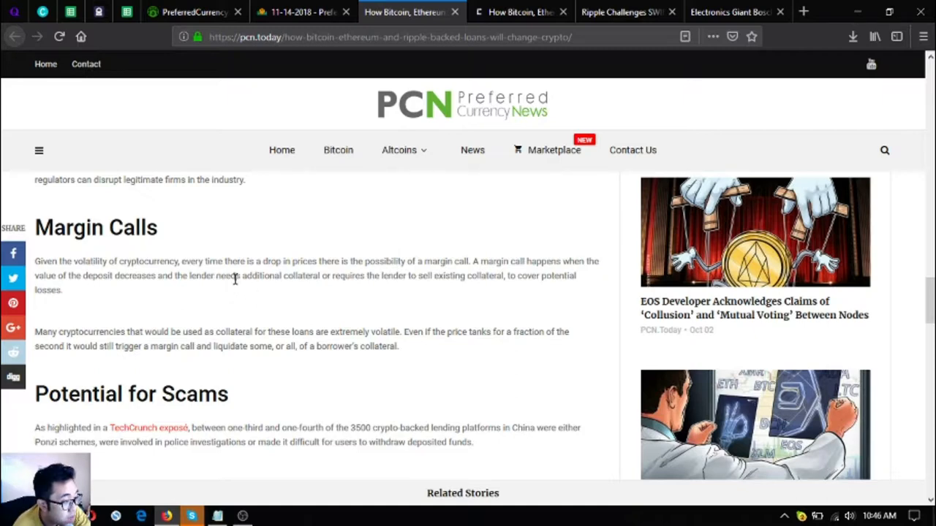
pyautogui.moveTo(248, 297)
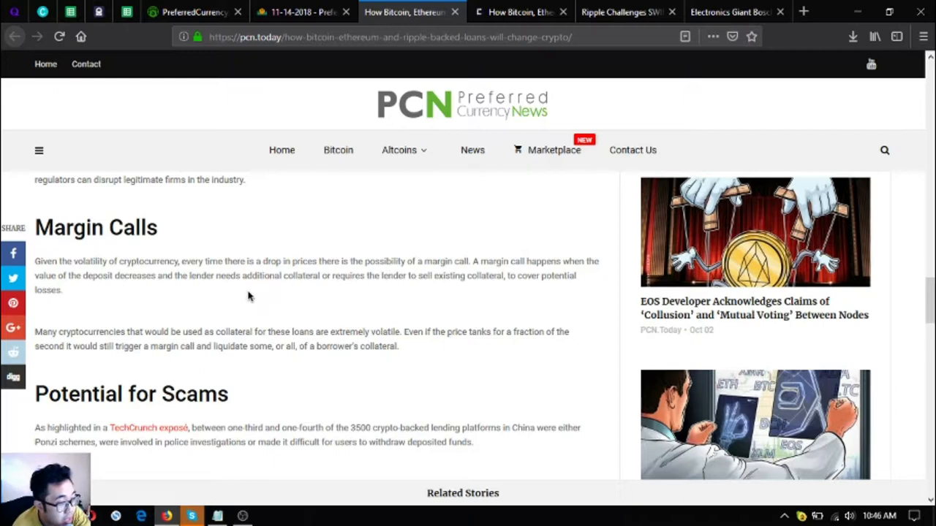
pyautogui.moveTo(360, 296)
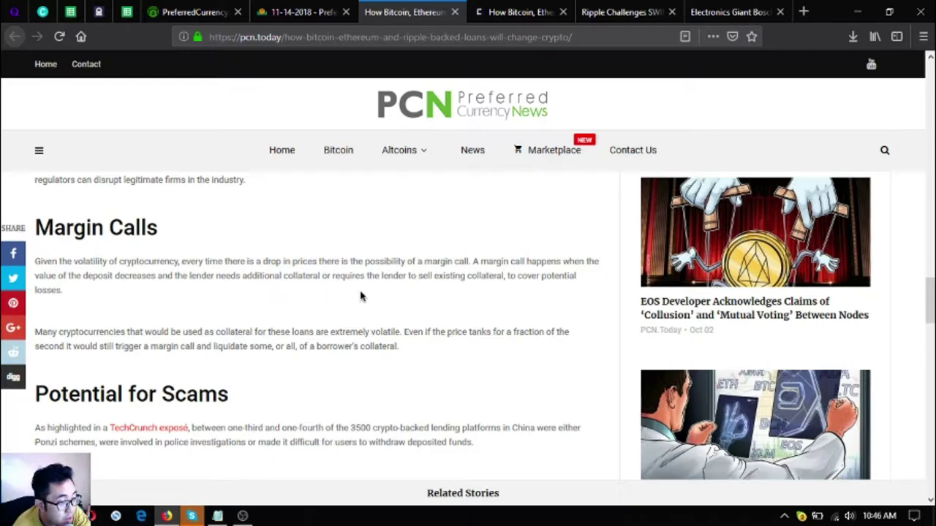
pyautogui.moveTo(445, 285)
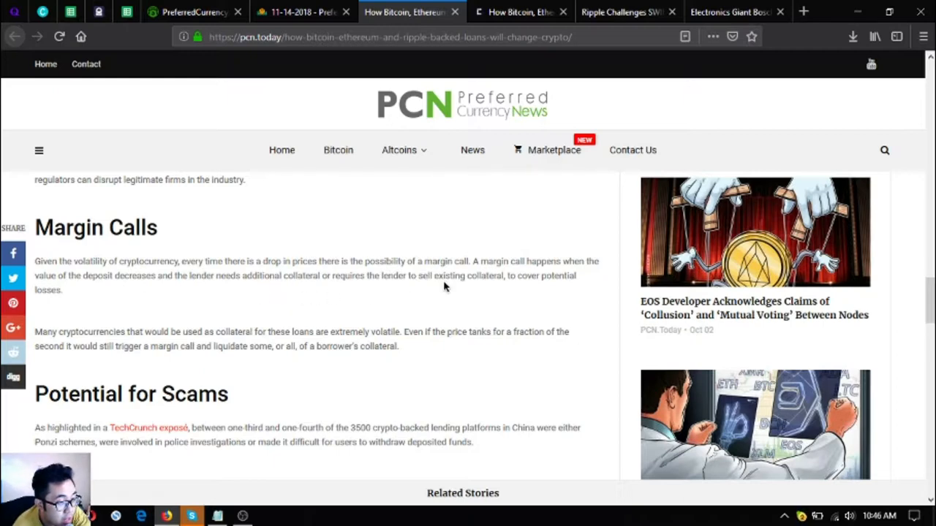
pyautogui.moveTo(263, 312)
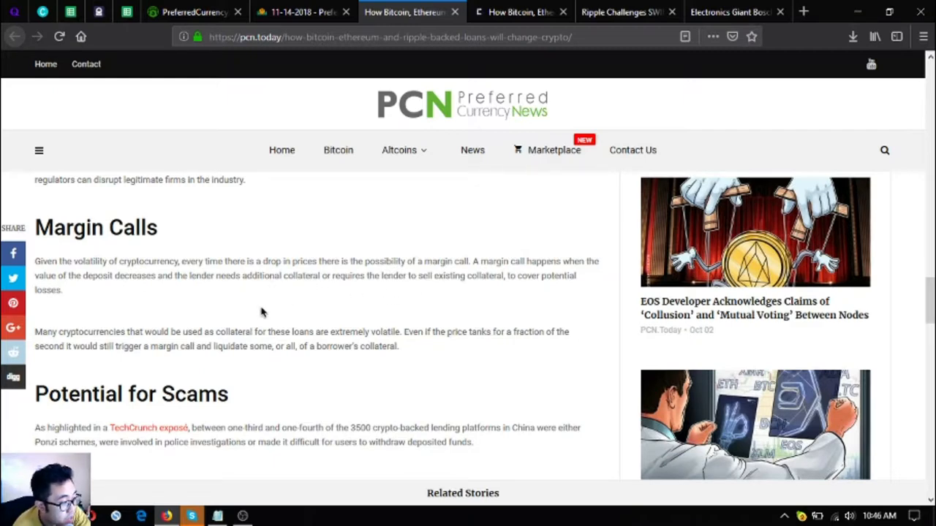
# Scroll past Potential for Scams to the tags and You Might also Like stories
pyautogui.scroll(-3)
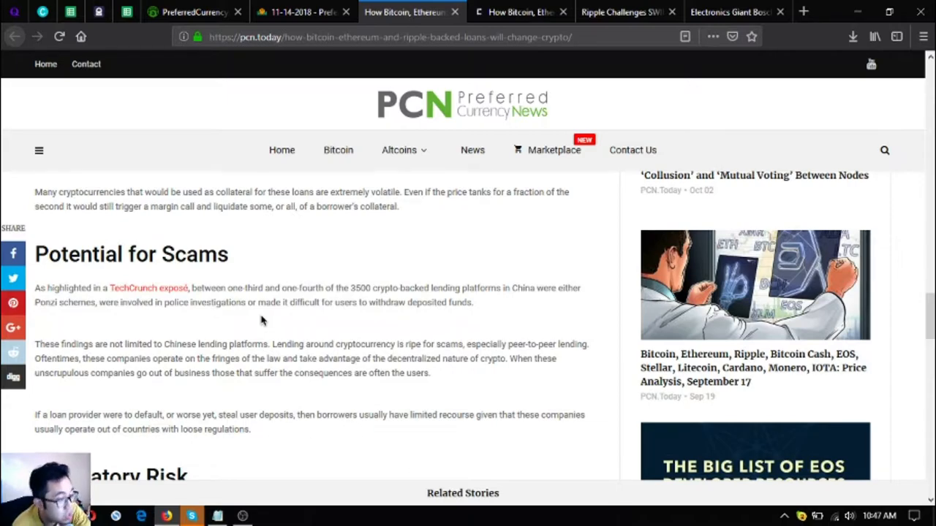
pyautogui.scroll(-3)
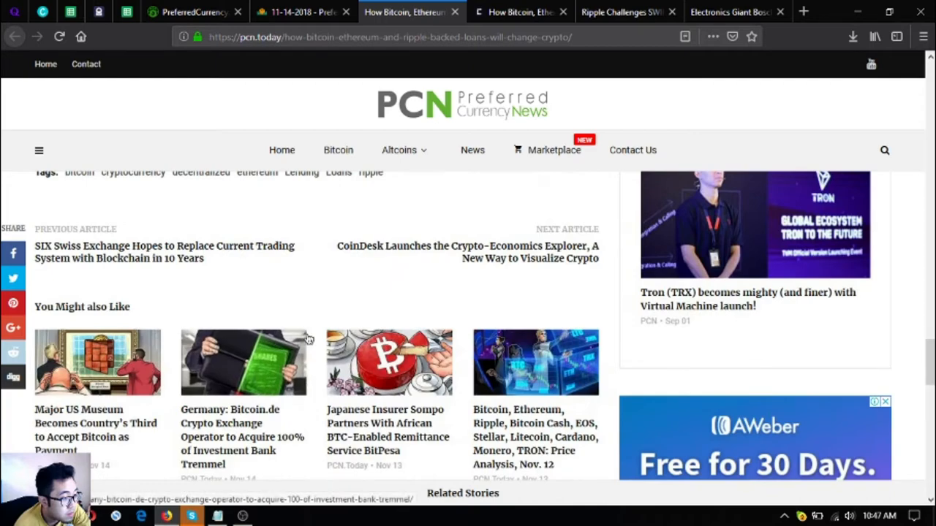
# Review the Regulatory Risk section and tags, then switch to the CryptoSlate article tab
pyautogui.scroll(3)
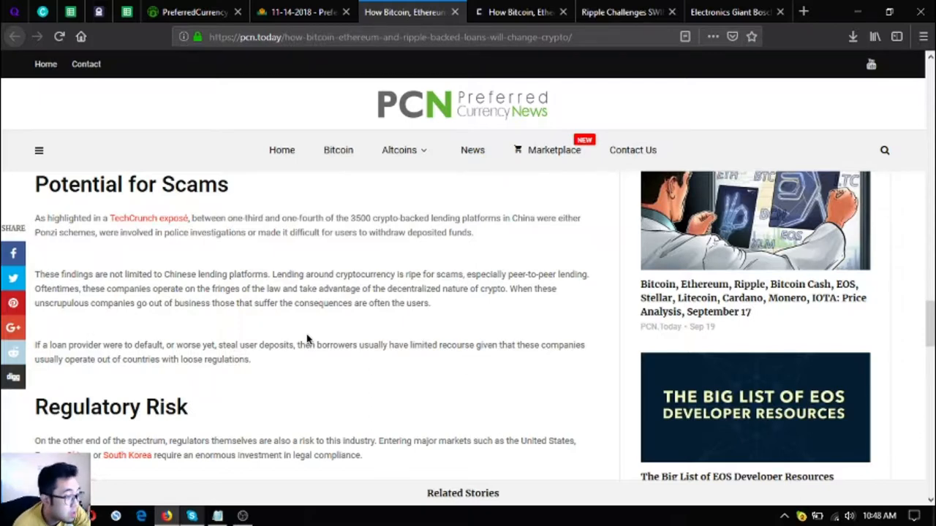
pyautogui.scroll(-3)
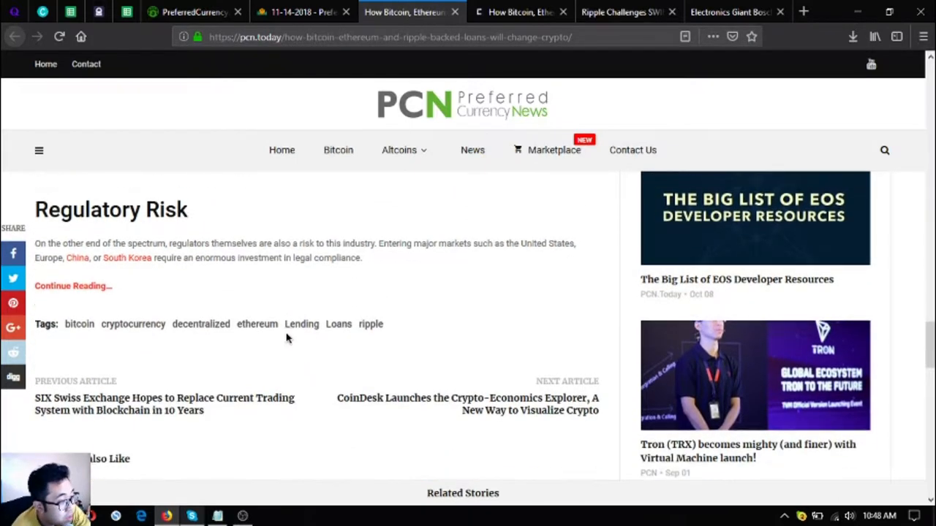
pyautogui.scroll(3)
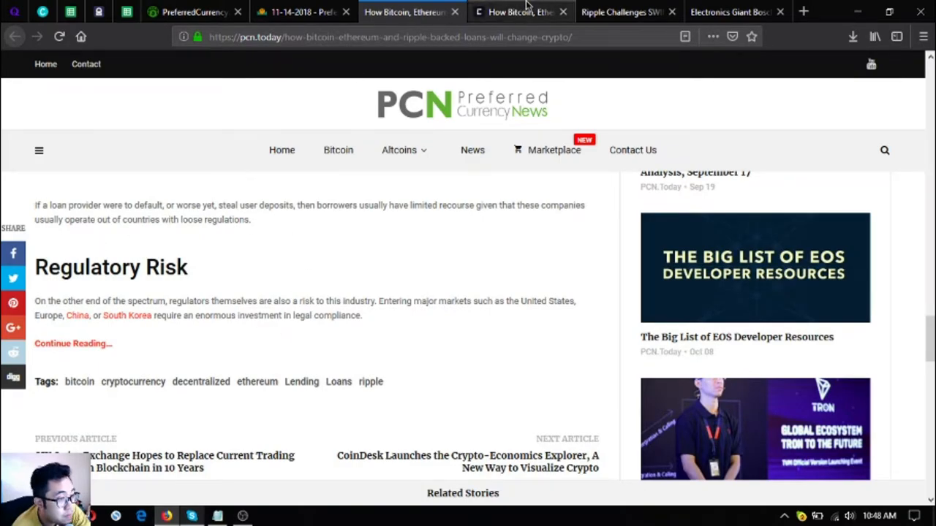
pyautogui.click(519, 13)
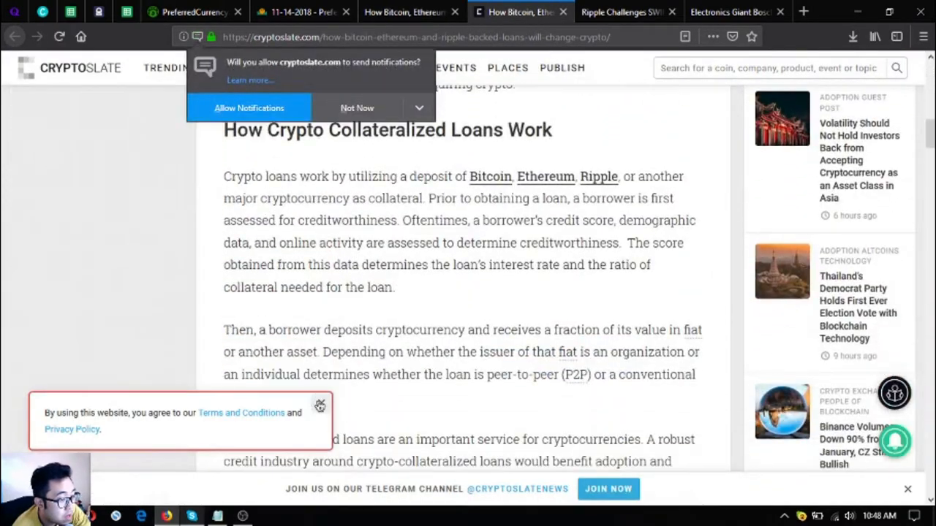
# Skim the CryptoSlate loans article, briefly comparing it with the pcn.today version
pyautogui.scroll(-3)
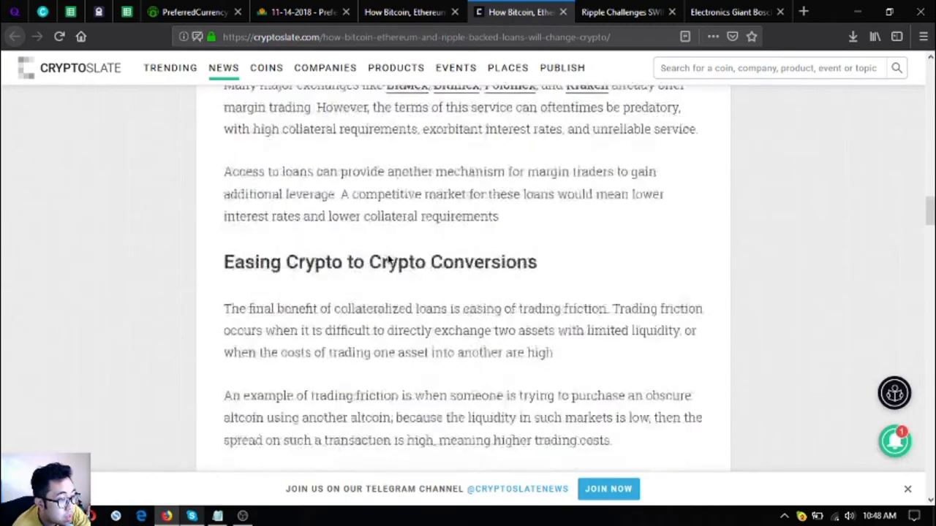
pyautogui.scroll(-3)
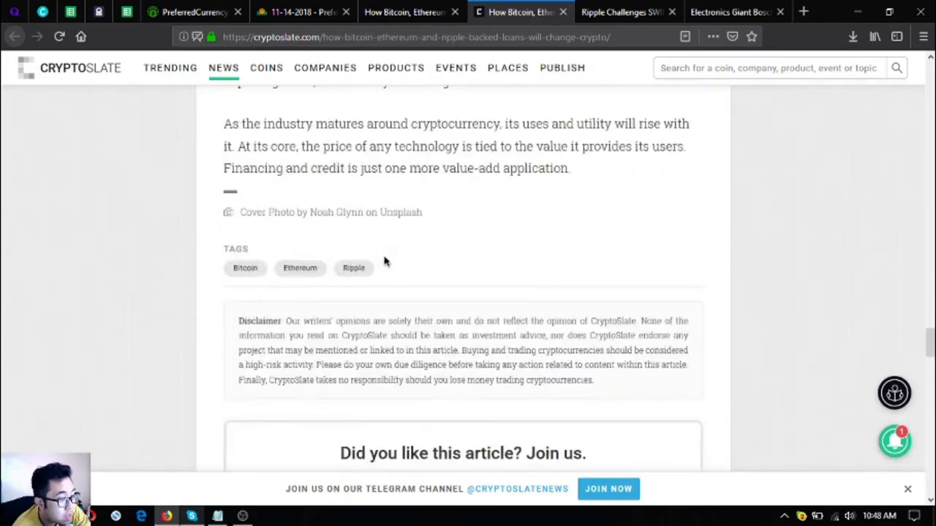
pyautogui.scroll(3)
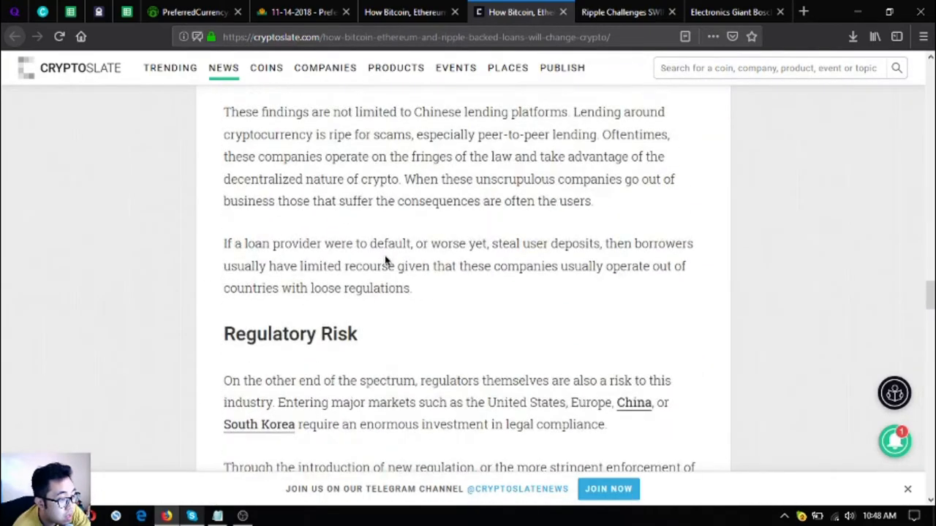
pyautogui.click(405, 12)
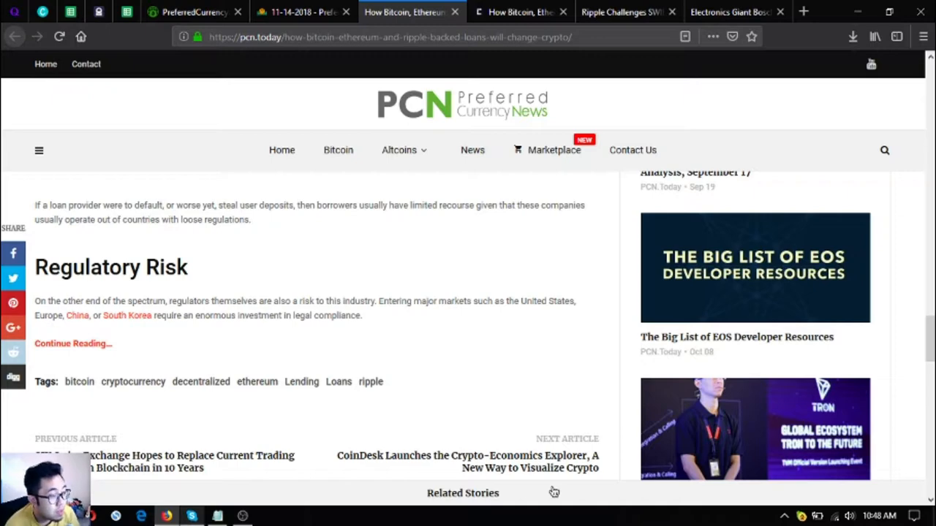
pyautogui.click(520, 12)
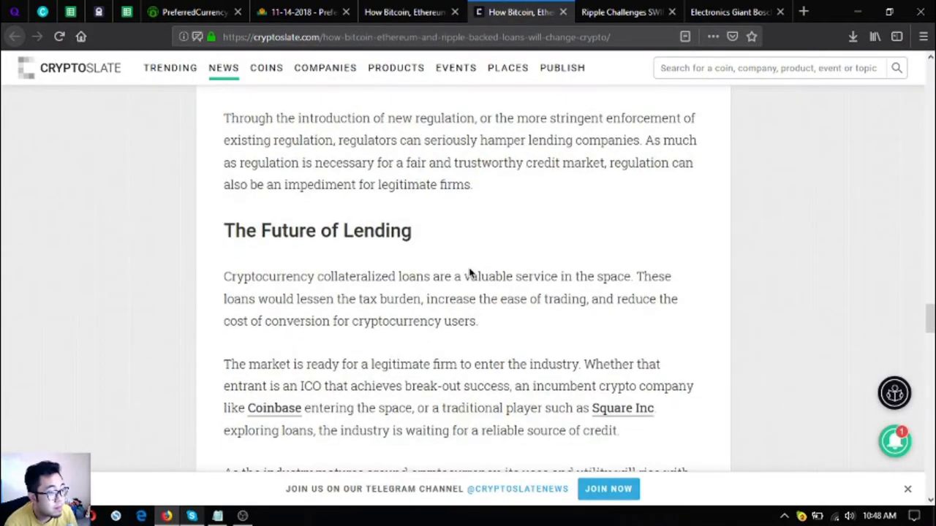
# Read CryptoSlate's Regulatory Risk and The Future of Lending sections to the article's end
pyautogui.scroll(3)
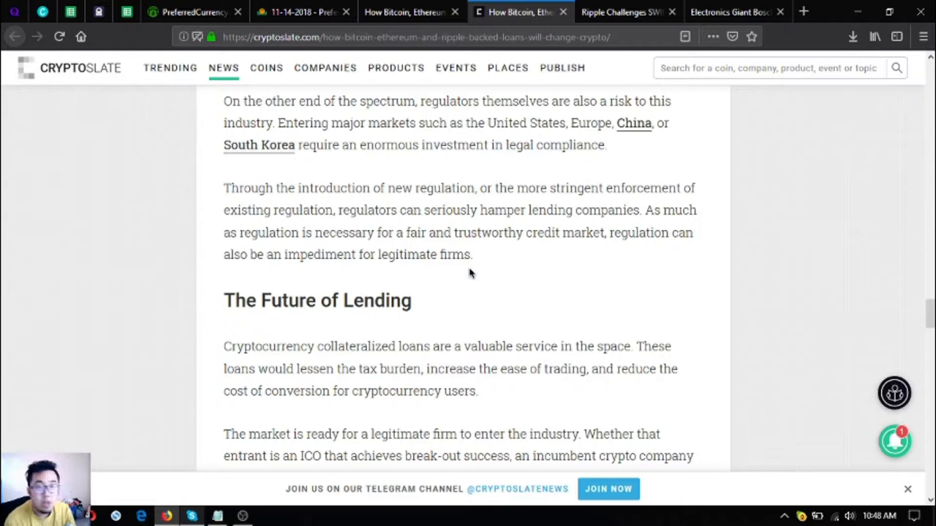
pyautogui.scroll(-3)
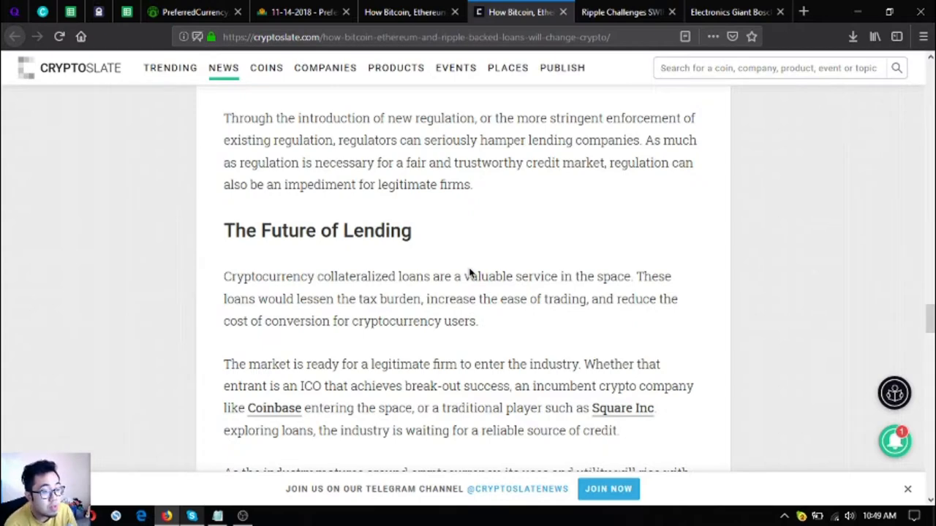
pyautogui.scroll(-3)
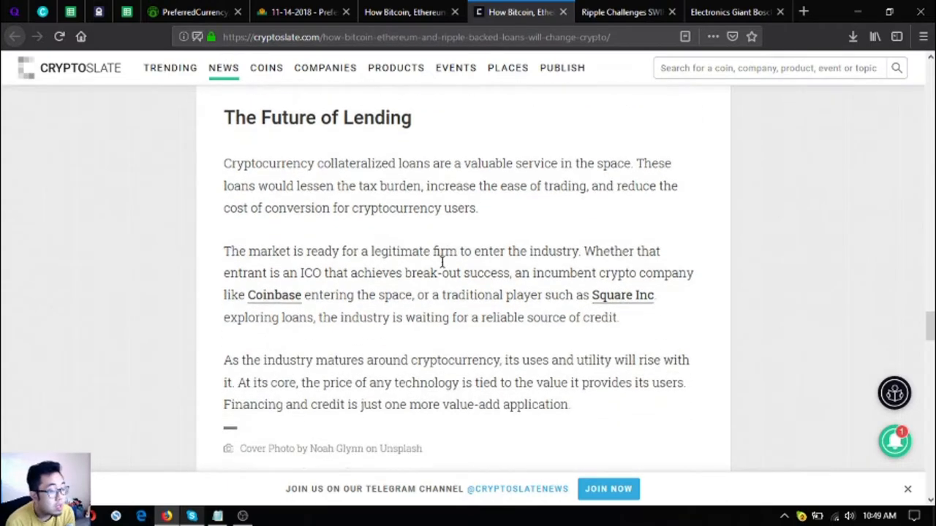
pyautogui.scroll(-3)
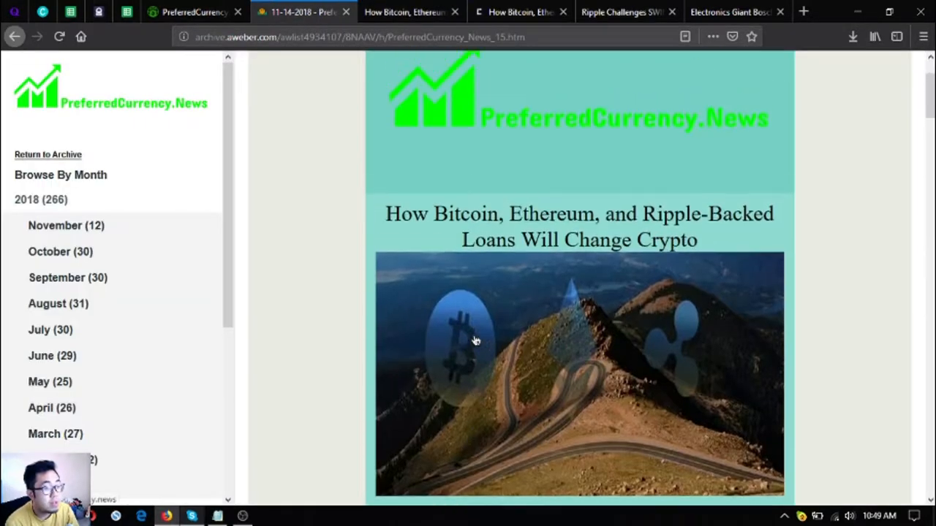
# Scroll the AWeber archive newsletter past its loans story
pyautogui.scroll(-3)
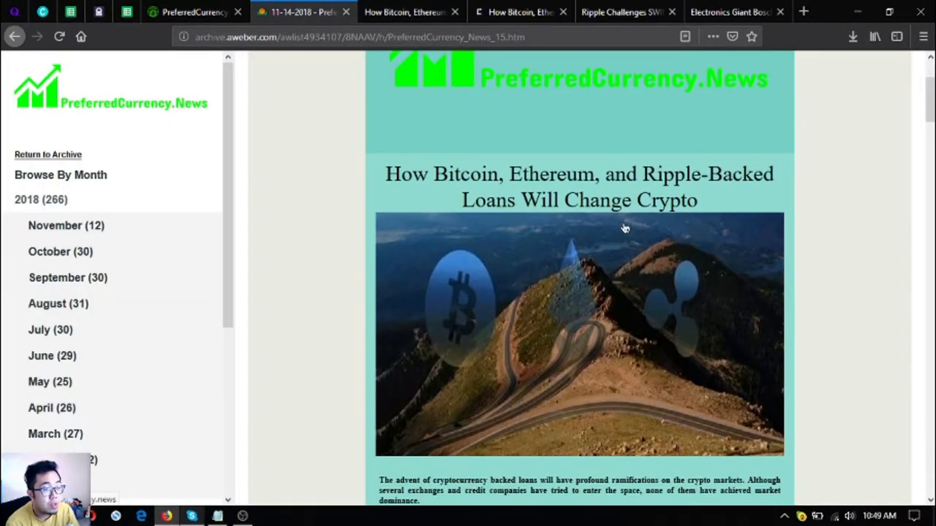
pyautogui.scroll(-3)
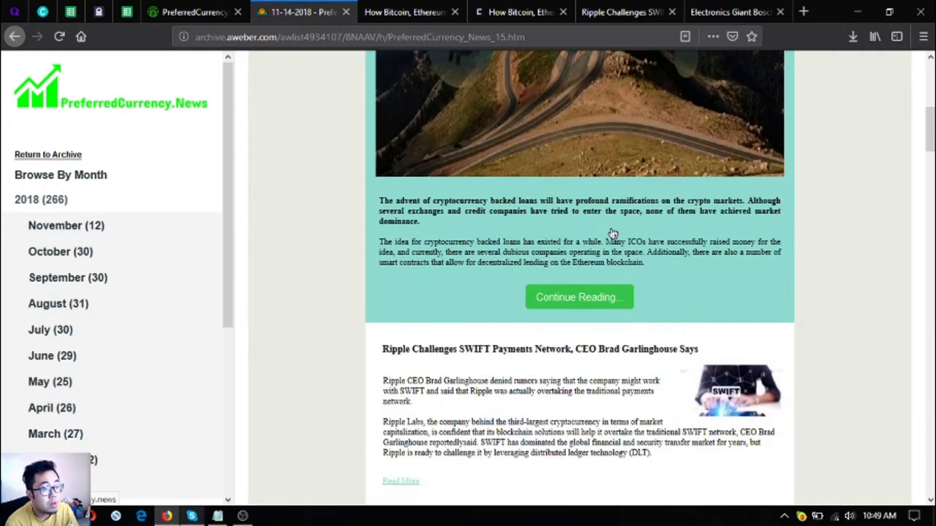
pyautogui.scroll(-3)
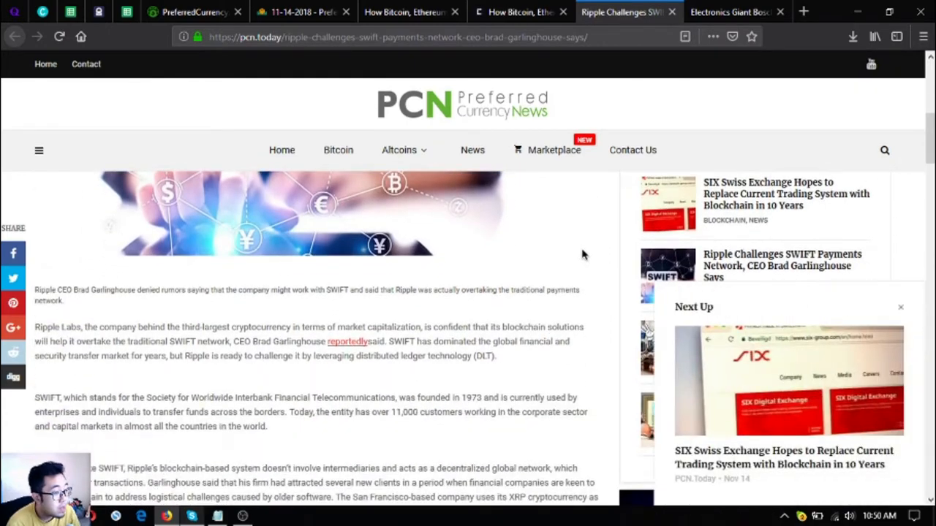
# Read the pcn.today Ripple SWIFT article down to Garlinghouse's Bloomberg quote
pyautogui.scroll(-3)
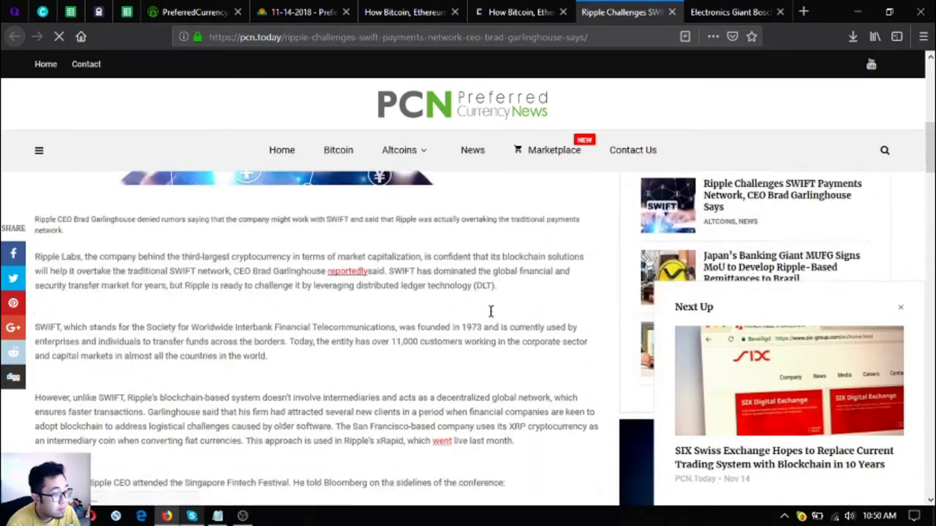
pyautogui.scroll(-3)
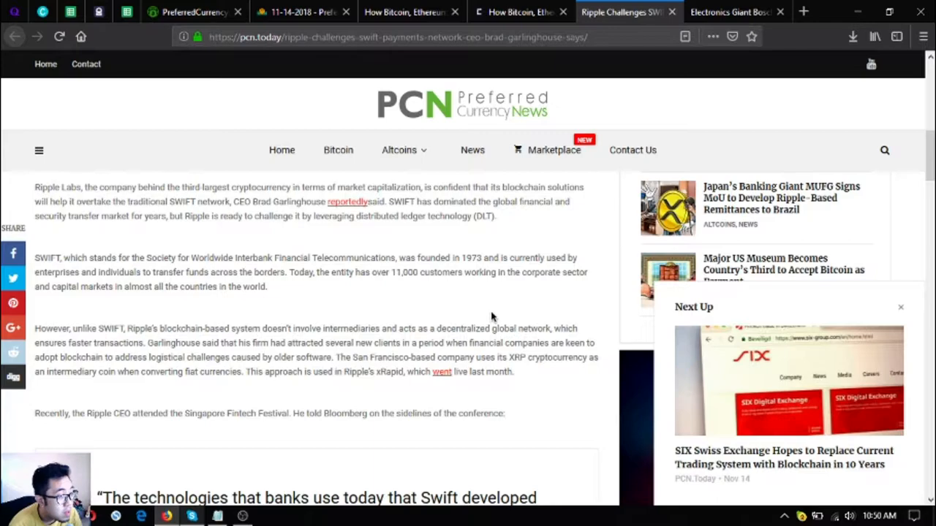
pyautogui.scroll(3)
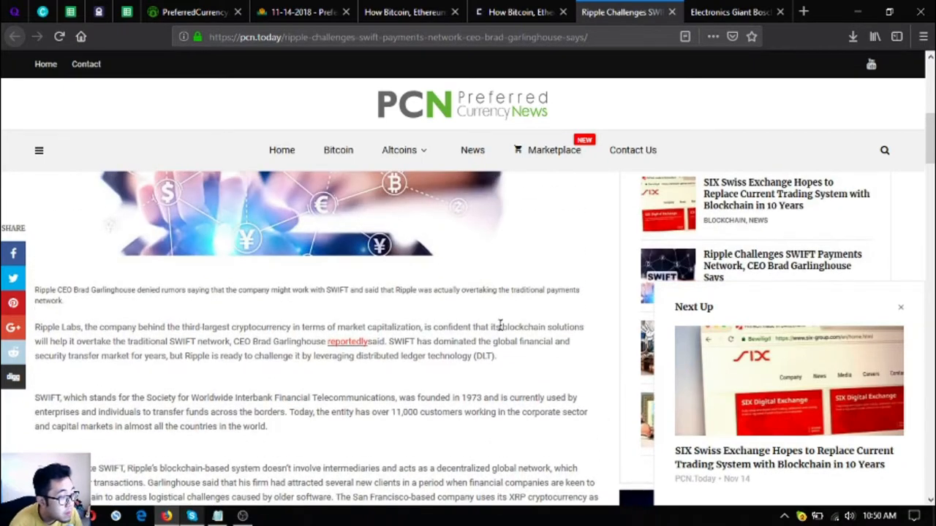
pyautogui.moveTo(435, 355)
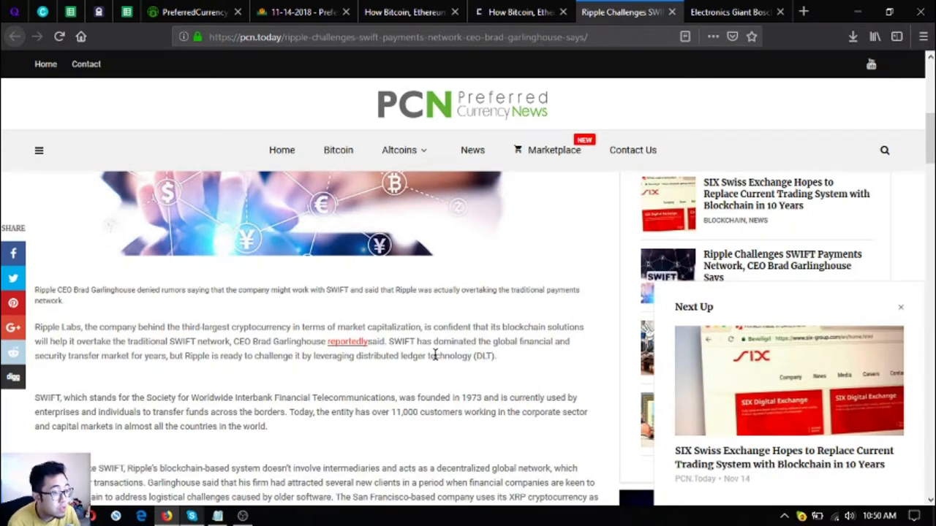
pyautogui.scroll(-3)
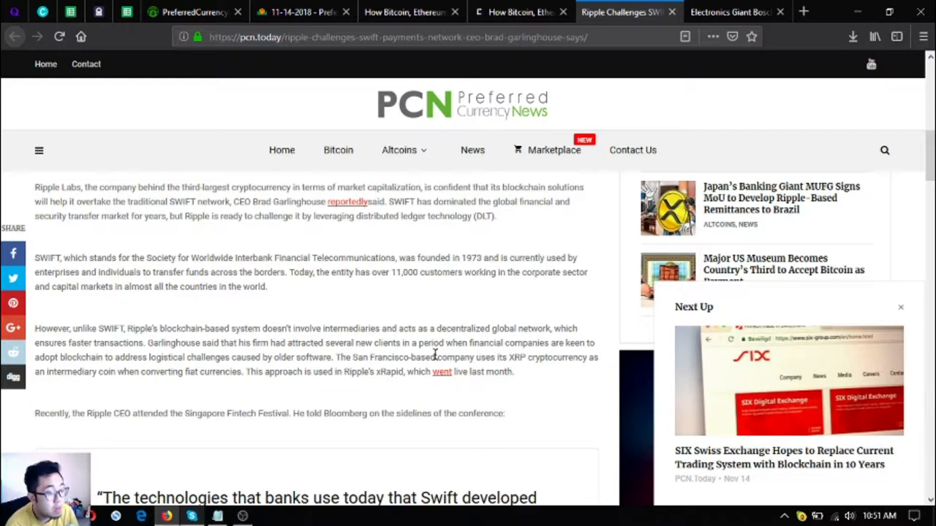
pyautogui.scroll(-3)
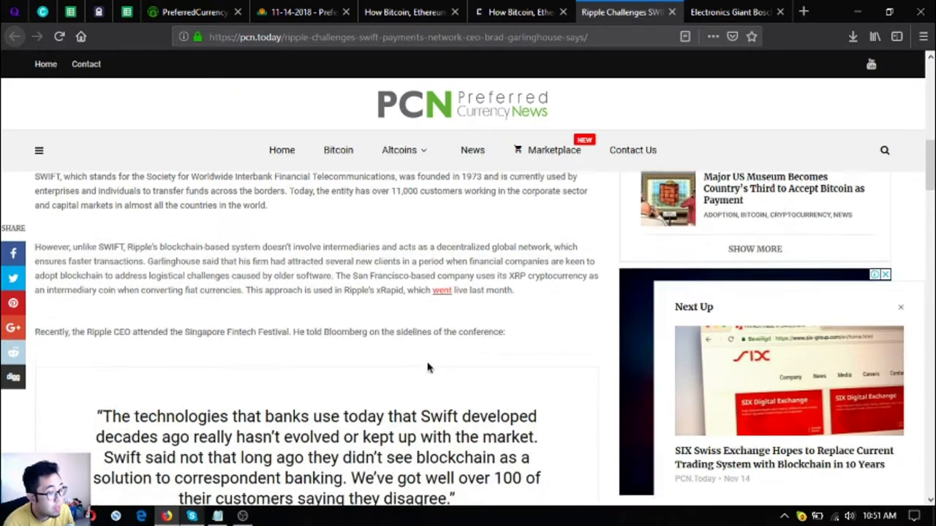
pyautogui.scroll(-3)
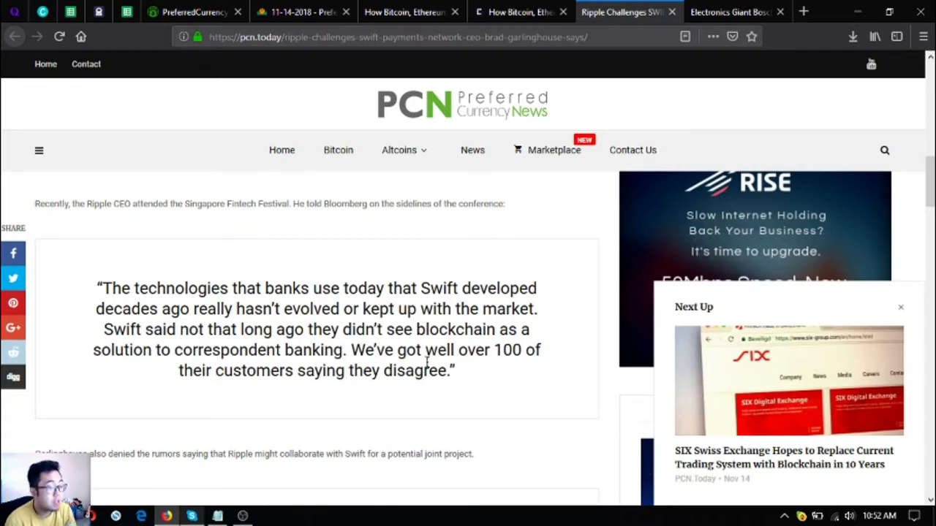
pyautogui.scroll(-3)
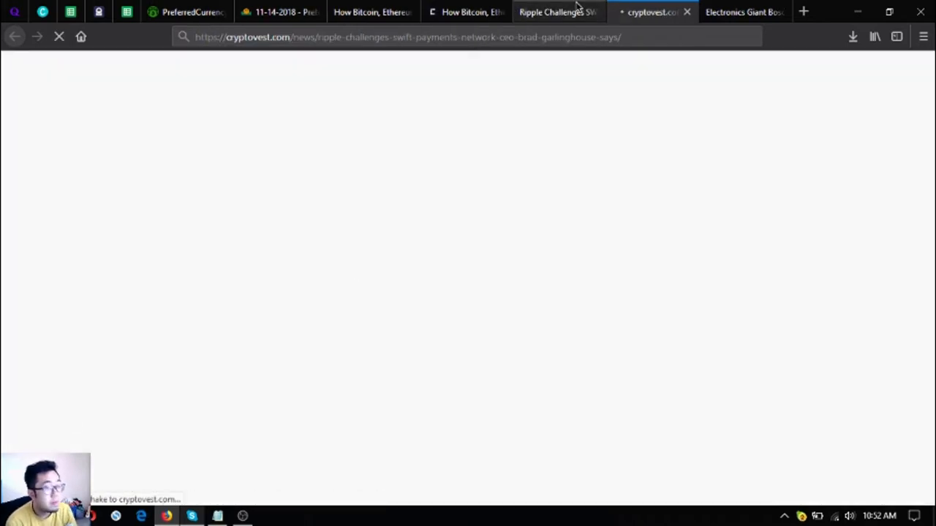
# Switch from the Ripple article to the Bosch IOTA story and check its source
pyautogui.click(556, 12)
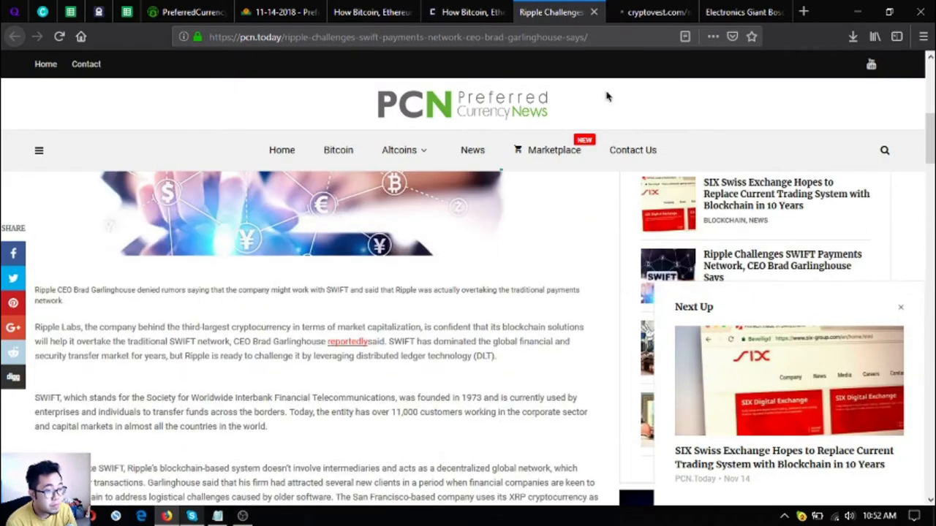
pyautogui.click(738, 12)
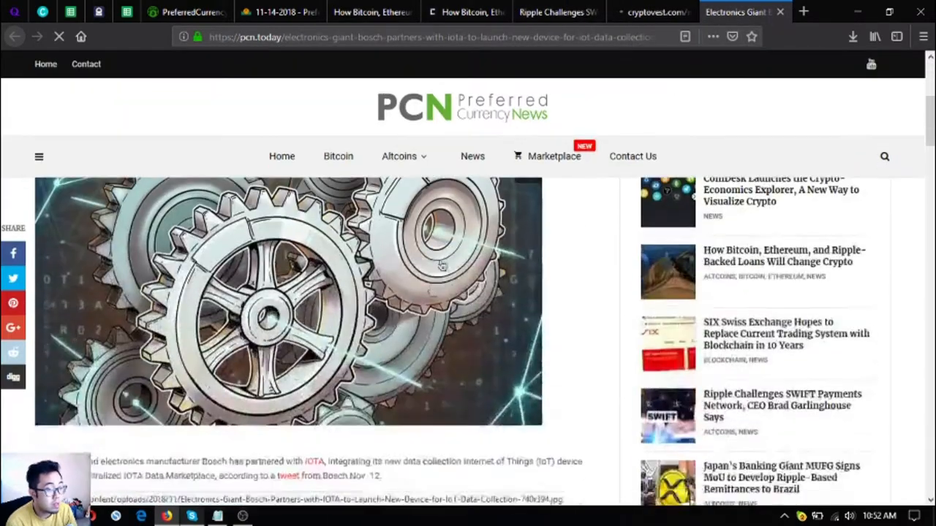
pyautogui.scroll(-3)
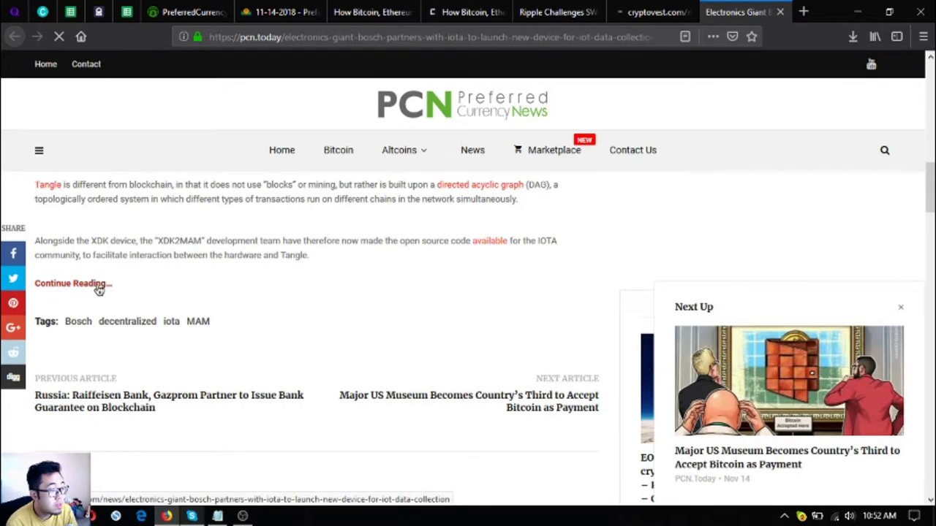
pyautogui.click(501, 12)
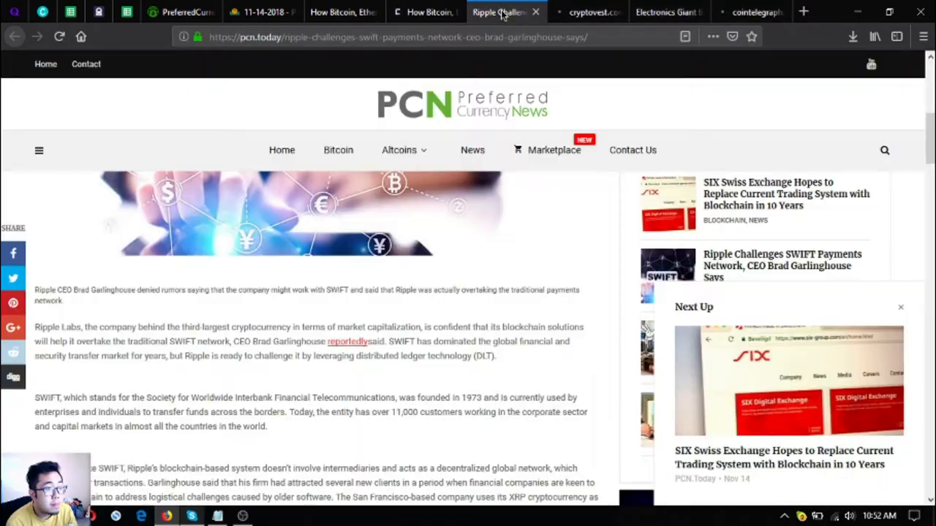
pyautogui.scroll(3)
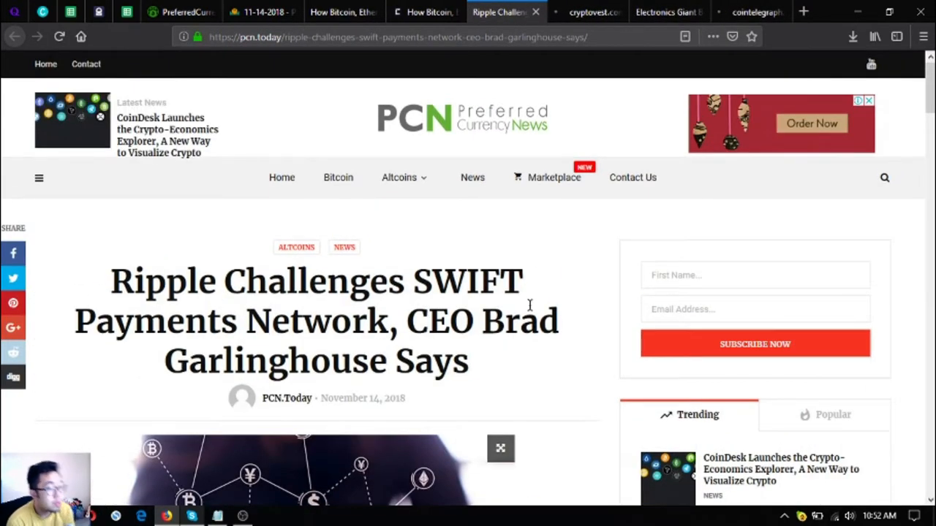
pyautogui.moveTo(578, 128)
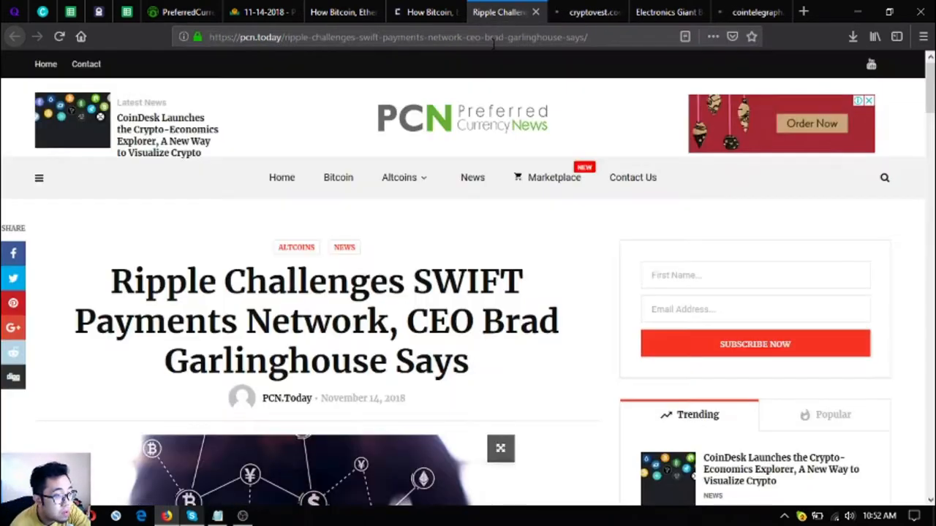
pyautogui.moveTo(561, 27)
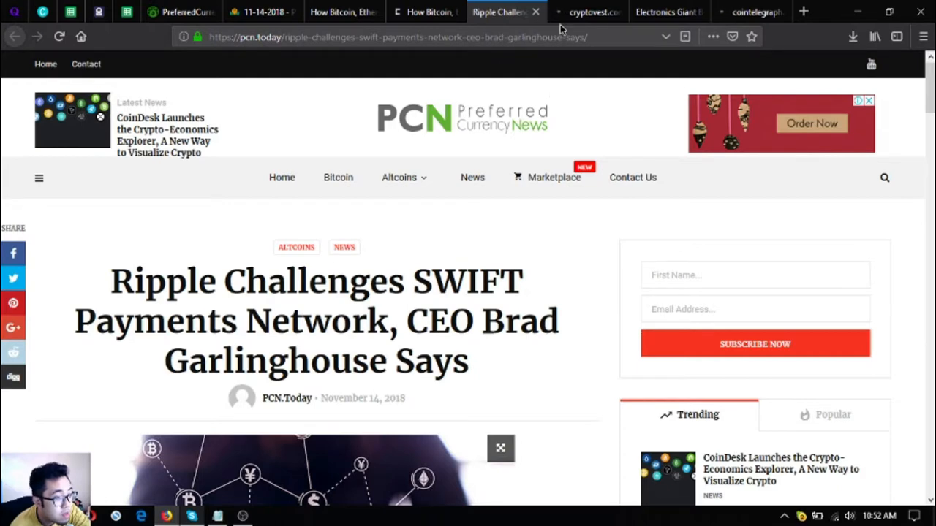
# Return to the newsletter archive, then open the full Bosch–IOTA article on PCN.Today
pyautogui.click(260, 11)
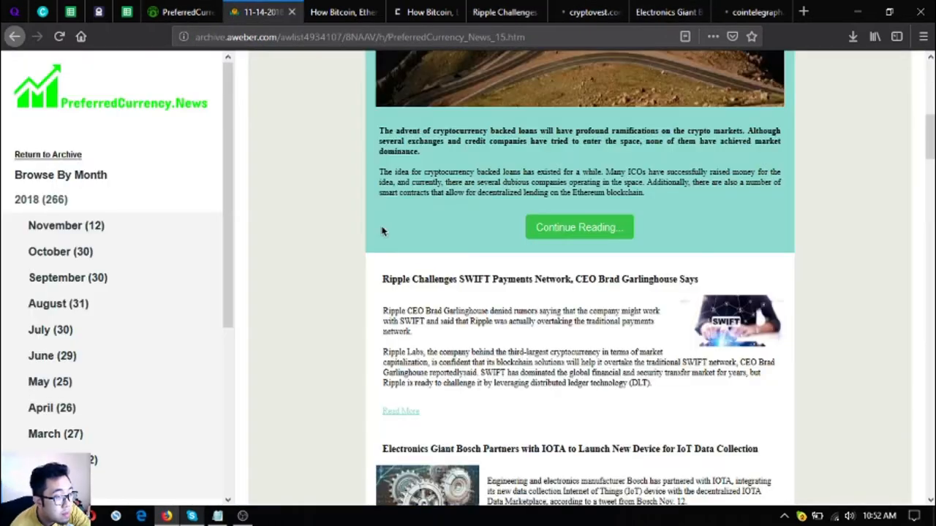
pyautogui.moveTo(510, 329)
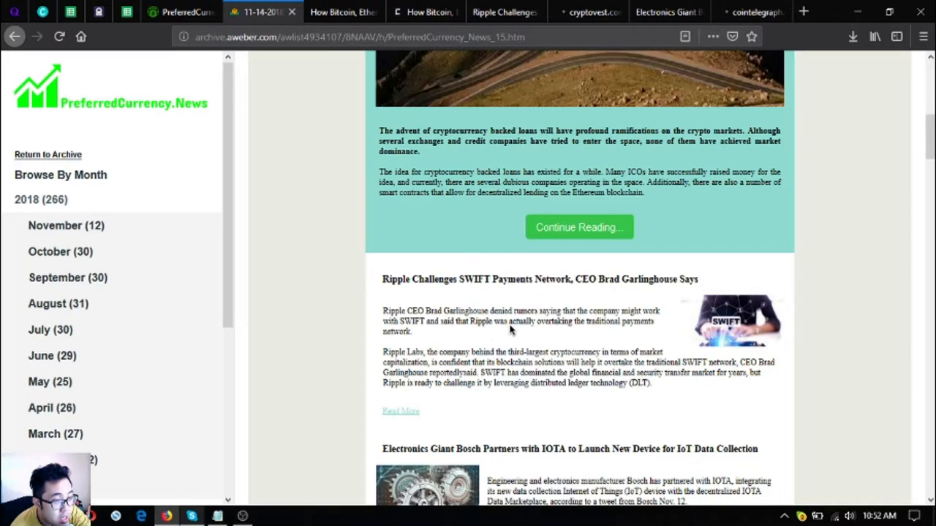
pyautogui.moveTo(614, 131)
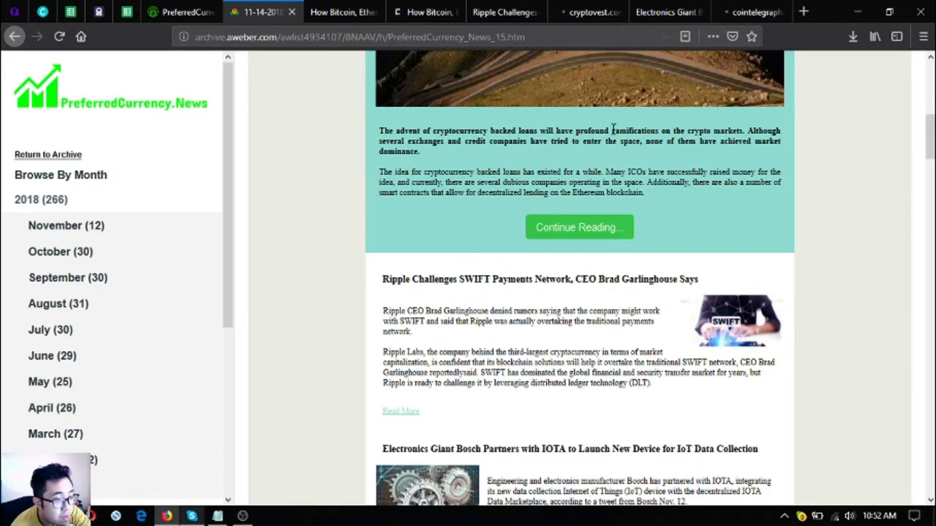
pyautogui.scroll(-3)
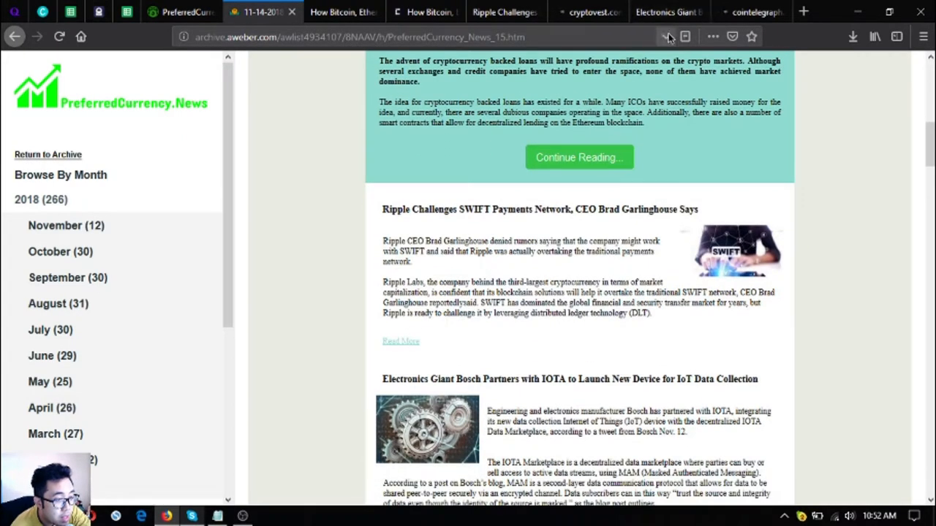
pyautogui.click(662, 12)
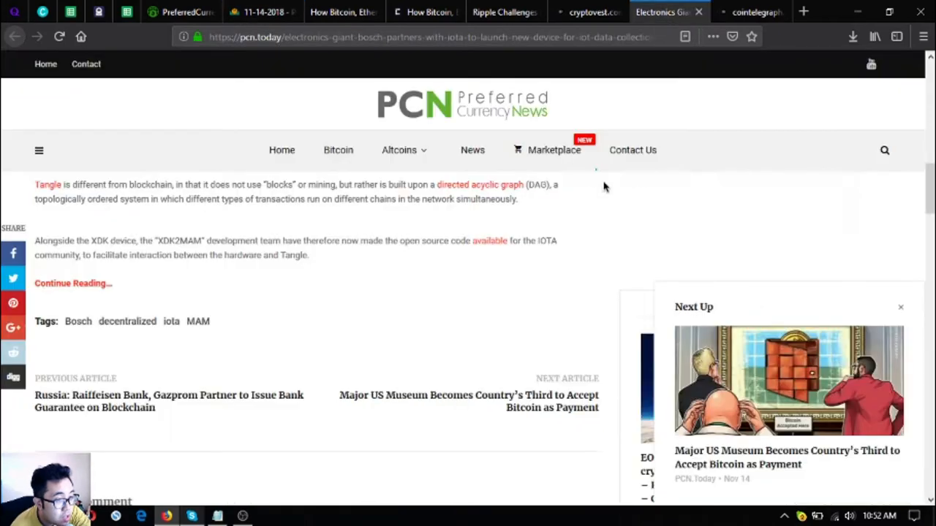
pyautogui.scroll(3)
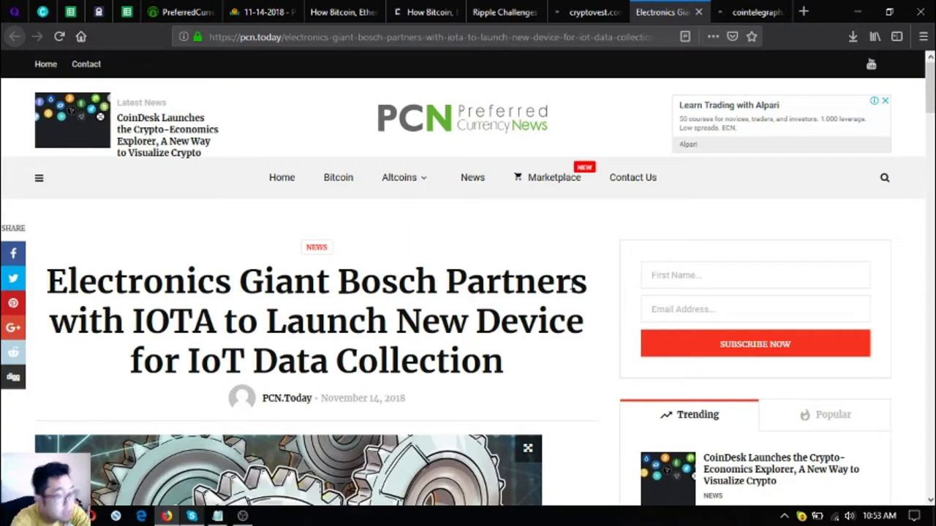
pyautogui.scroll(-3)
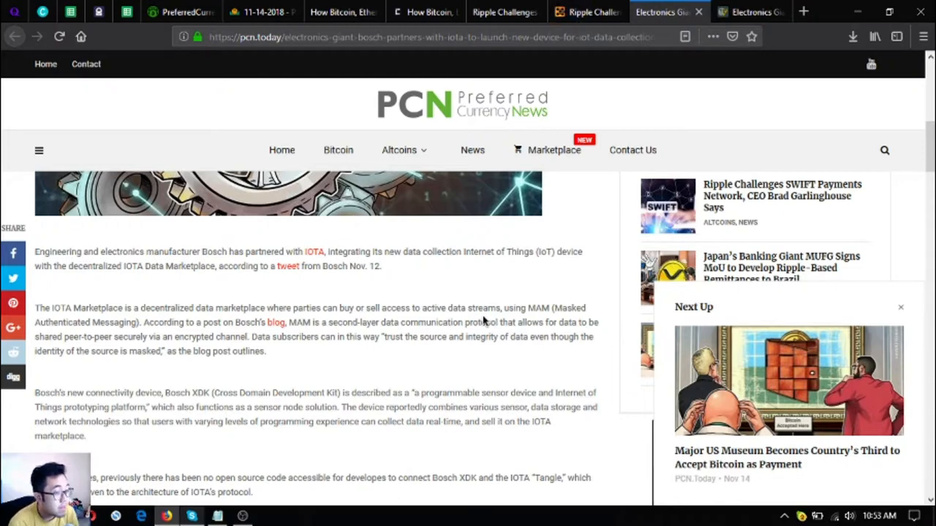
pyautogui.scroll(-3)
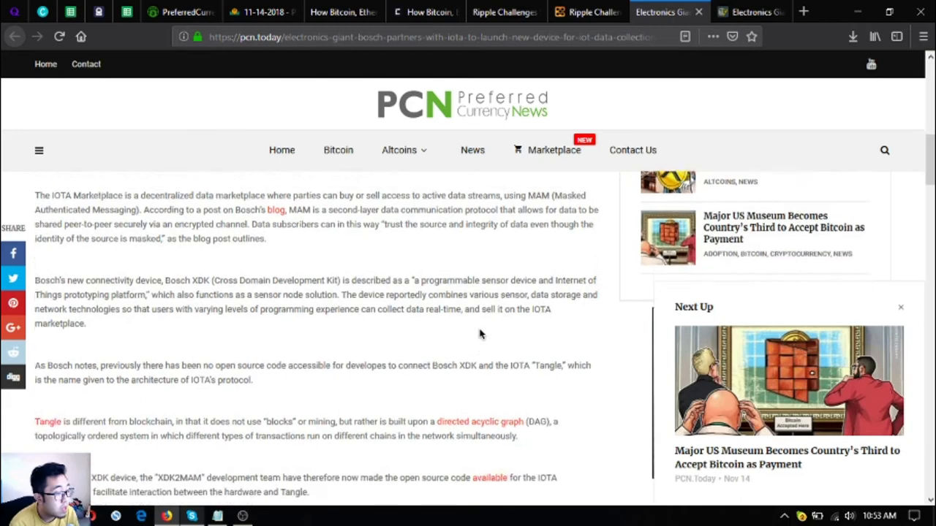
pyautogui.scroll(-3)
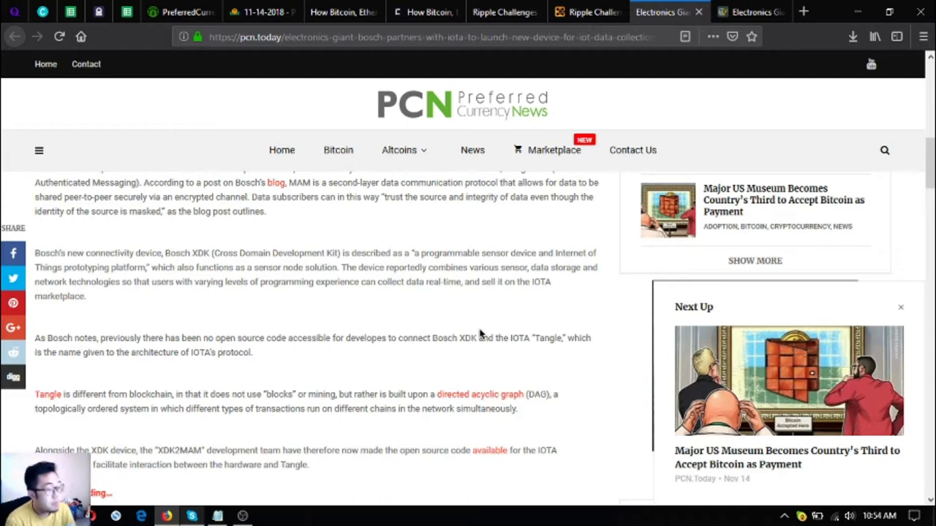
pyautogui.scroll(-3)
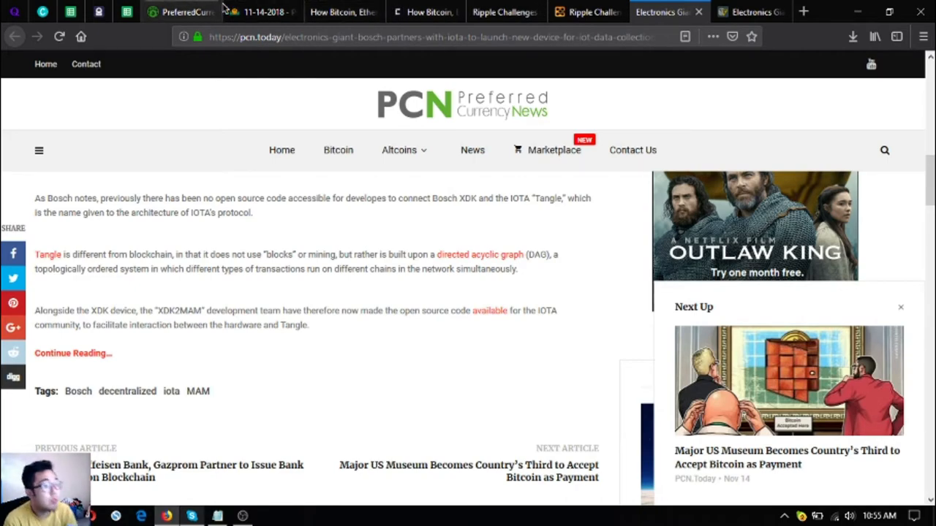
pyautogui.click(259, 12)
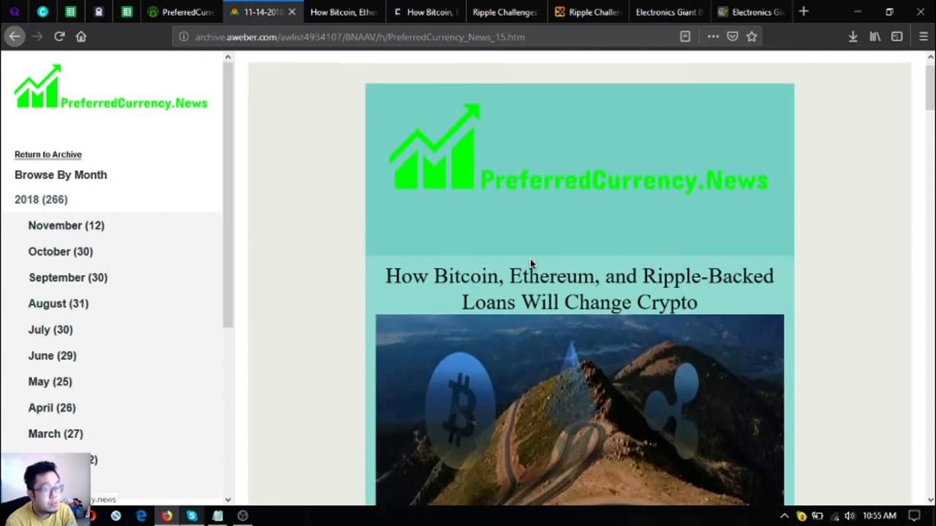
pyautogui.scroll(-3)
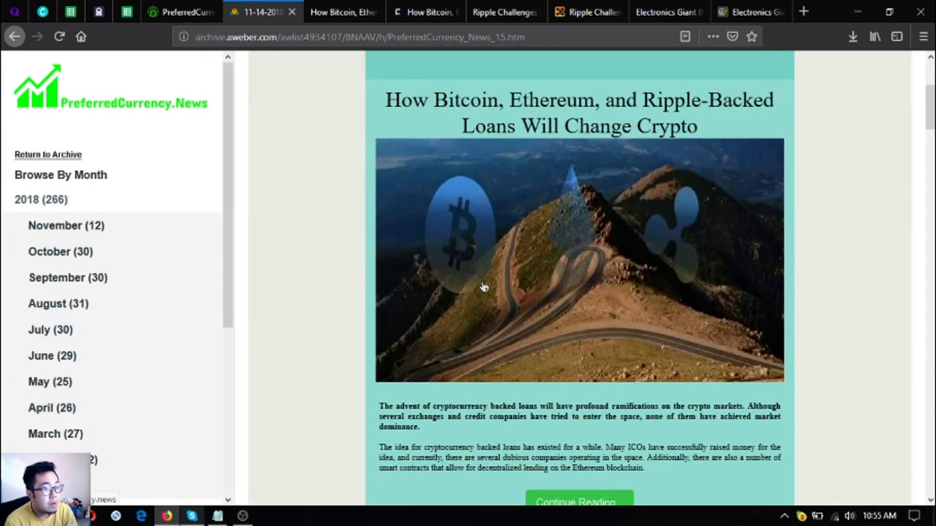
pyautogui.scroll(-3)
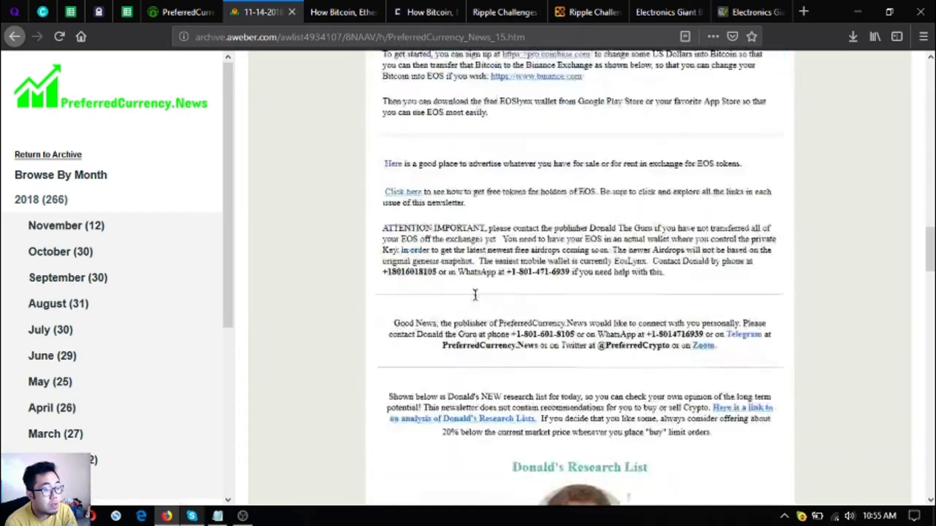
pyautogui.scroll(-3)
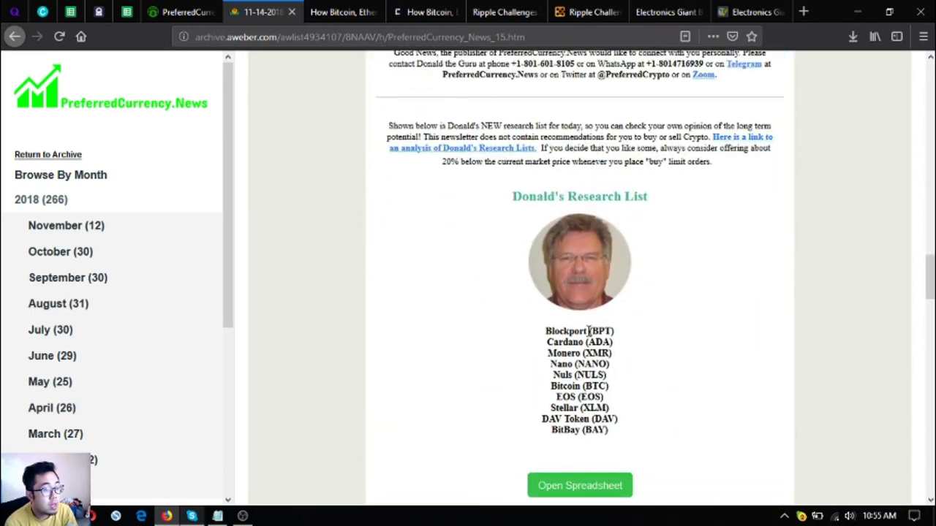
pyautogui.moveTo(563, 330)
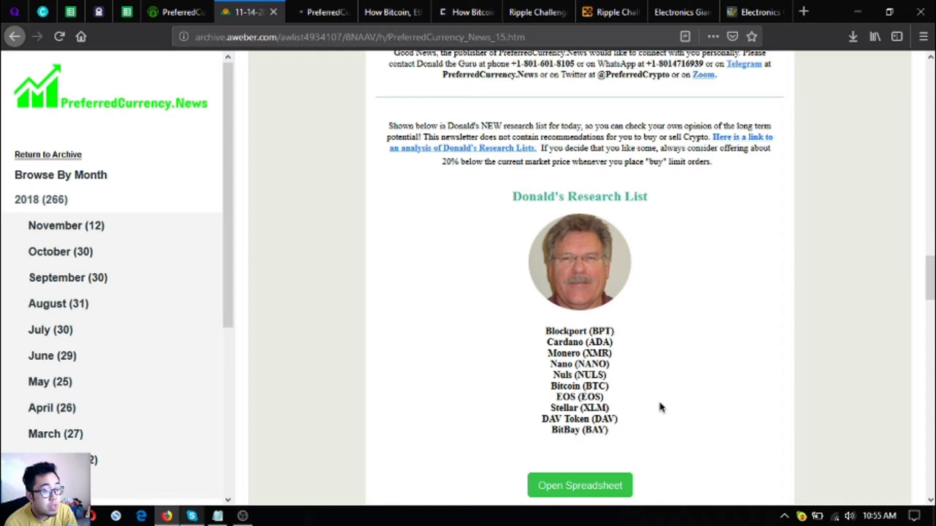
pyautogui.moveTo(553, 360)
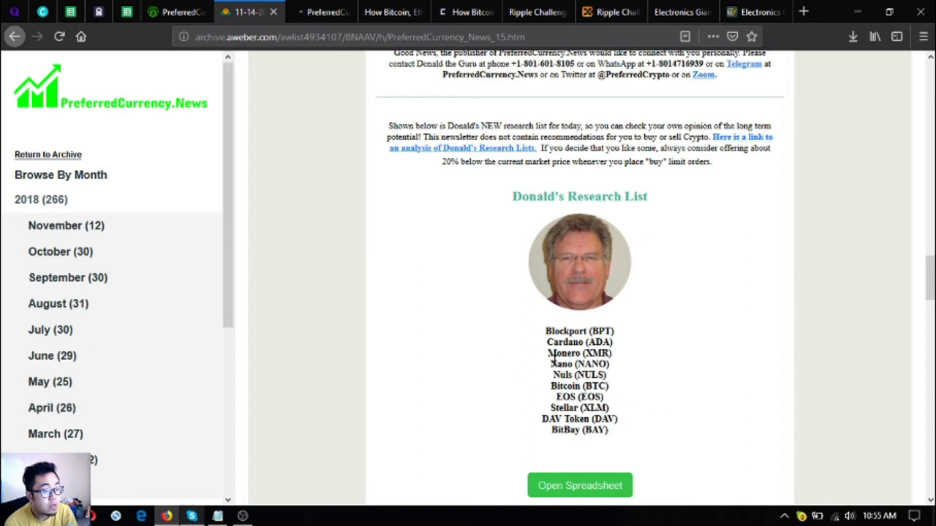
pyautogui.moveTo(439, 300)
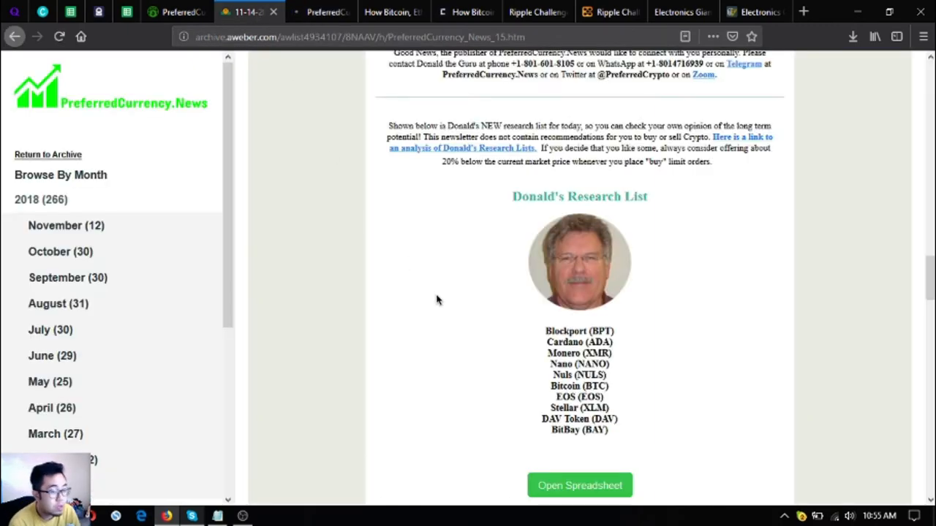
pyautogui.moveTo(579, 486)
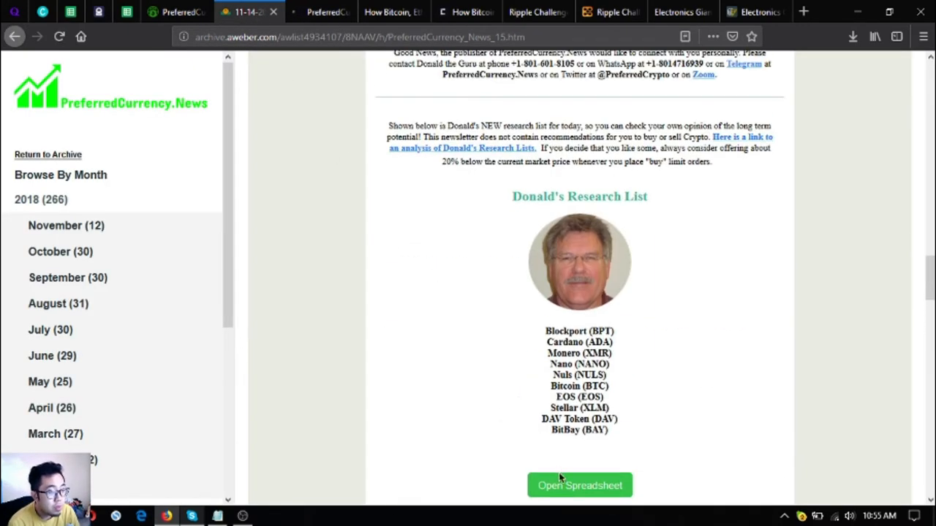
pyautogui.moveTo(505, 279)
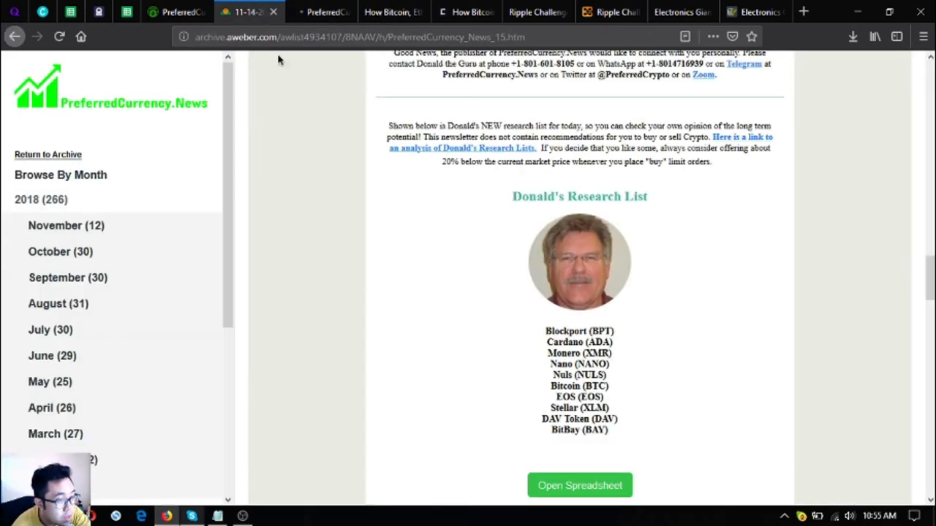
pyautogui.moveTo(439, 236)
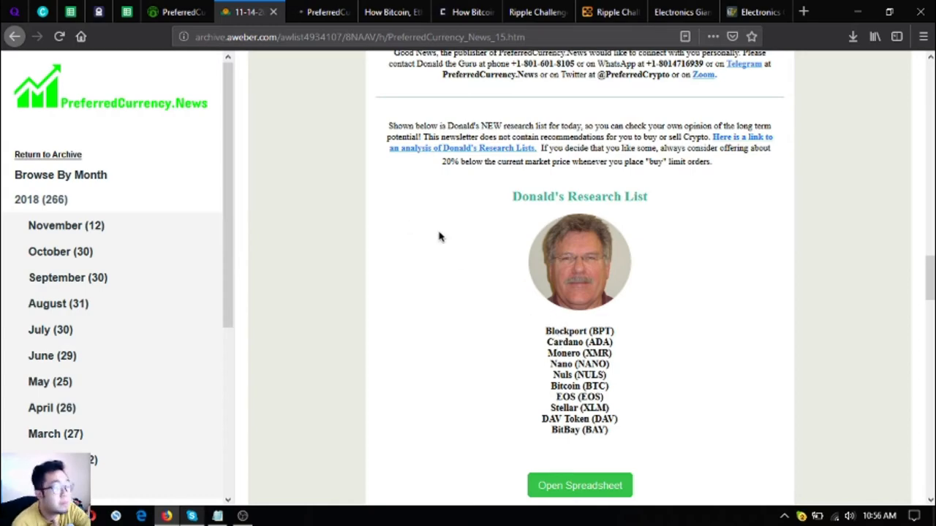
pyautogui.scroll(-3)
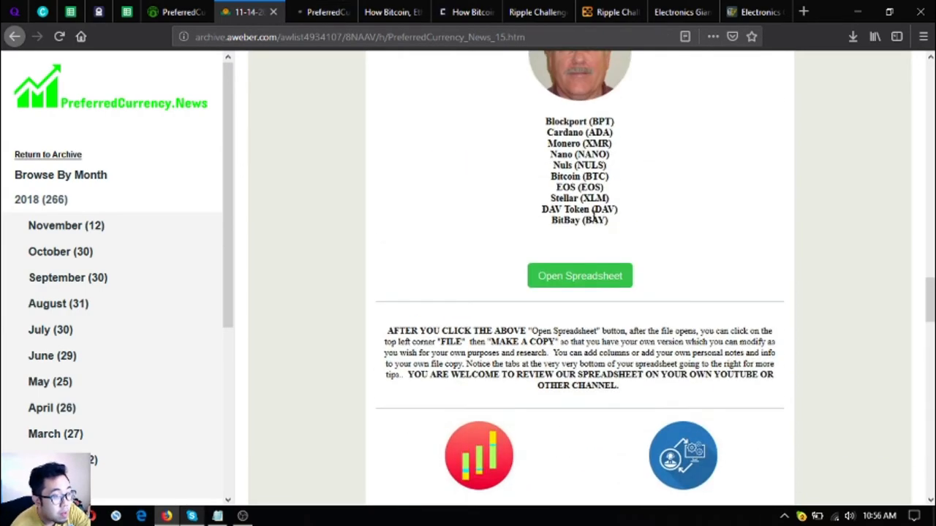
pyautogui.scroll(3)
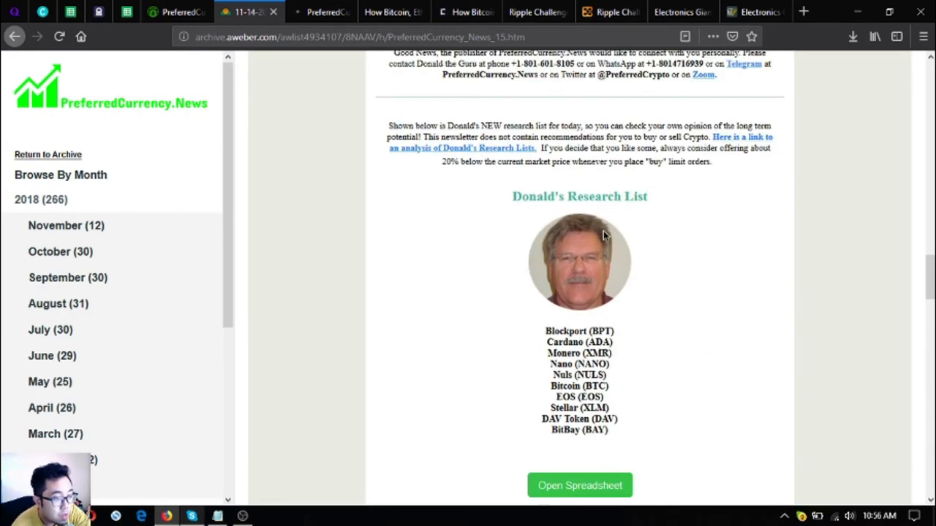
pyautogui.scroll(-3)
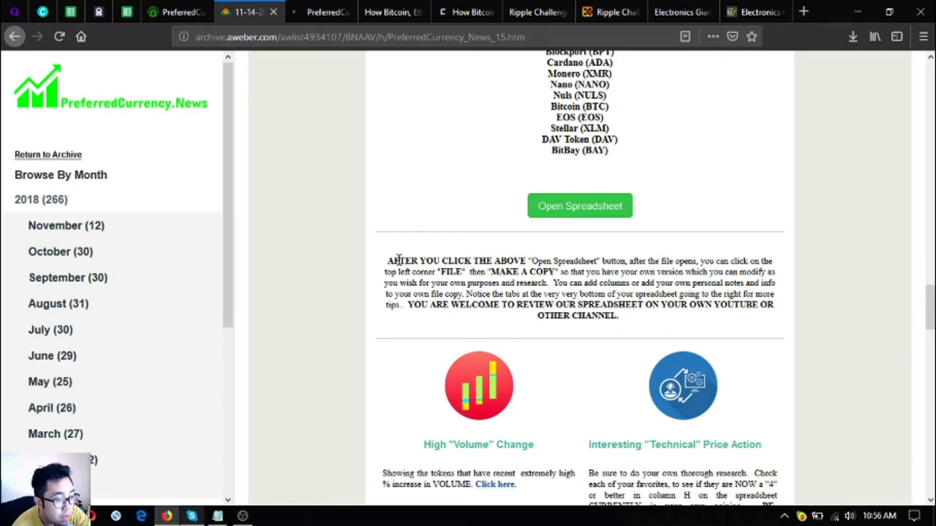
pyautogui.moveTo(366, 177)
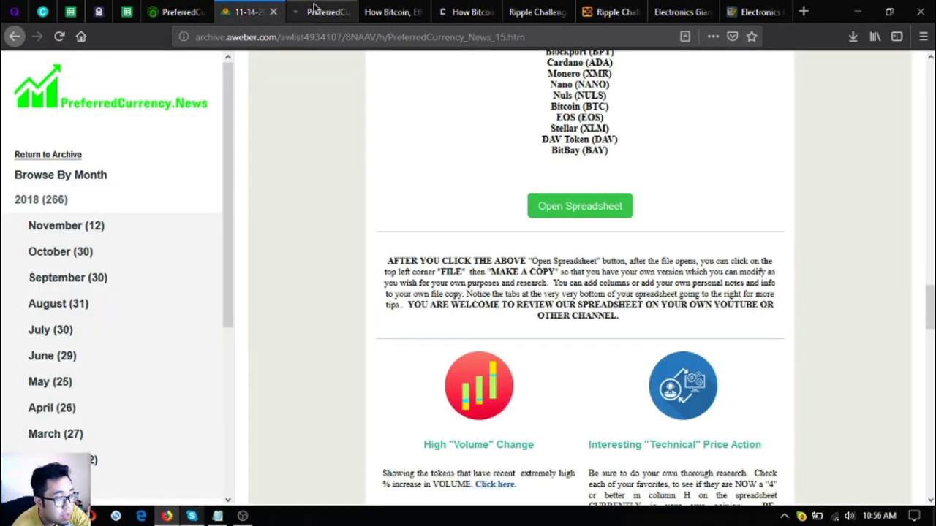
pyautogui.scroll(-3)
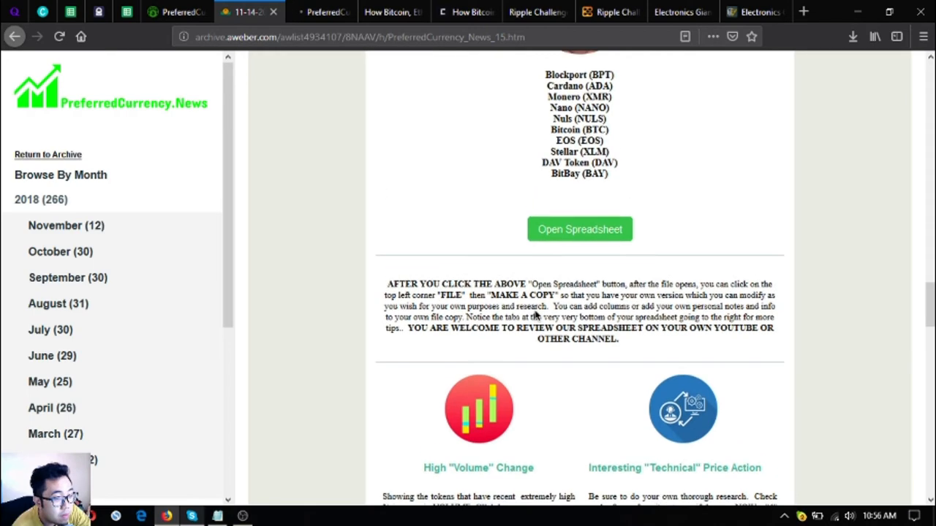
pyautogui.scroll(3)
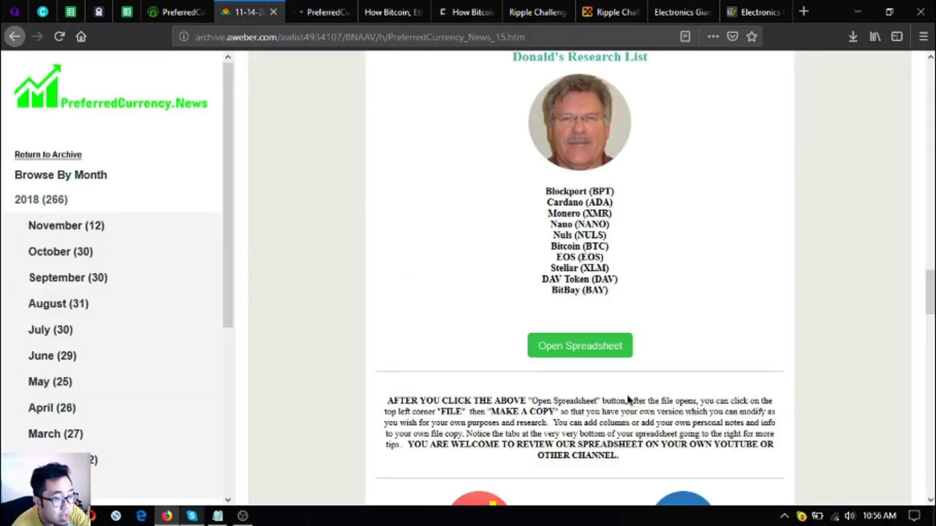
pyautogui.scroll(3)
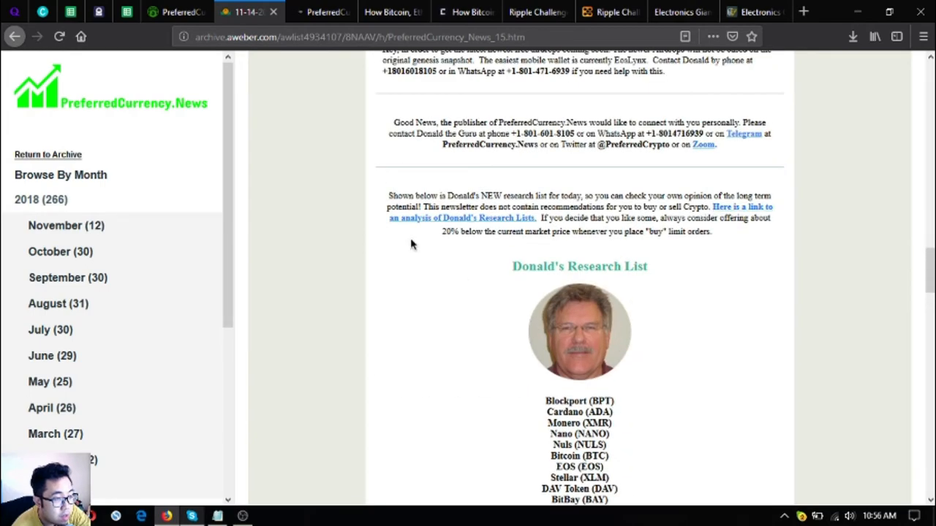
pyautogui.scroll(-3)
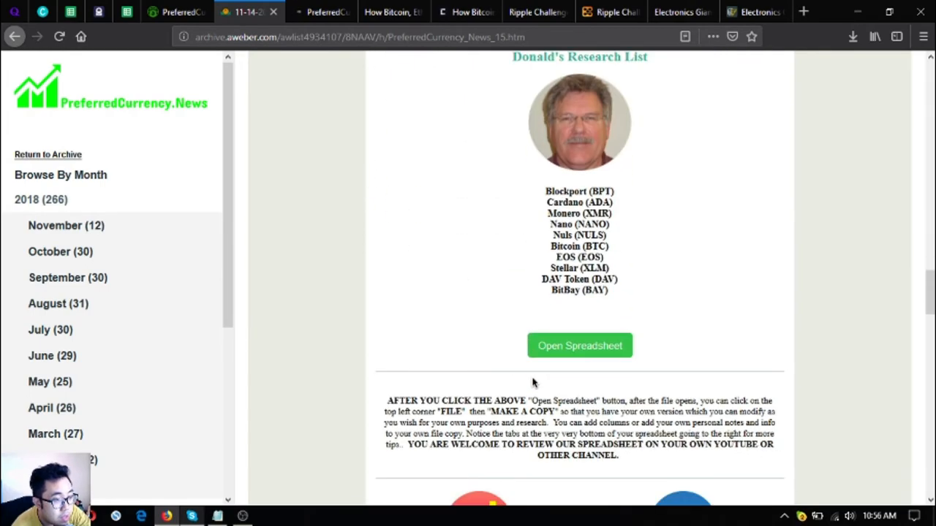
pyautogui.scroll(-3)
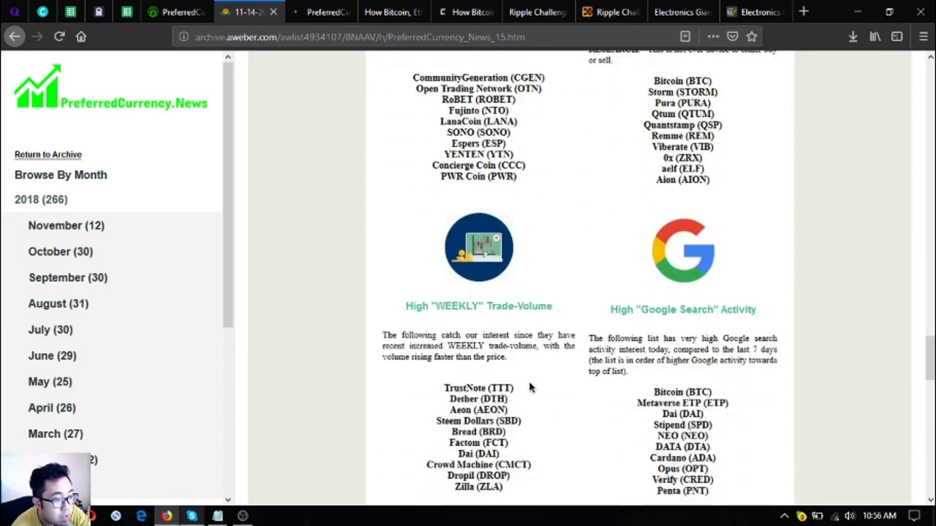
pyautogui.scroll(-3)
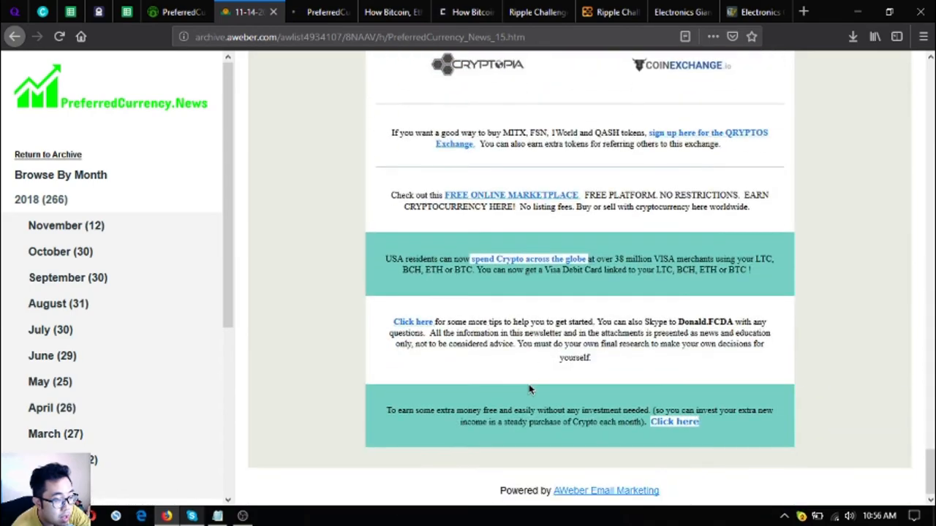
pyautogui.scroll(3)
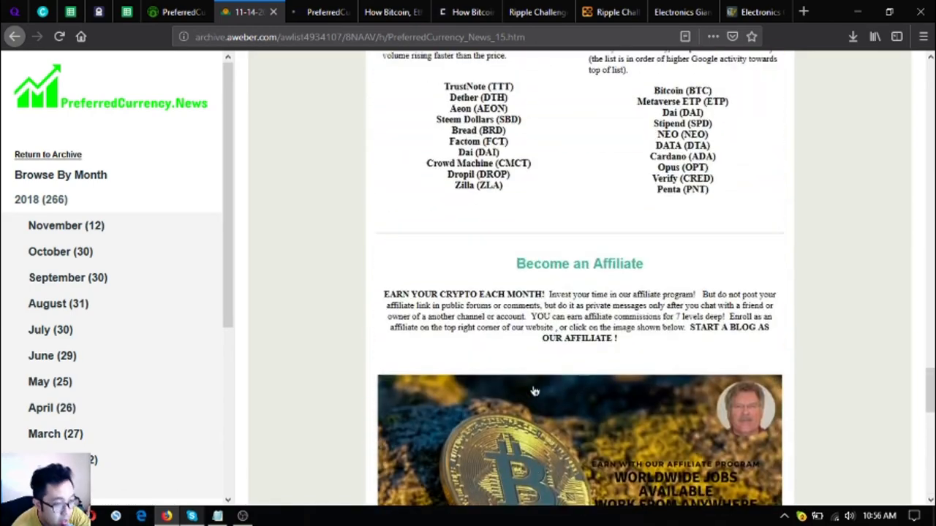
pyautogui.scroll(3)
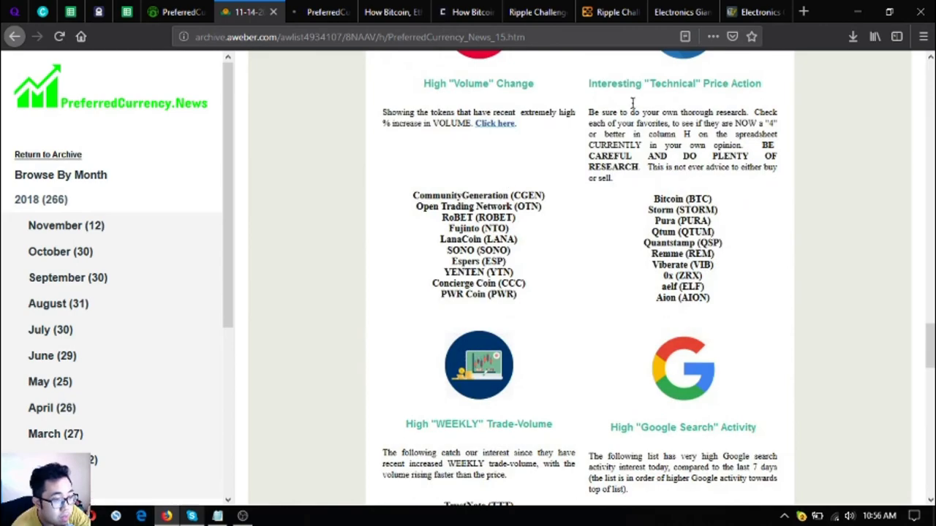
pyautogui.scroll(-3)
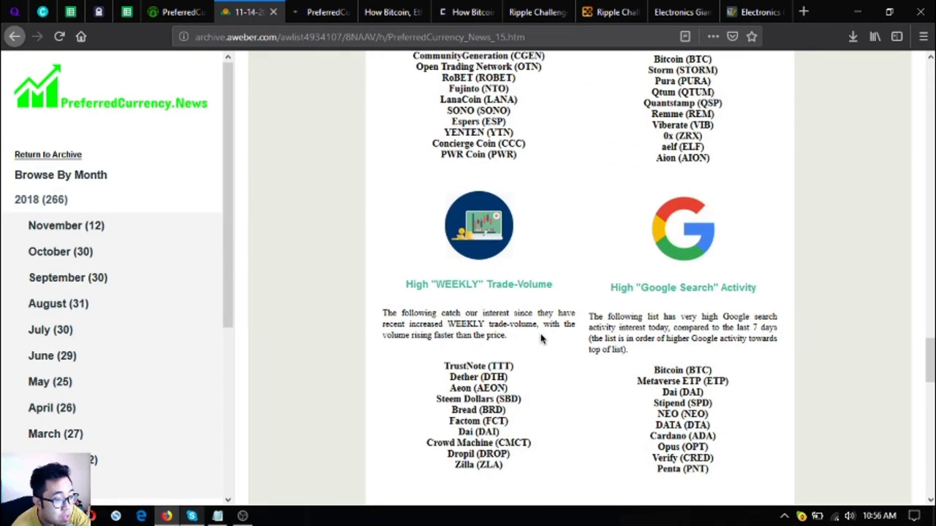
pyautogui.scroll(-3)
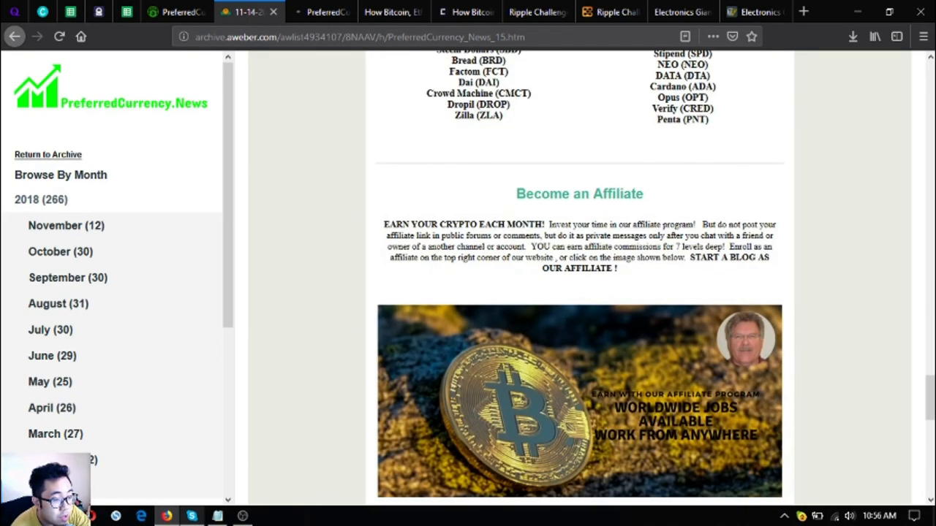
pyautogui.scroll(-3)
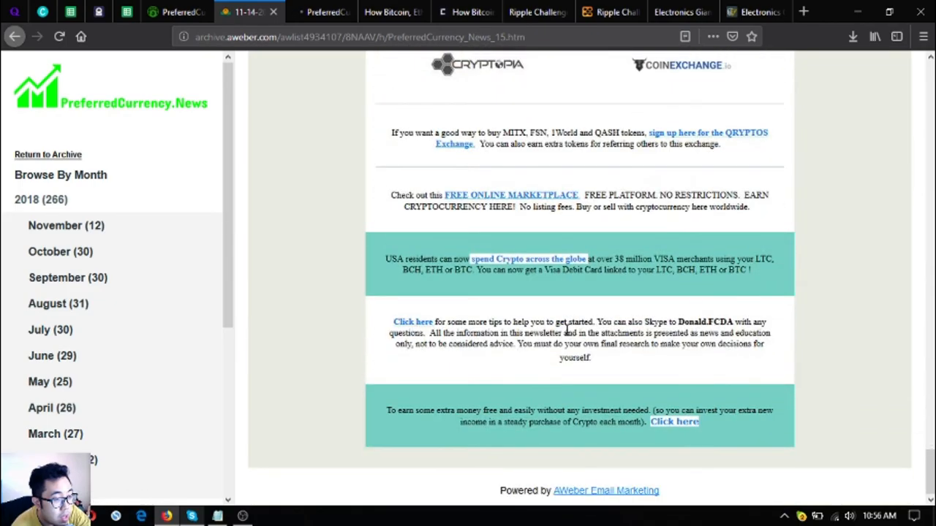
pyautogui.scroll(3)
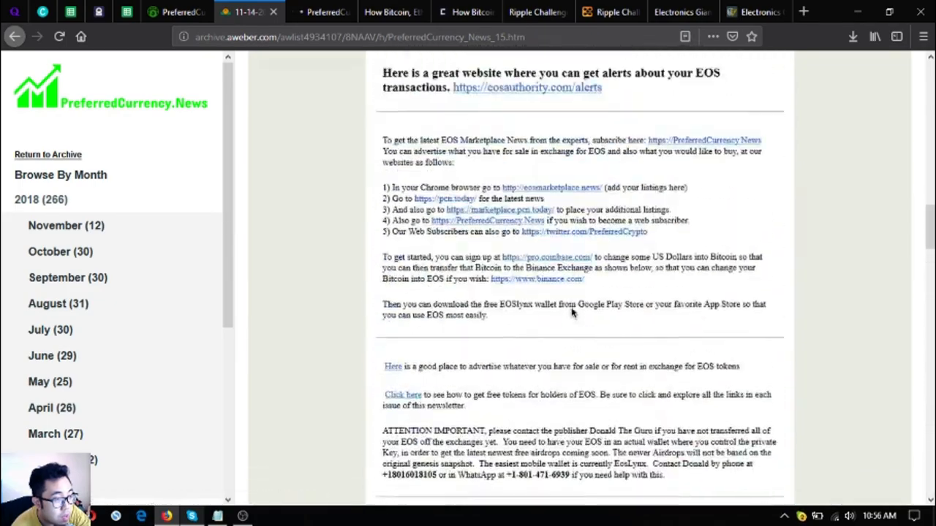
pyautogui.scroll(-3)
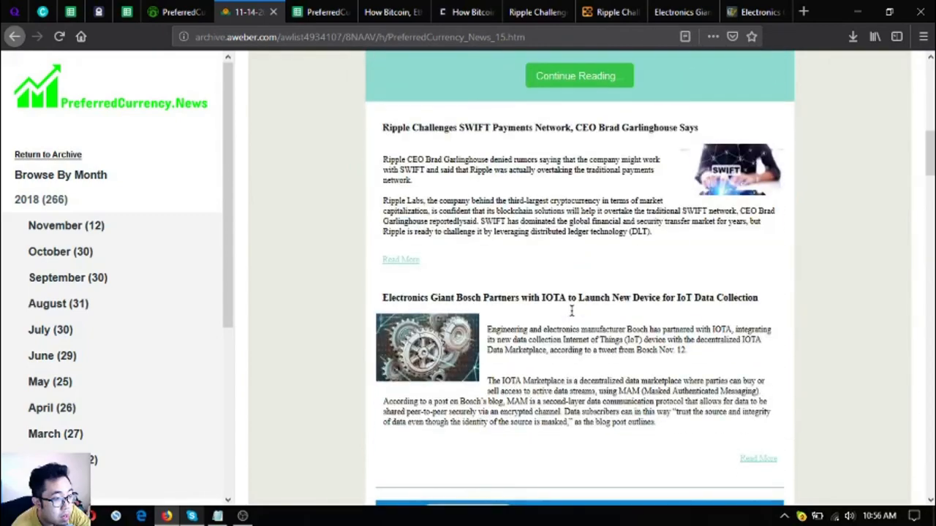
pyautogui.scroll(-3)
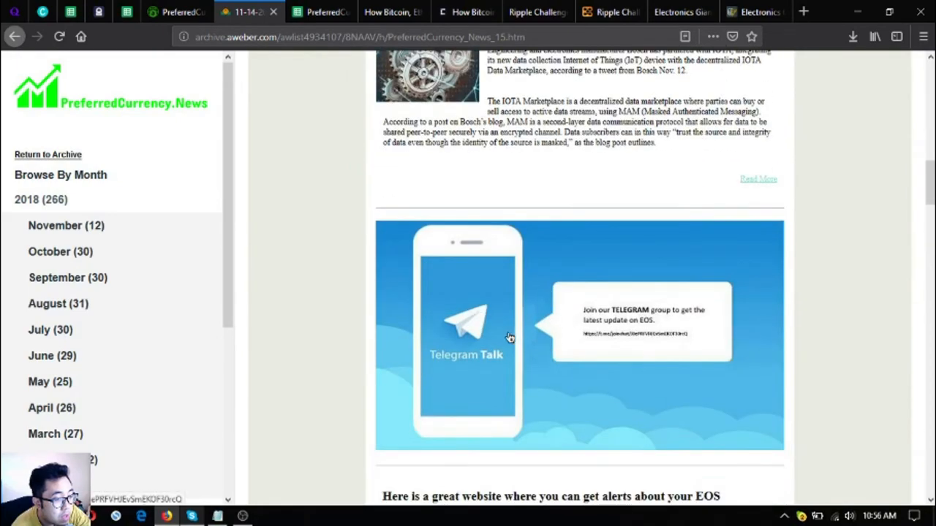
pyautogui.click(320, 12)
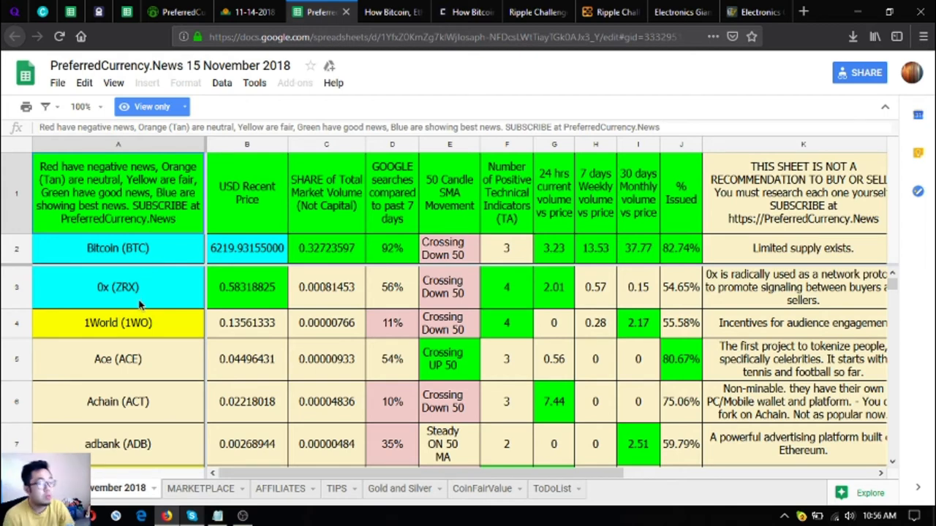
# Check the 0x, Bitcoin and 1World rows, including 1World's USD price, then return to PreferredCurrency.News
pyautogui.click(118, 287)
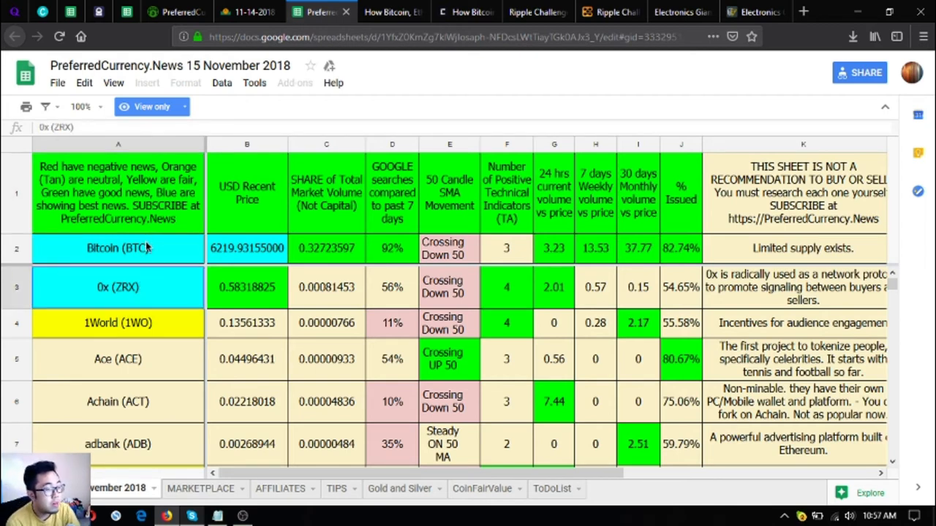
pyautogui.click(118, 248)
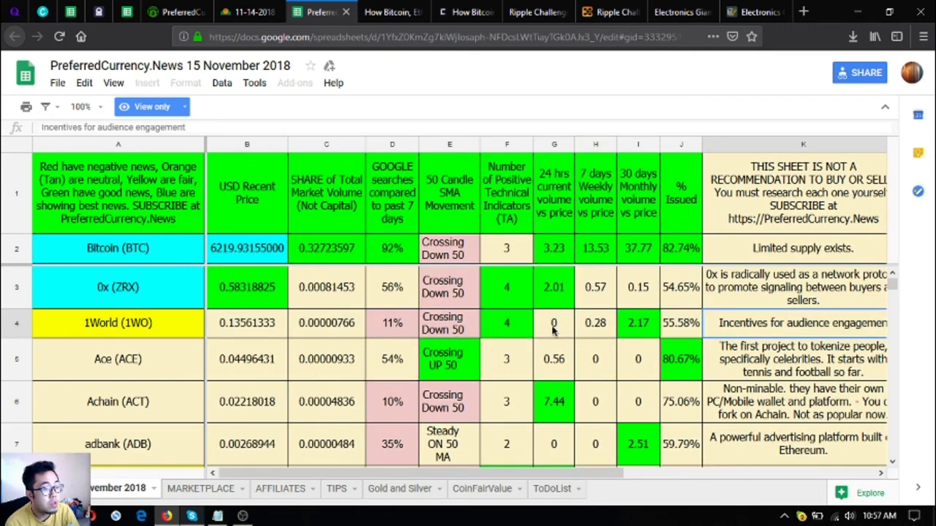
pyautogui.click(247, 323)
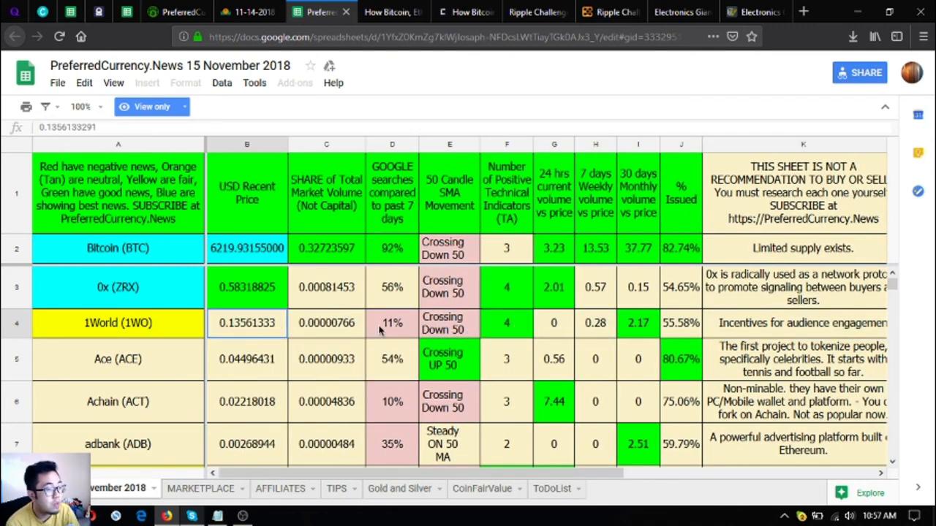
pyautogui.click(176, 12)
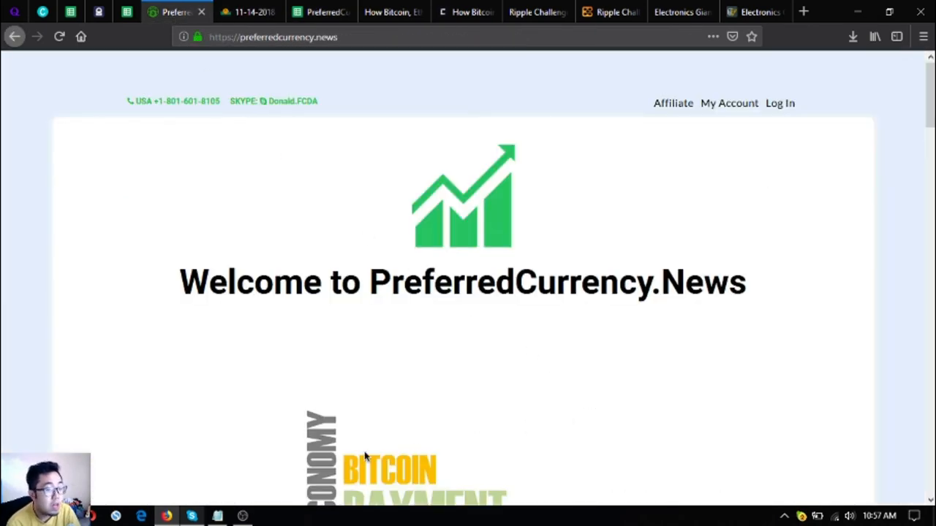
pyautogui.moveTo(377, 353)
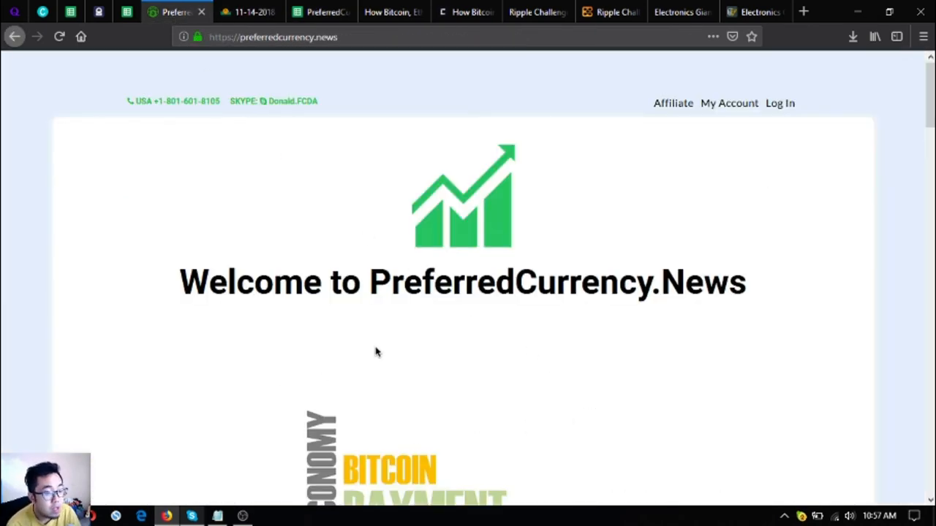
pyautogui.moveTo(345, 408)
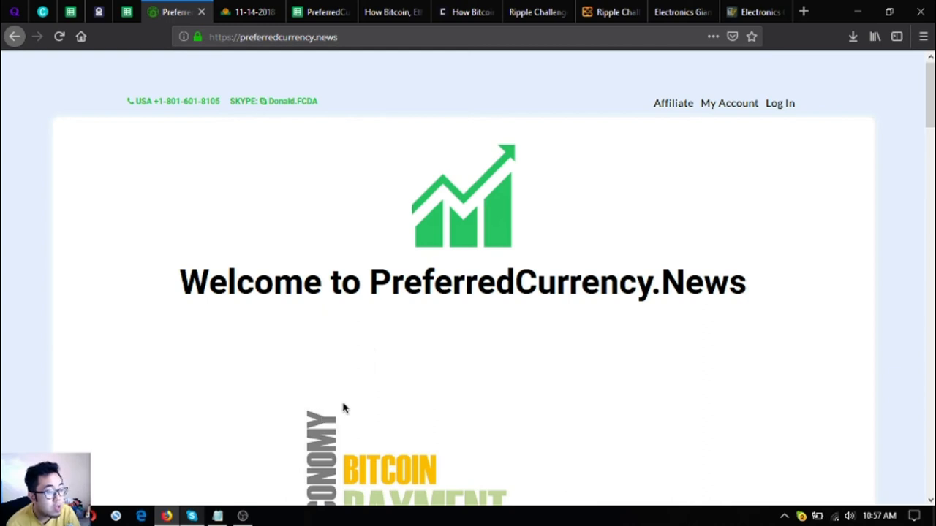
pyautogui.moveTo(313, 300)
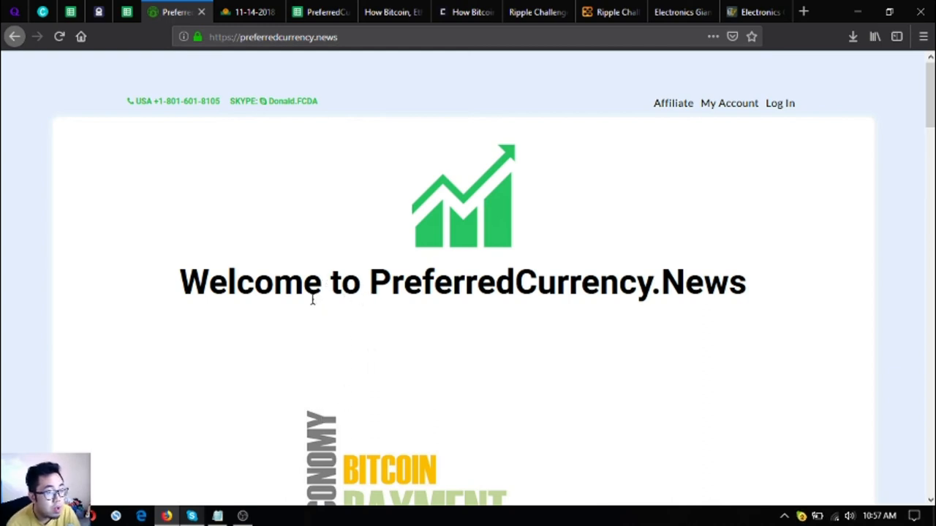
pyautogui.moveTo(428, 383)
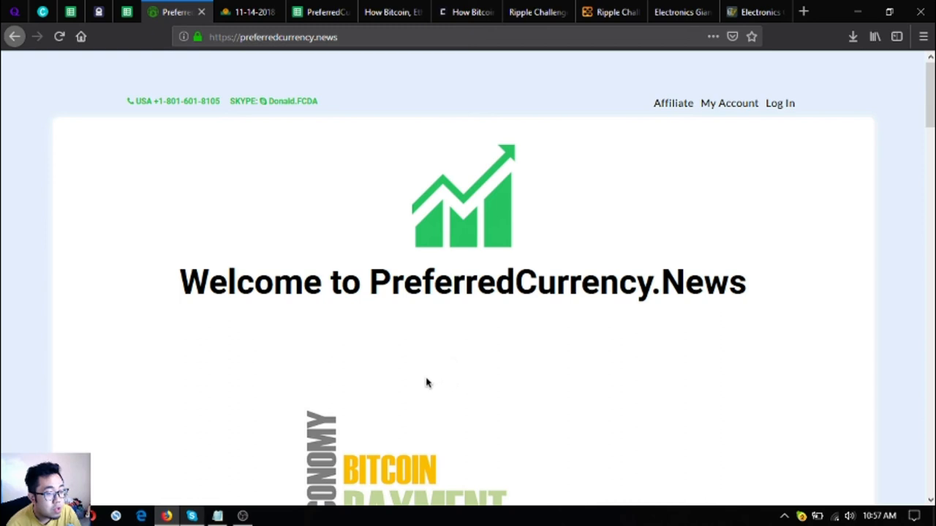
pyautogui.moveTo(410, 329)
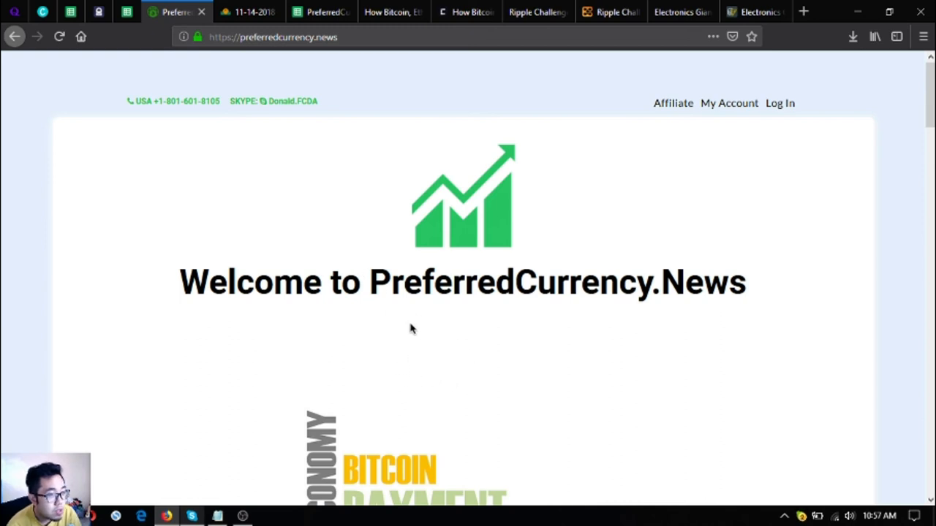
pyautogui.moveTo(249, 11)
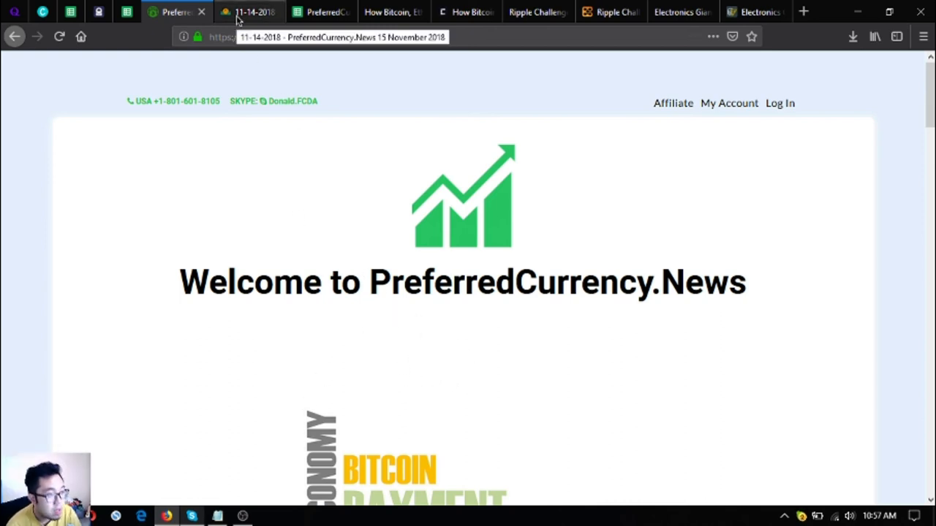
# Scroll PreferredCurrency.News, glance at the 15 November newsletter, and come back
pyautogui.scroll(-3)
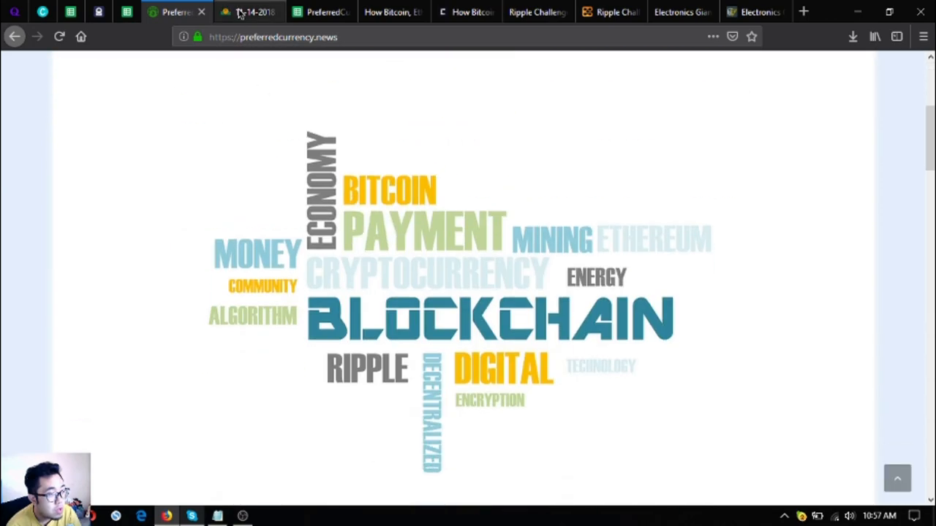
pyautogui.click(248, 12)
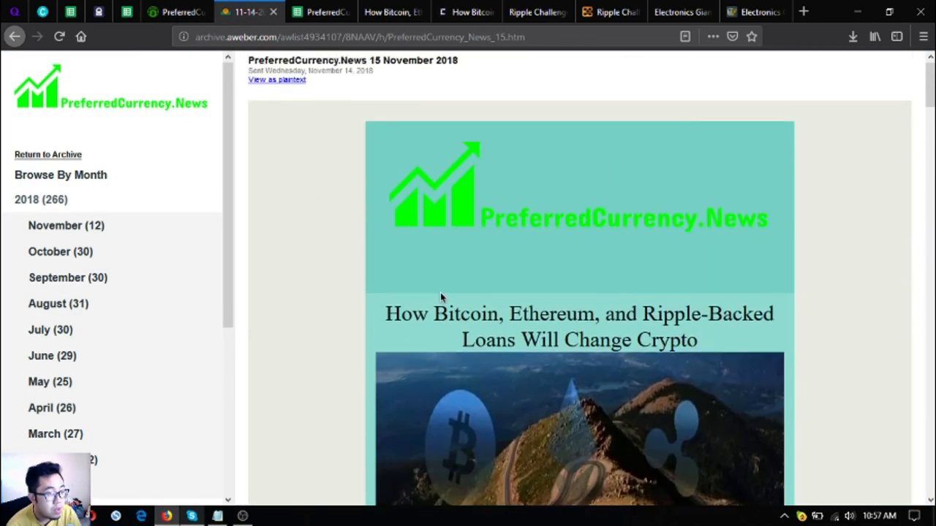
pyautogui.moveTo(441, 294)
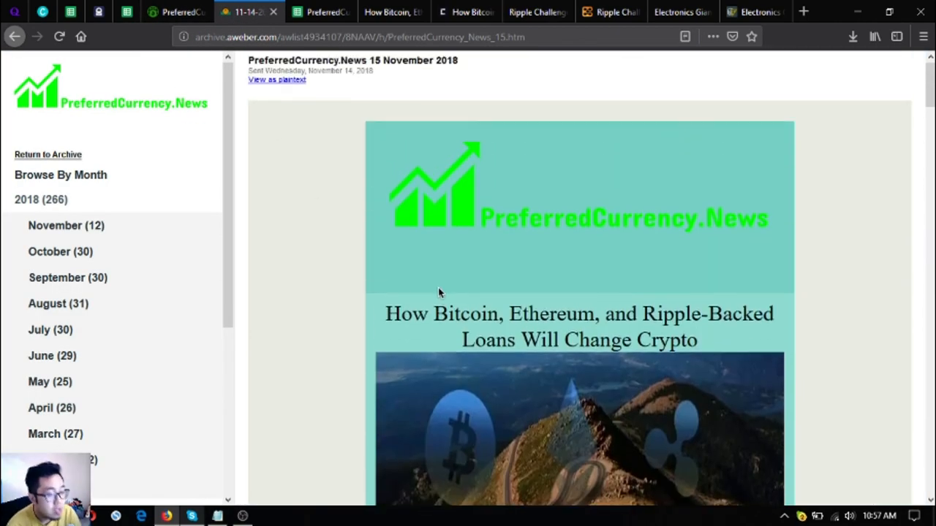
pyautogui.moveTo(476, 263)
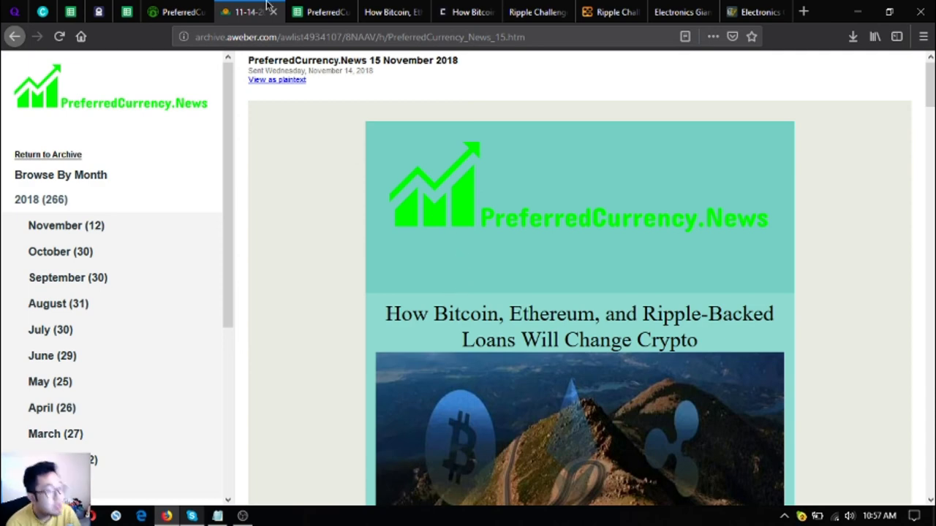
pyautogui.click(175, 12)
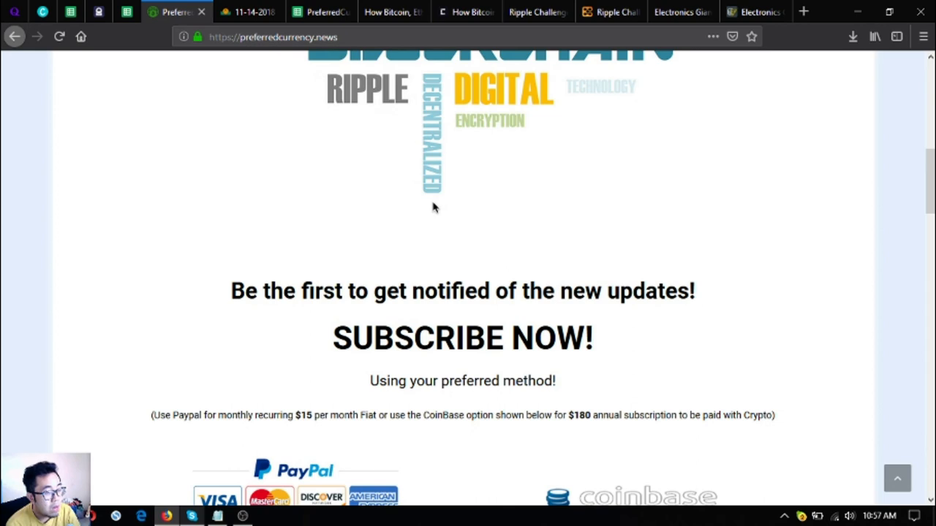
pyautogui.moveTo(395, 401)
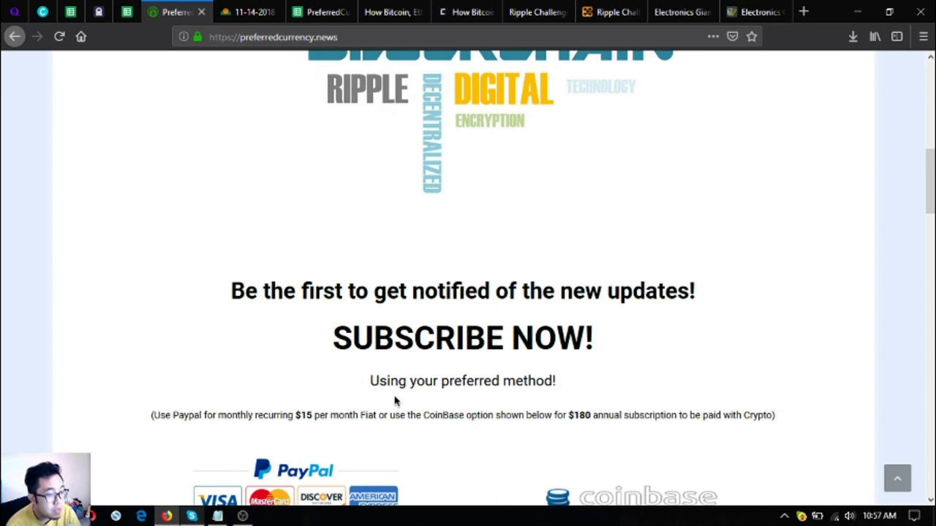
pyautogui.moveTo(625, 437)
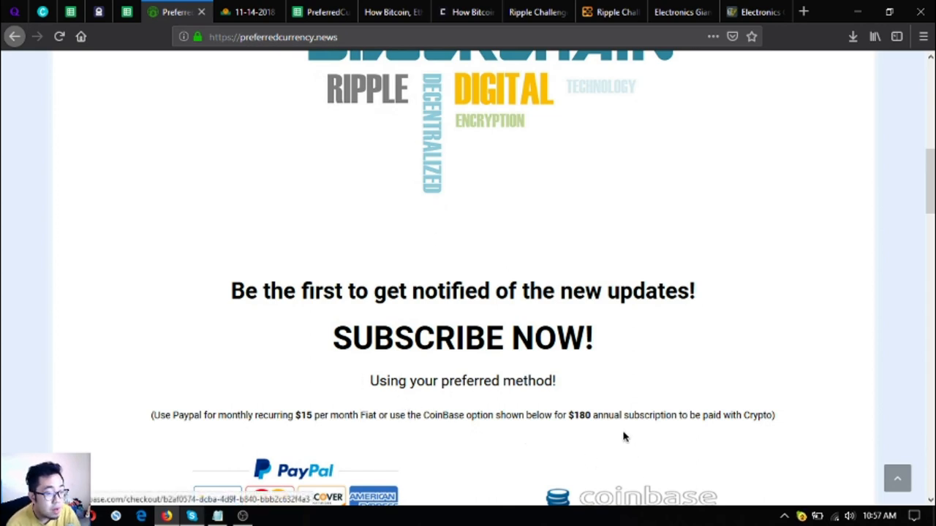
# Review the SUBSCRIBE NOW options, scroll back to the top, and bring up OBS Studio
pyautogui.scroll(-3)
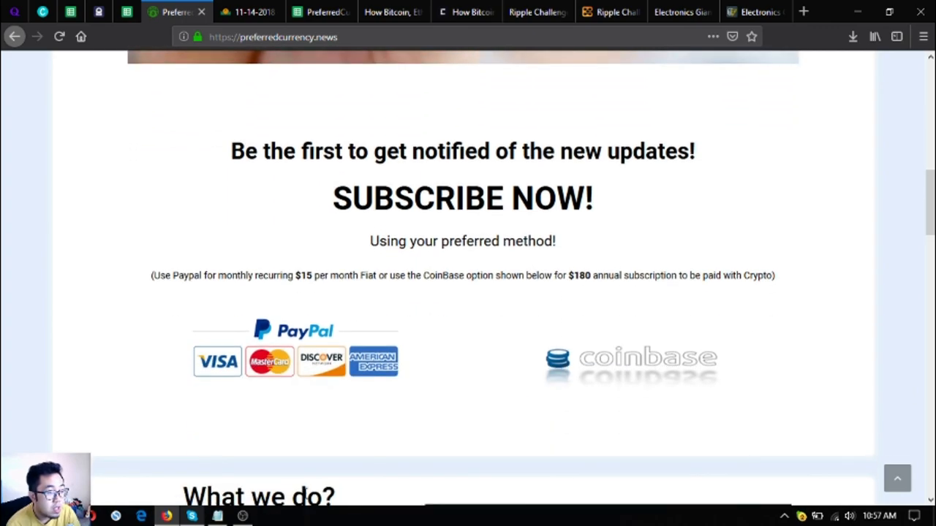
pyautogui.scroll(3)
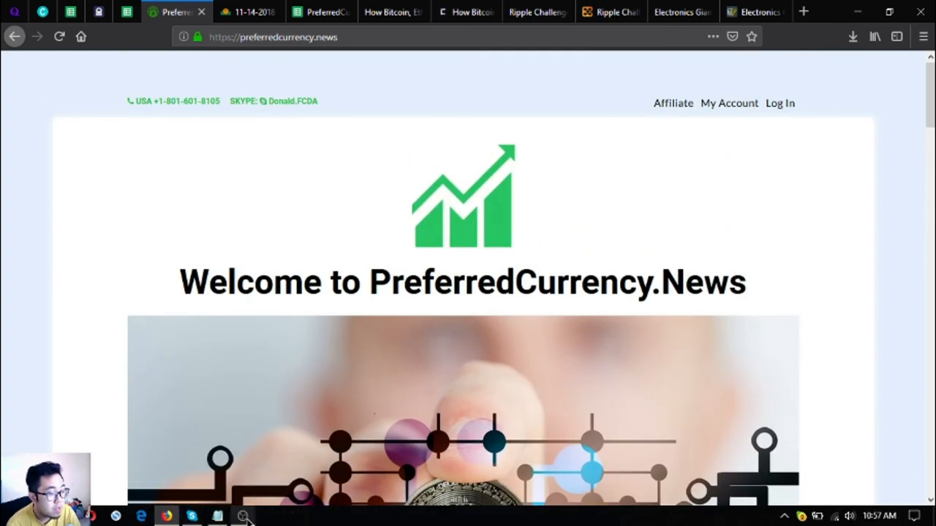
pyautogui.click(241, 516)
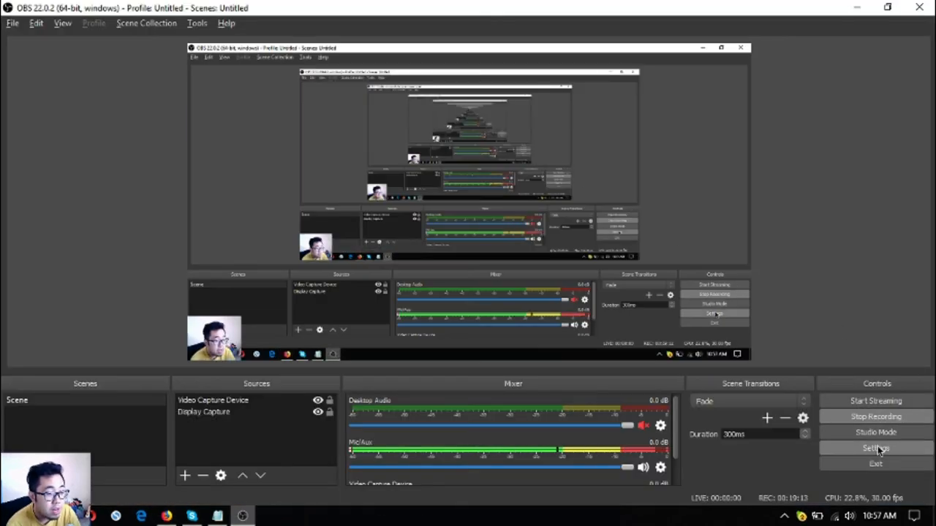